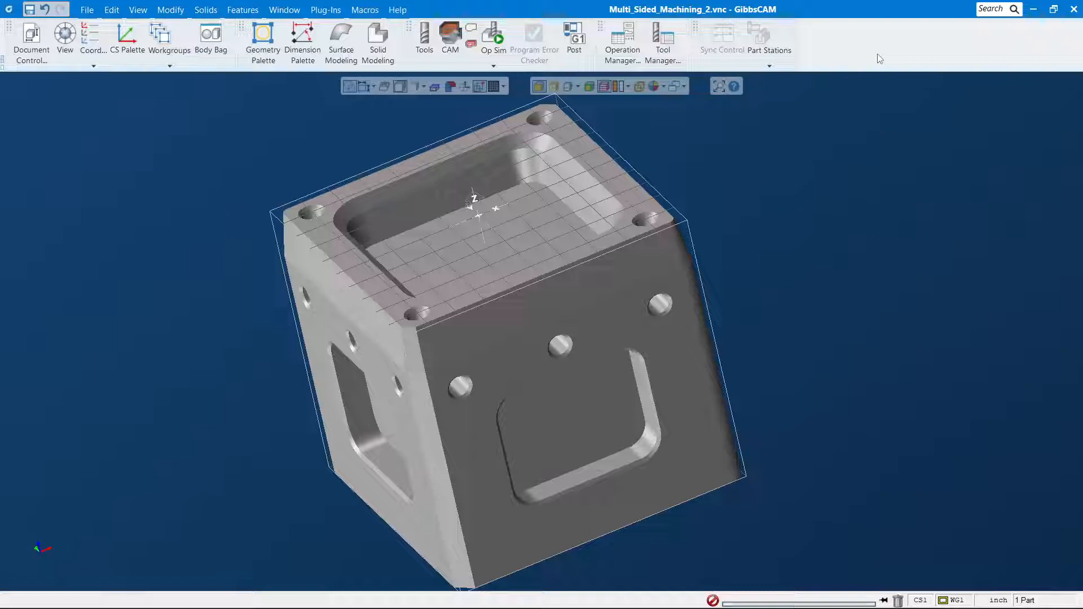
pyautogui.moveTo(813, 62)
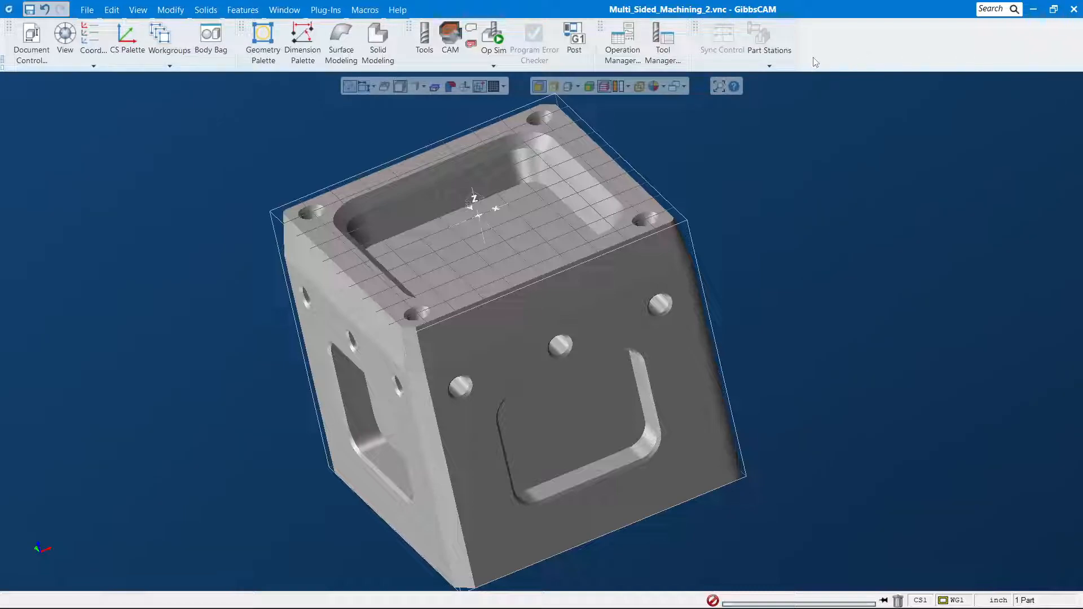
pyautogui.moveTo(1020, 42)
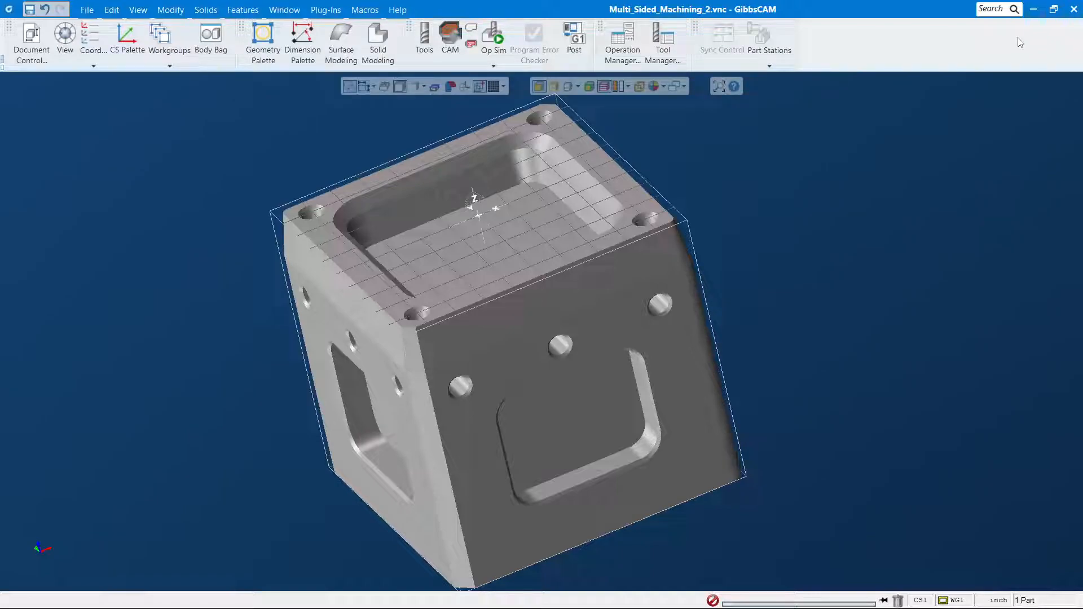
pyautogui.moveTo(899, 61)
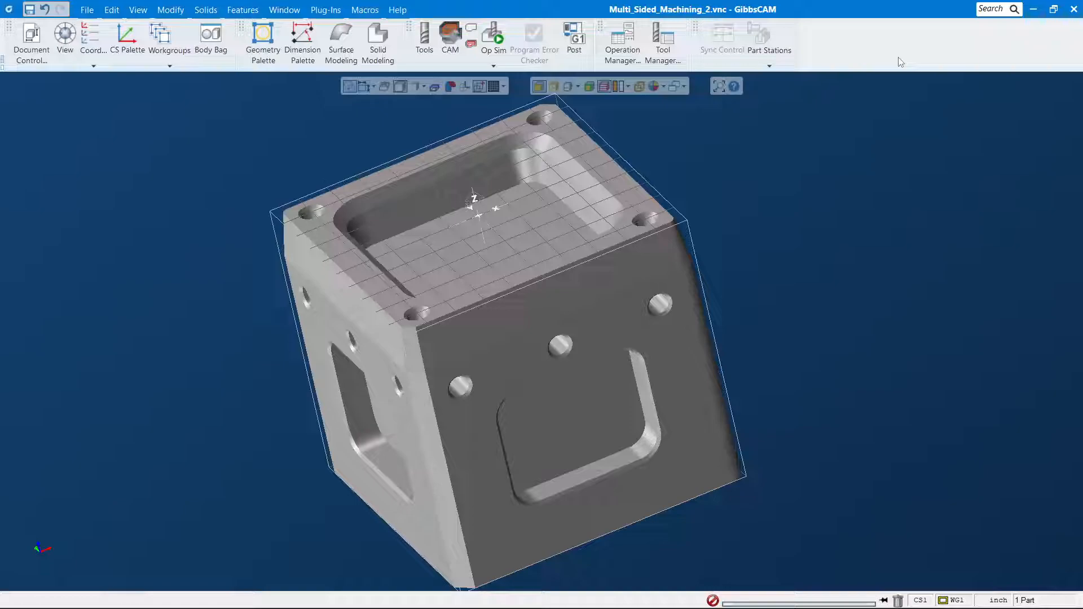
pyautogui.moveTo(340, 42)
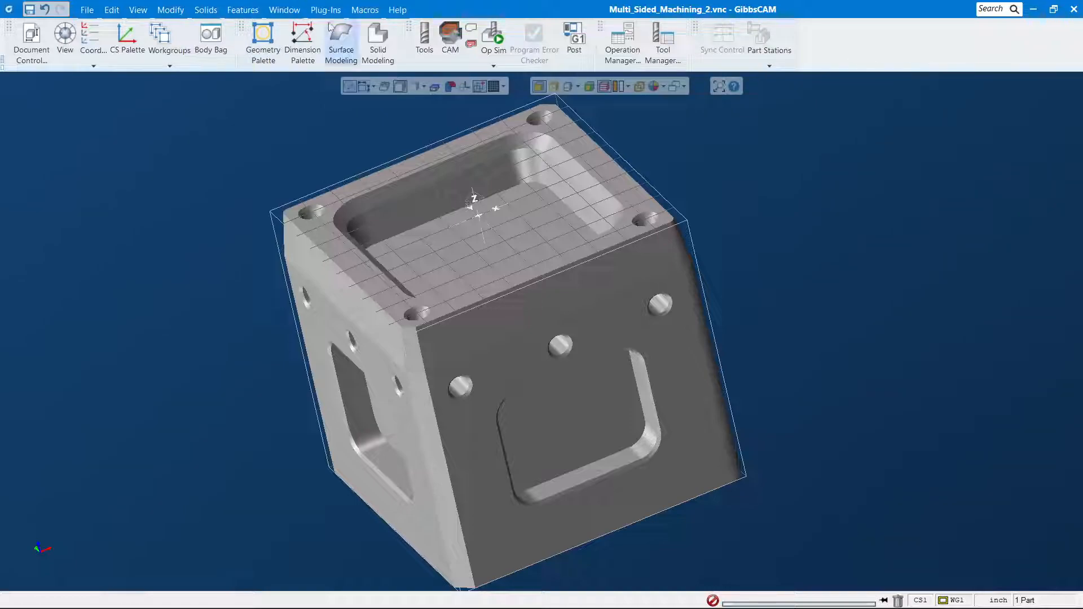
# Browse the File, Edit, Modify, Window and Plug-Ins menus to review their commands.
pyautogui.click(87, 11)
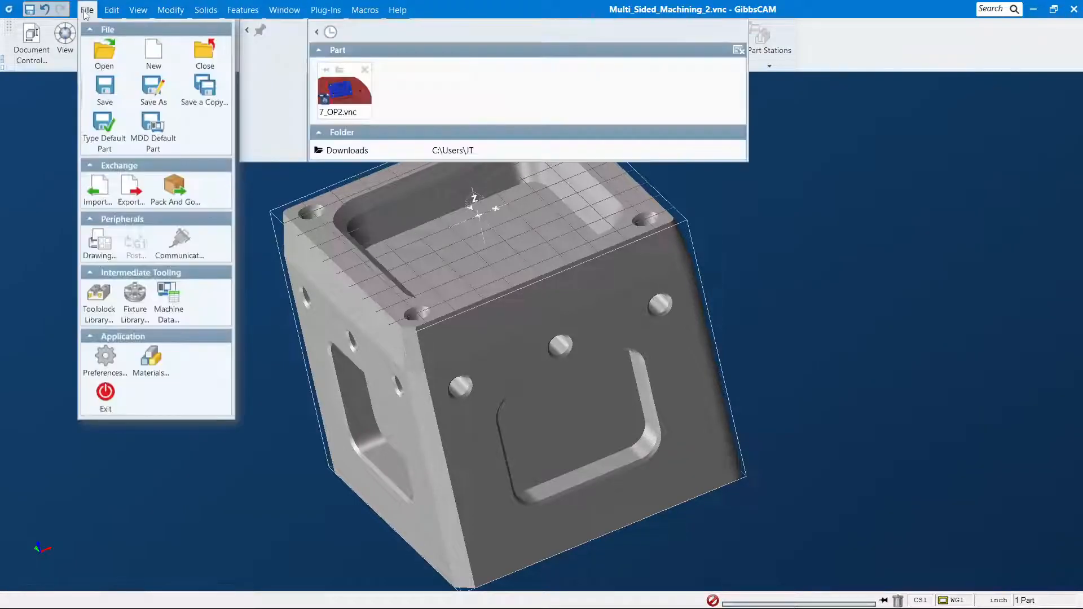
pyautogui.moveTo(106, 391)
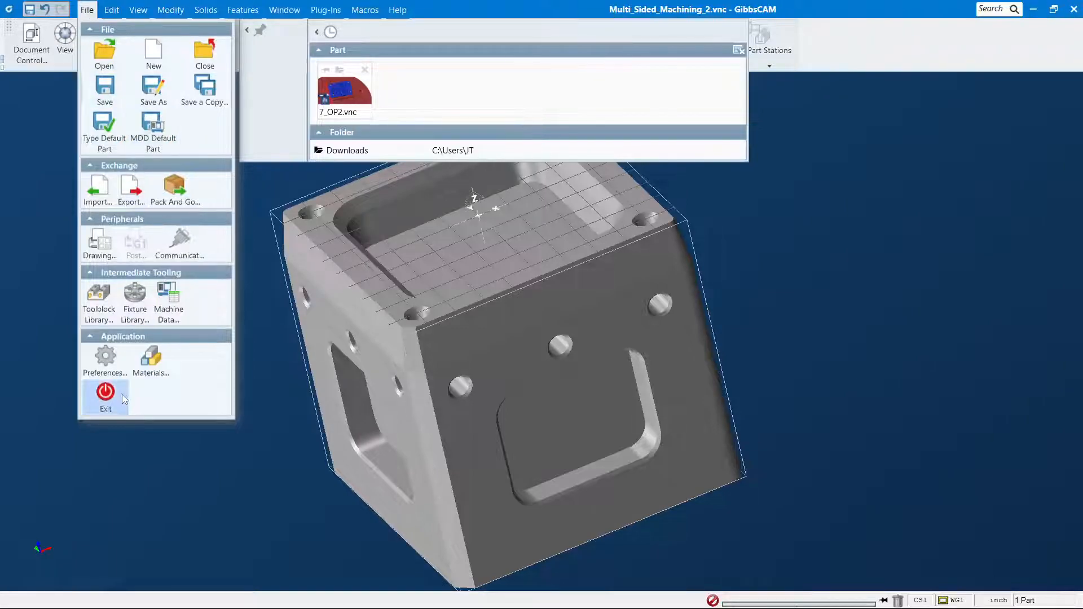
pyautogui.click(111, 10)
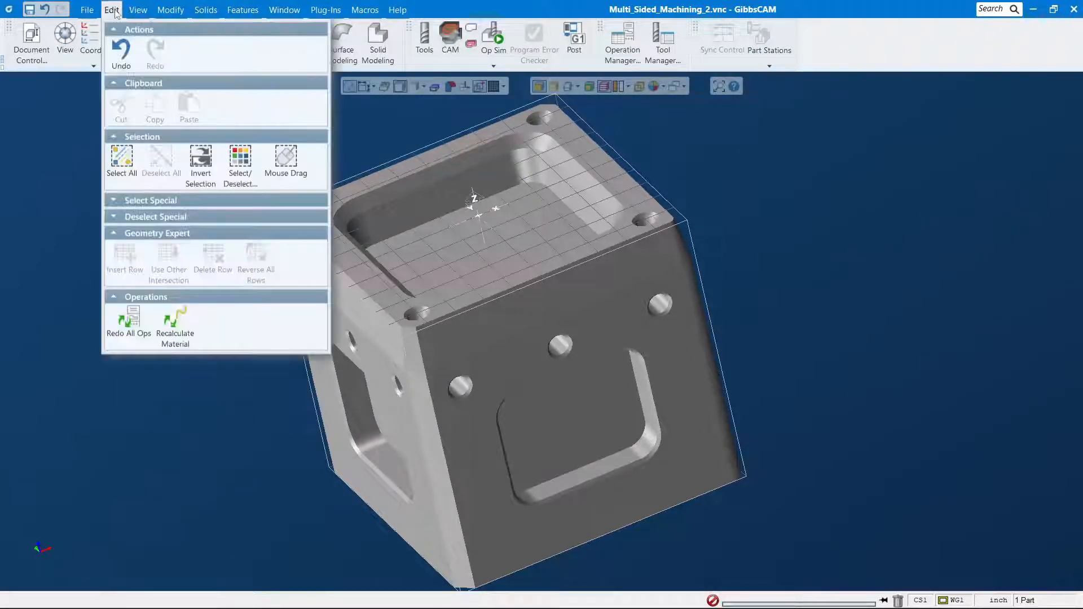
pyautogui.click(170, 10)
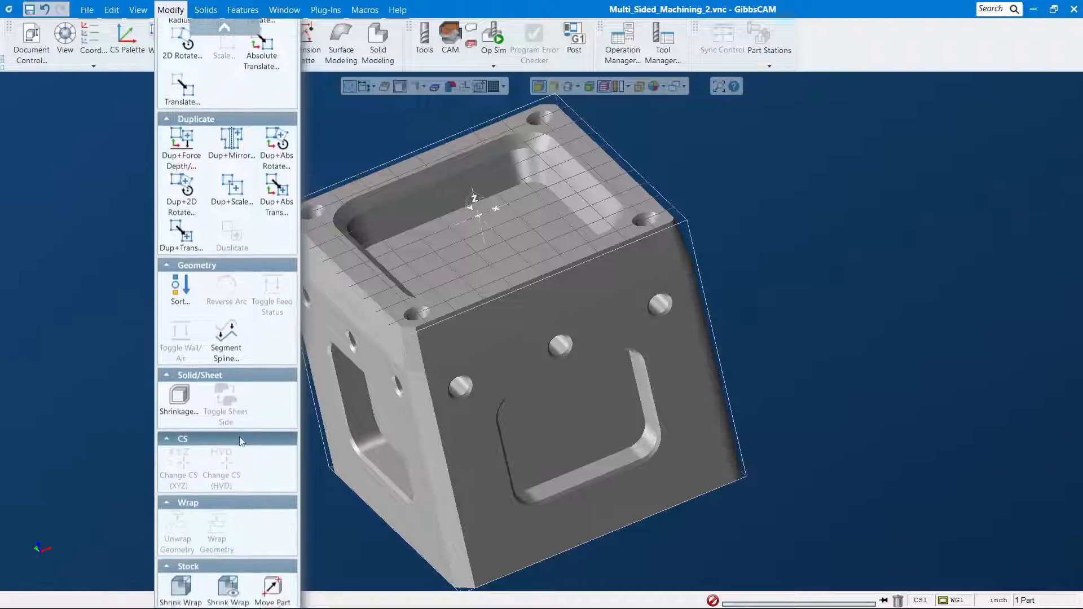
pyautogui.click(284, 11)
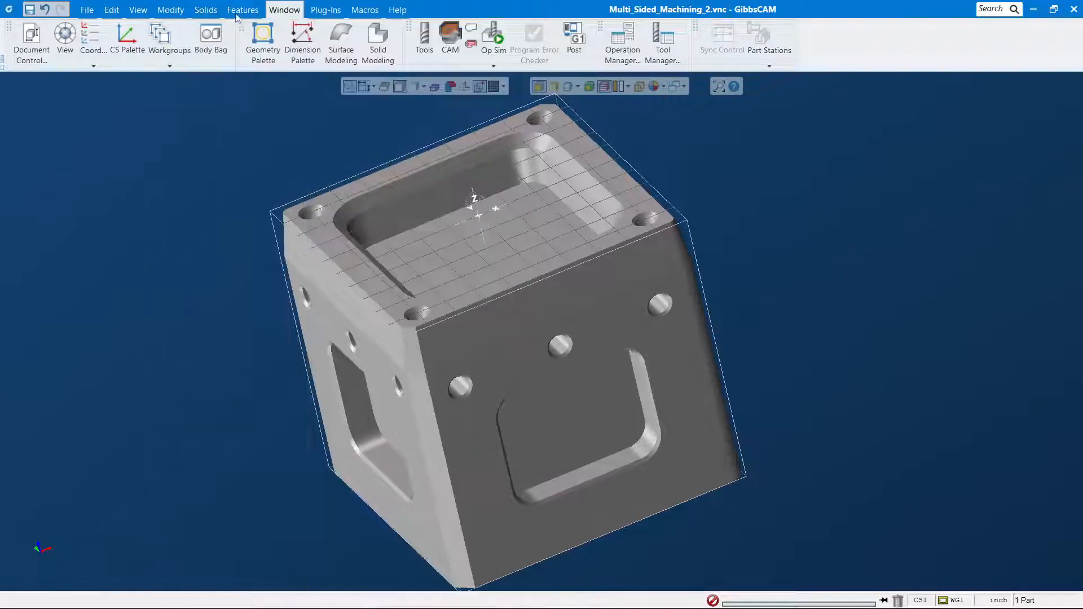
pyautogui.click(325, 11)
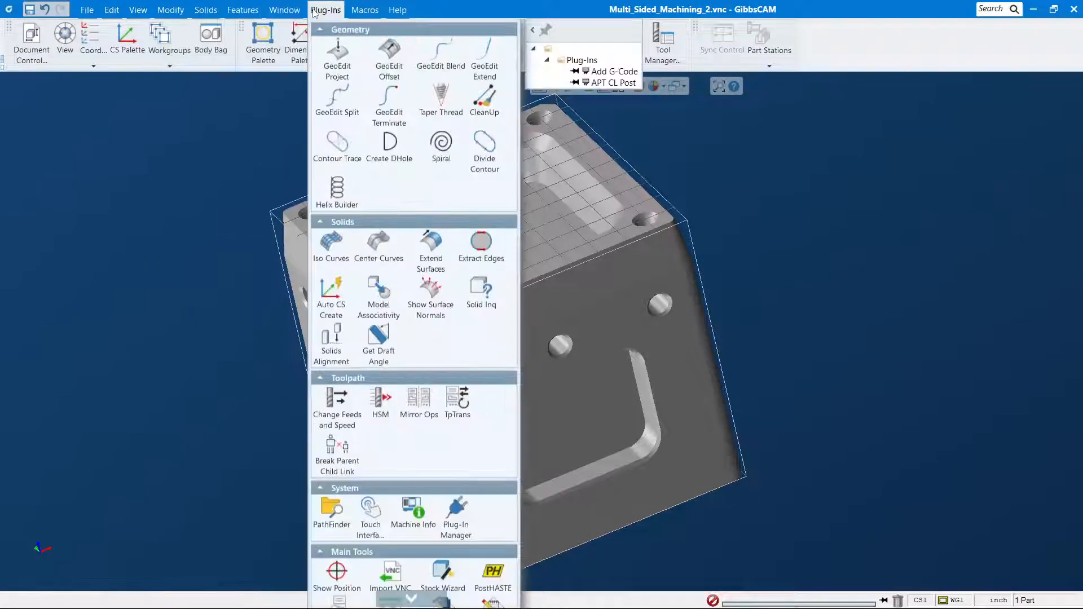
pyautogui.moveTo(337, 448)
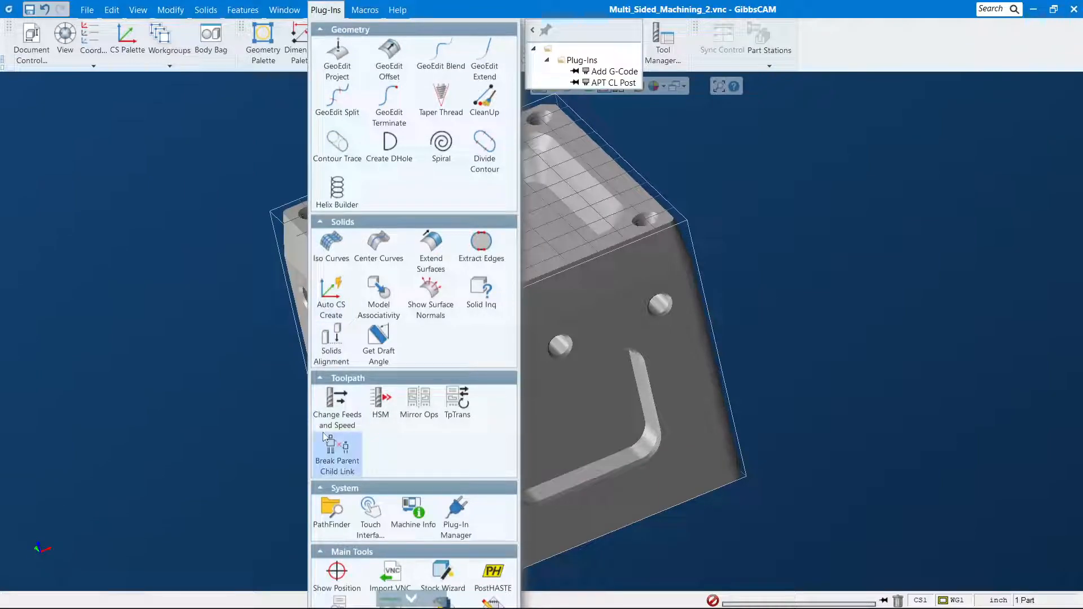
pyautogui.moveTo(378, 338)
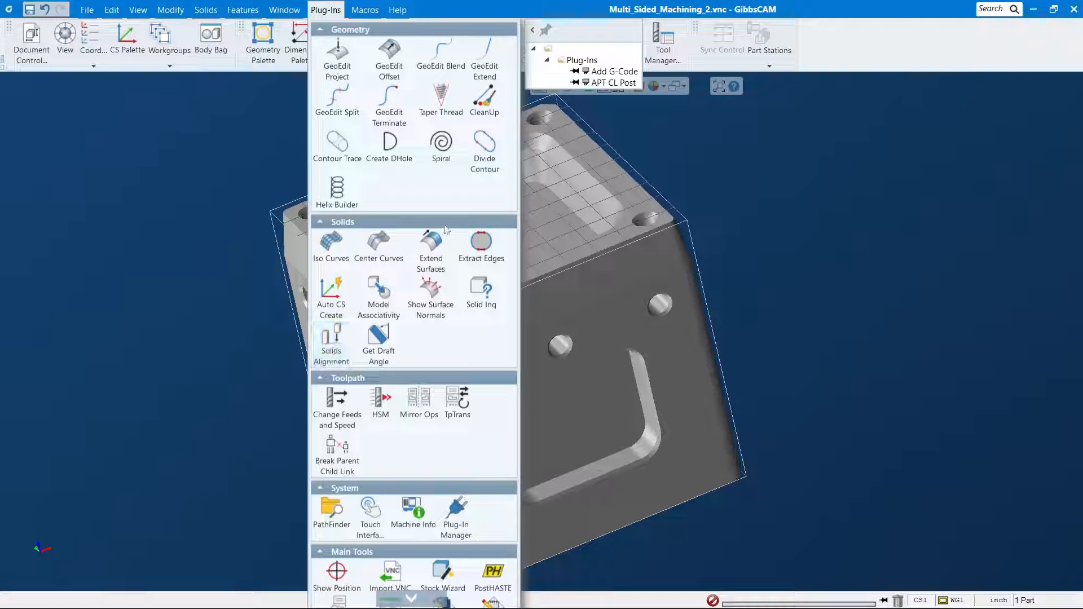
pyautogui.scroll(-3)
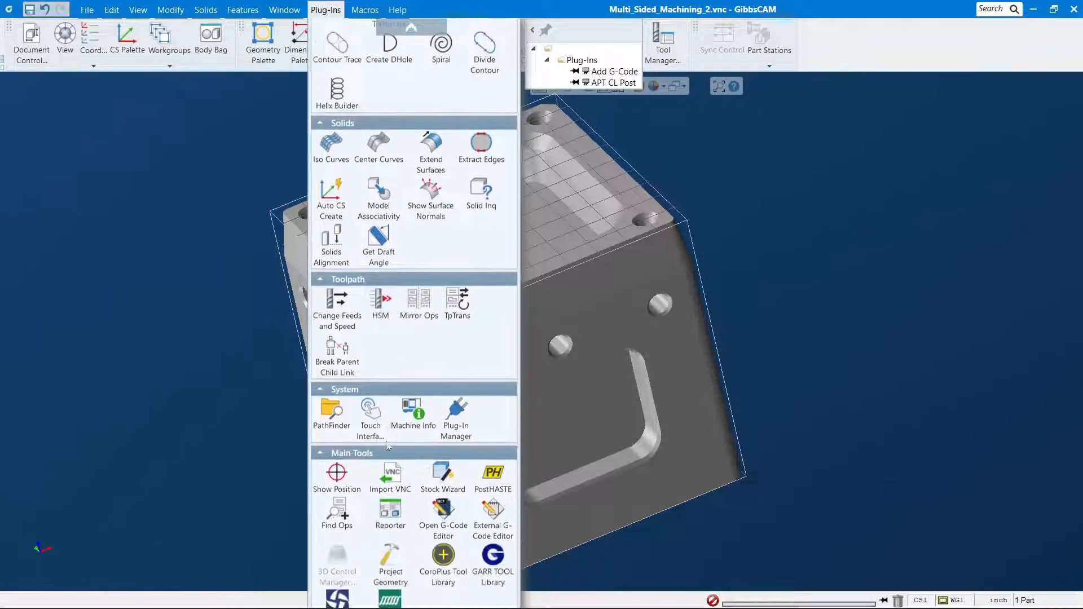
pyautogui.scroll(-3)
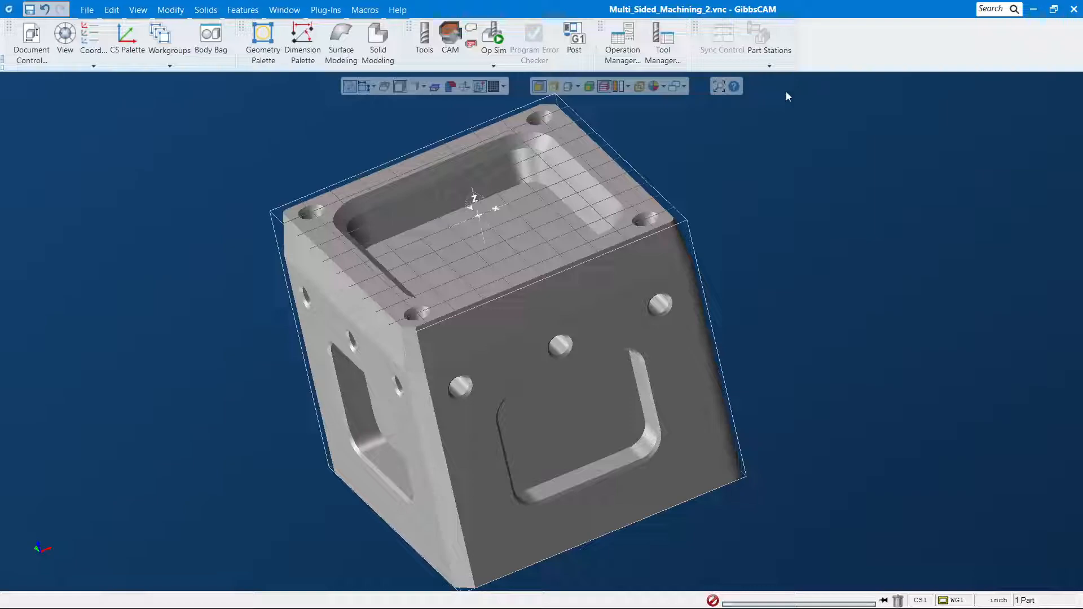
pyautogui.moveTo(870, 76)
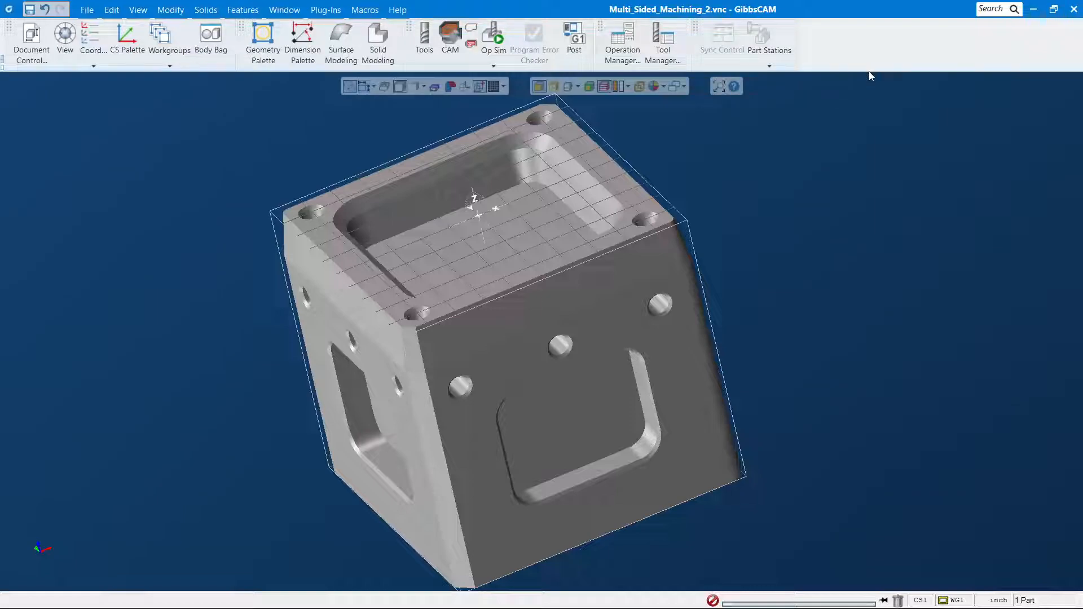
pyautogui.moveTo(952, 49)
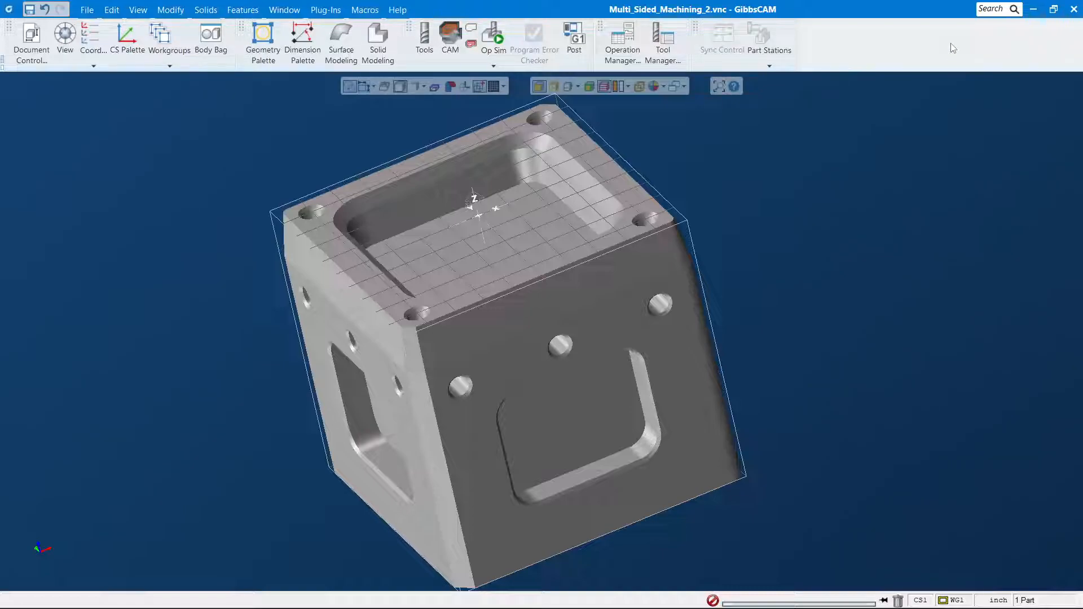
pyautogui.moveTo(802, 55)
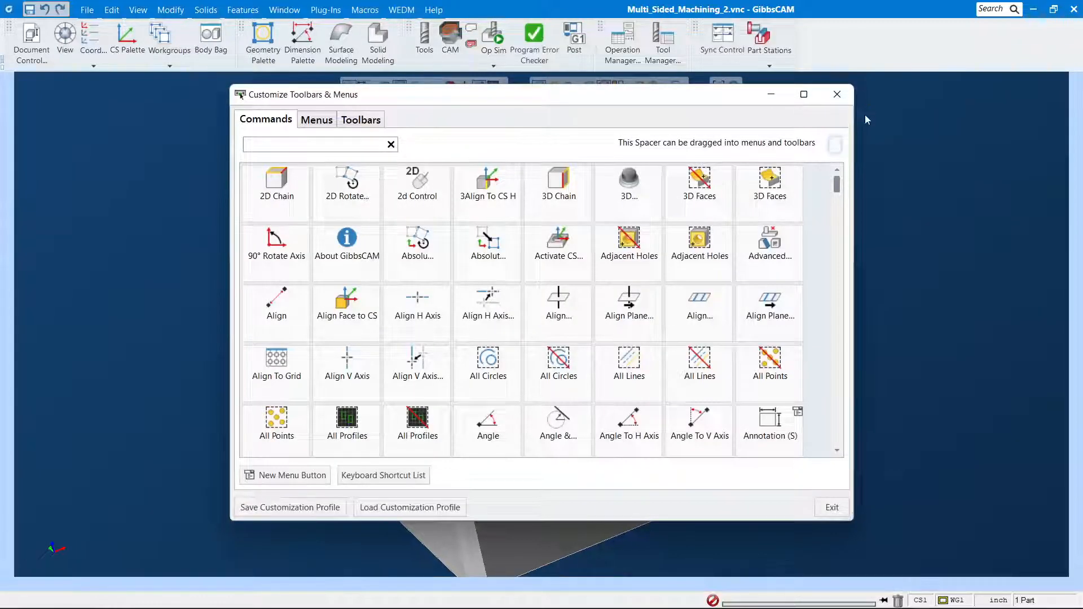
pyautogui.moveTo(662, 257)
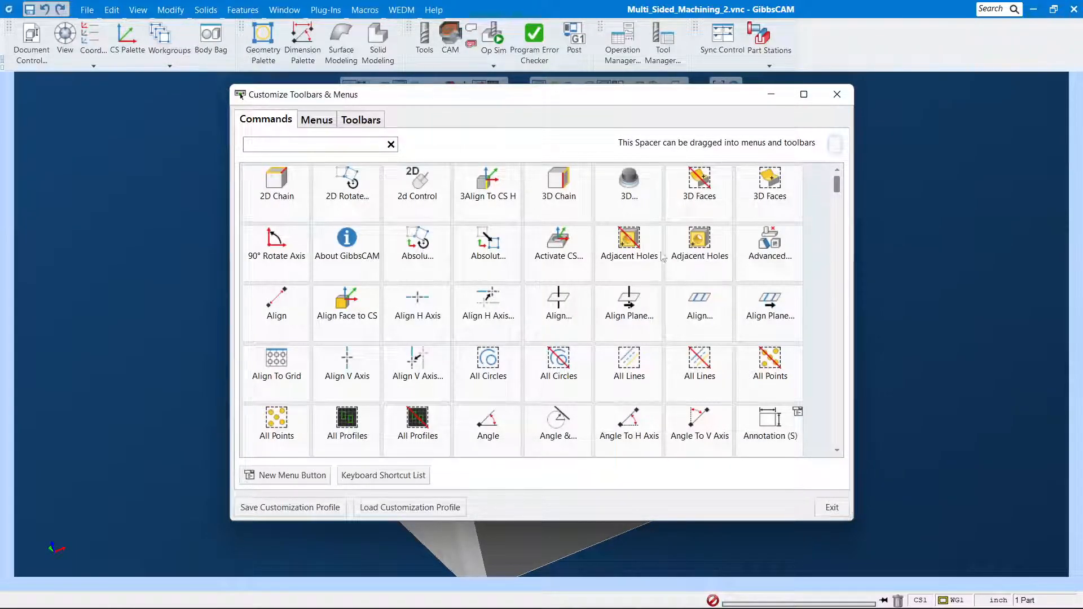
pyautogui.moveTo(738, 319)
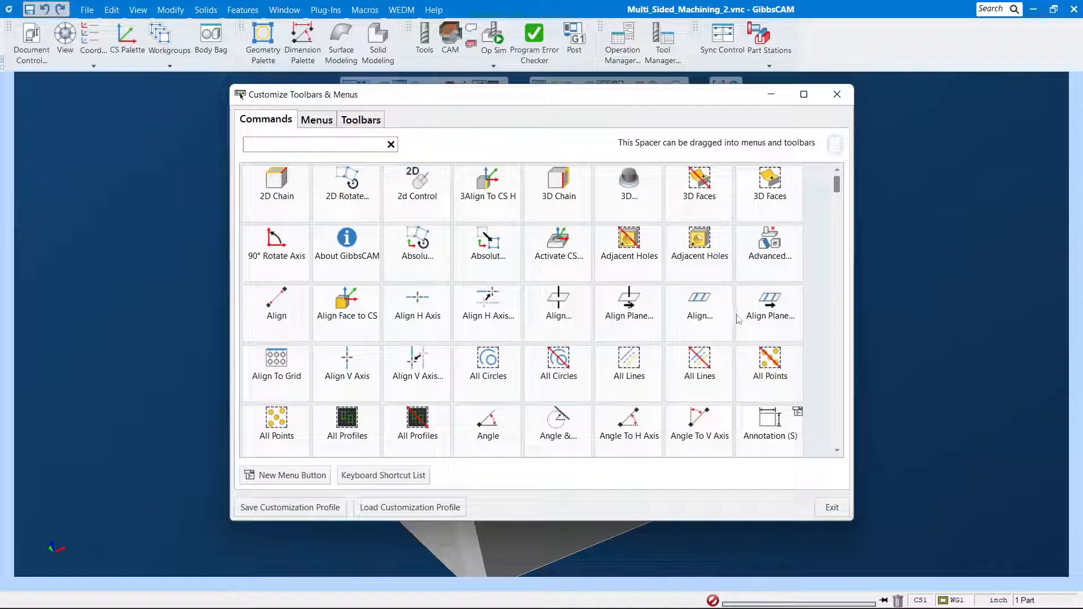
# Review the Menus and Toolbars listings in Customize, then return to the full Commands list.
pyautogui.click(316, 120)
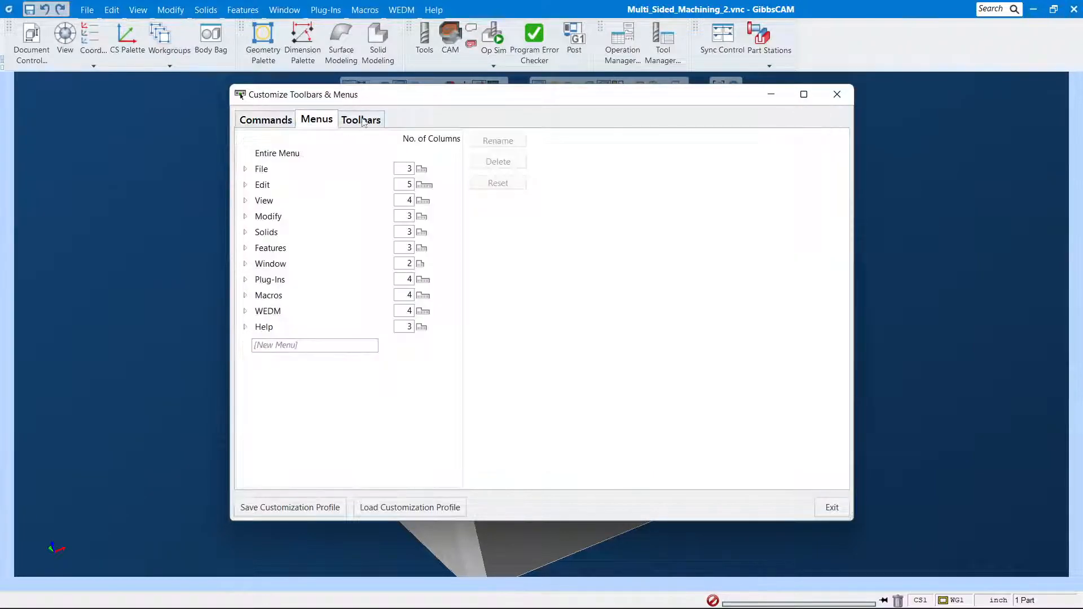
pyautogui.click(360, 118)
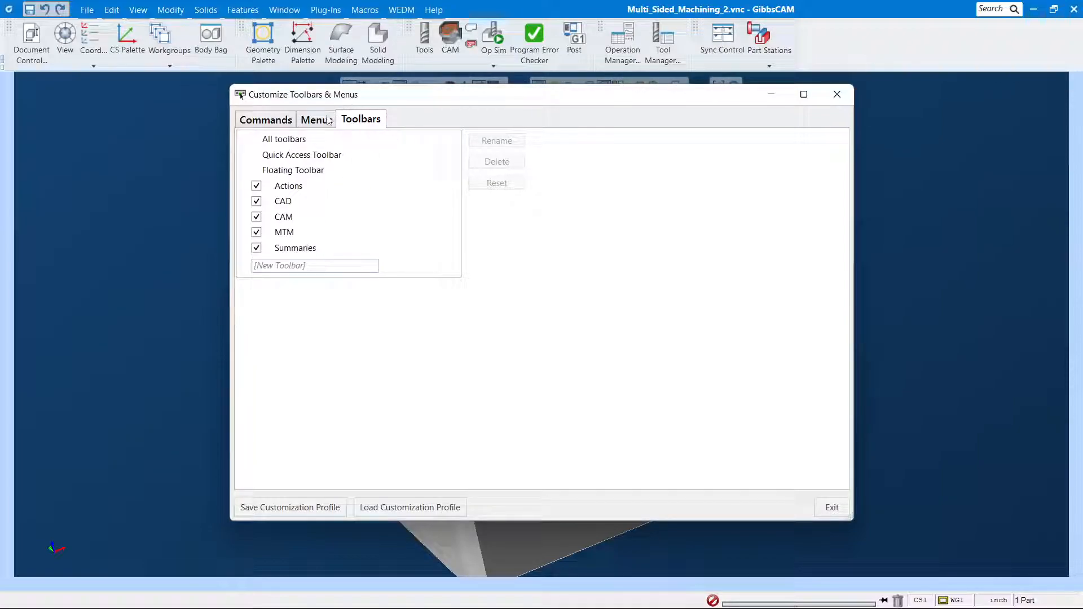
pyautogui.click(265, 118)
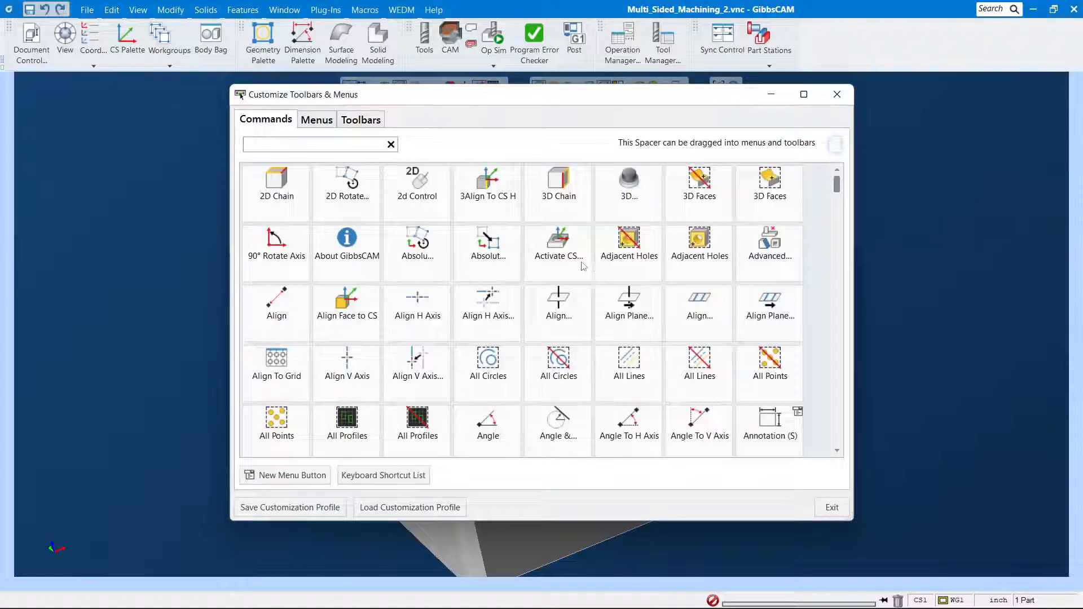
pyautogui.moveTo(698, 238)
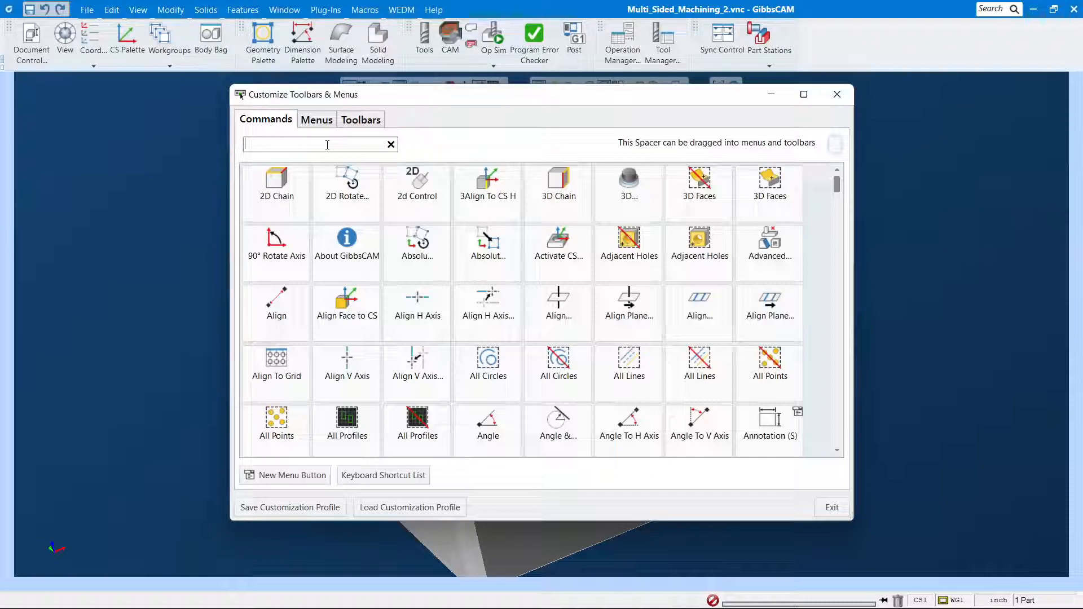
# Filter the commands for 'show' and place Show Position on the main toolbar.
pyautogui.write('show')
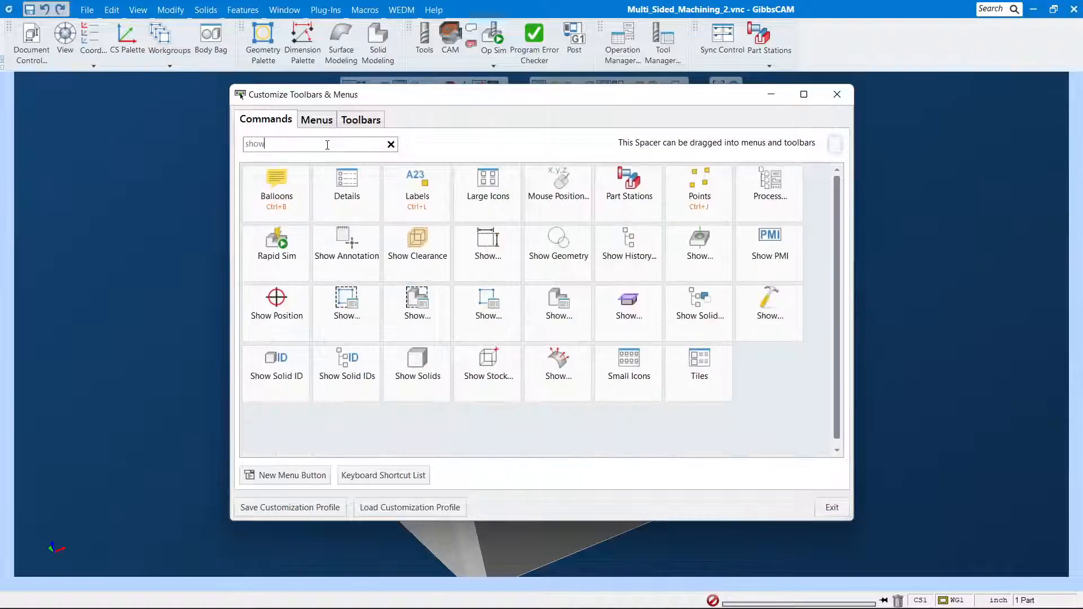
pyautogui.moveTo(277, 303)
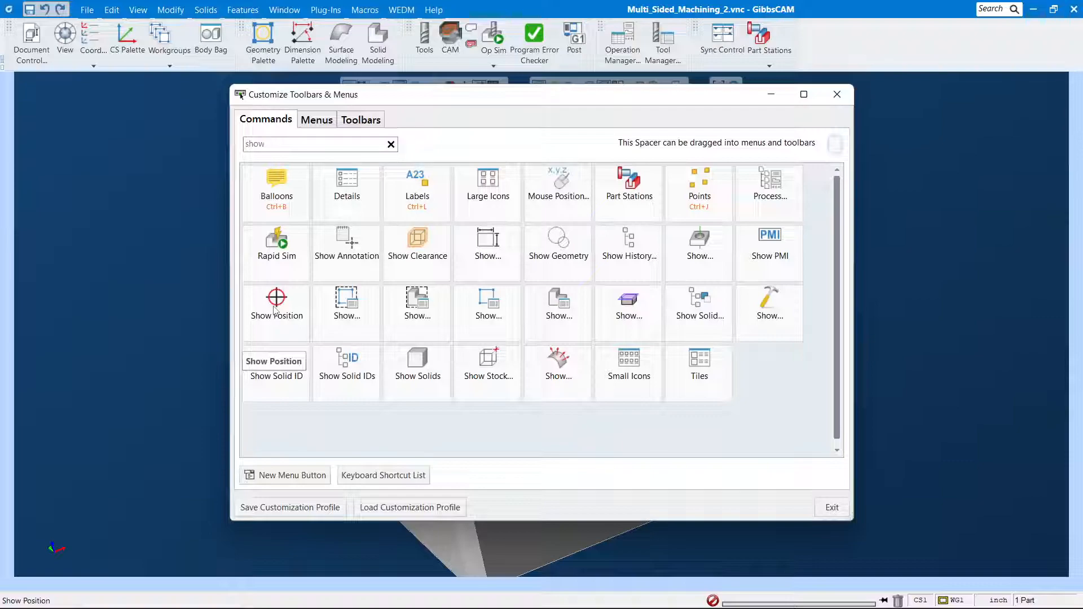
pyautogui.click(275, 305)
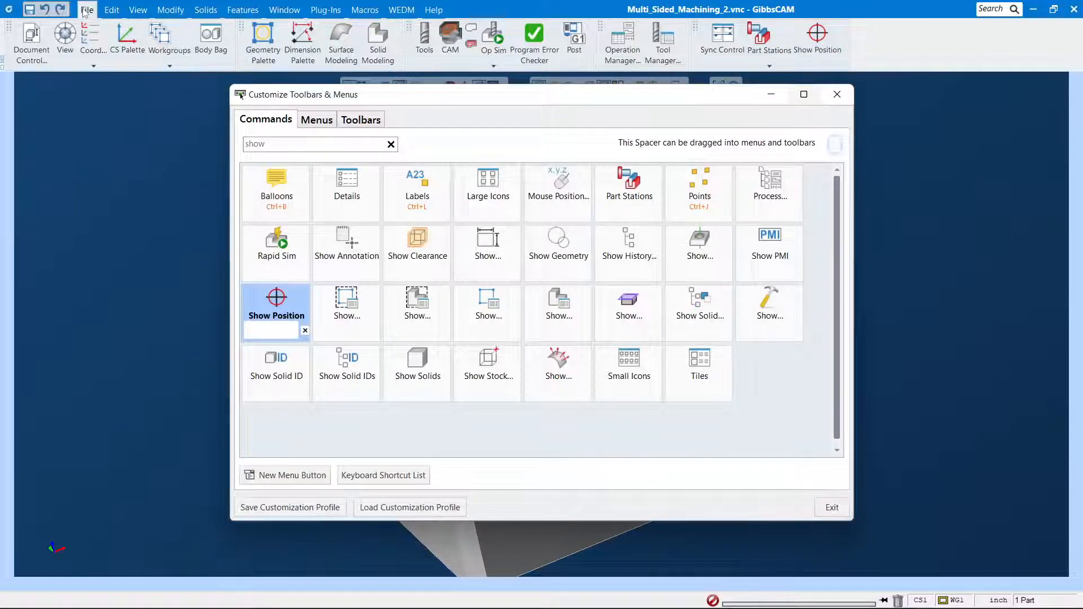
# Clear the command search filter so the full command list shows again.
pyautogui.click(284, 10)
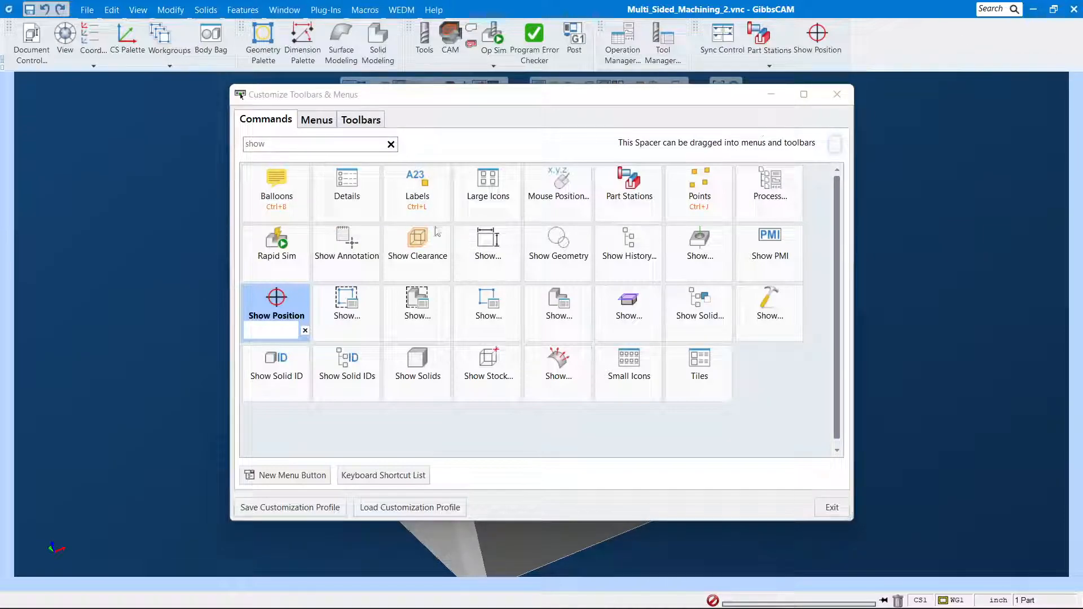
pyautogui.click(390, 144)
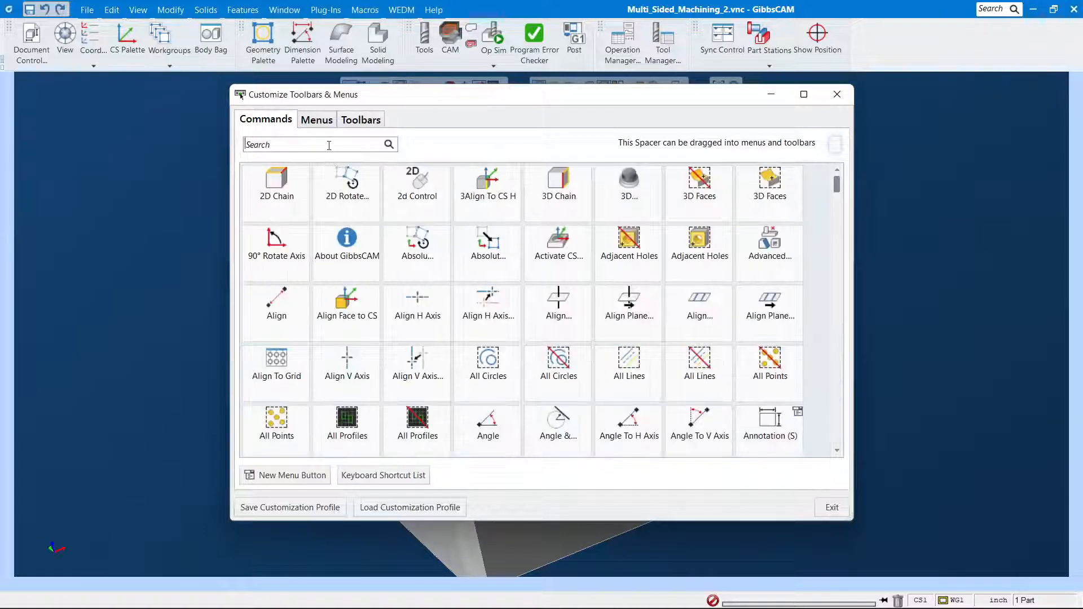
pyautogui.click(320, 144)
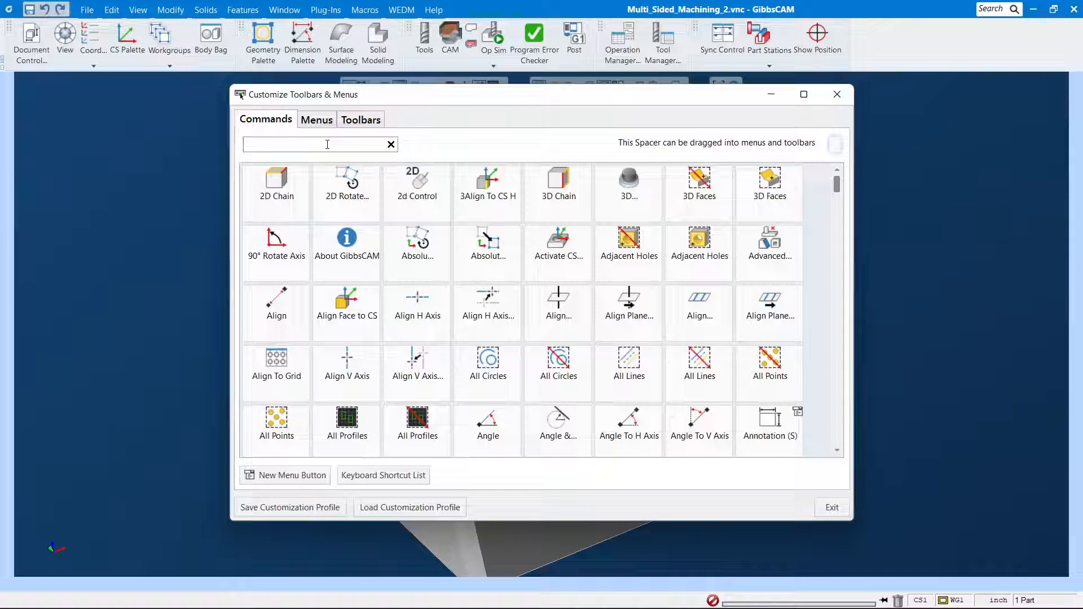
pyautogui.write('draf')
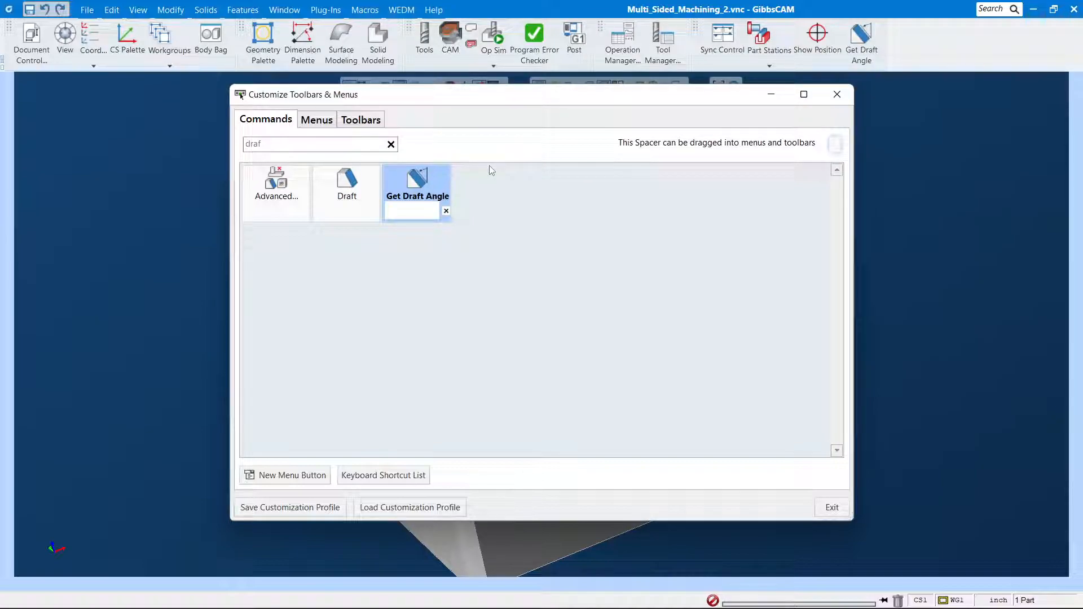
pyautogui.click(390, 144)
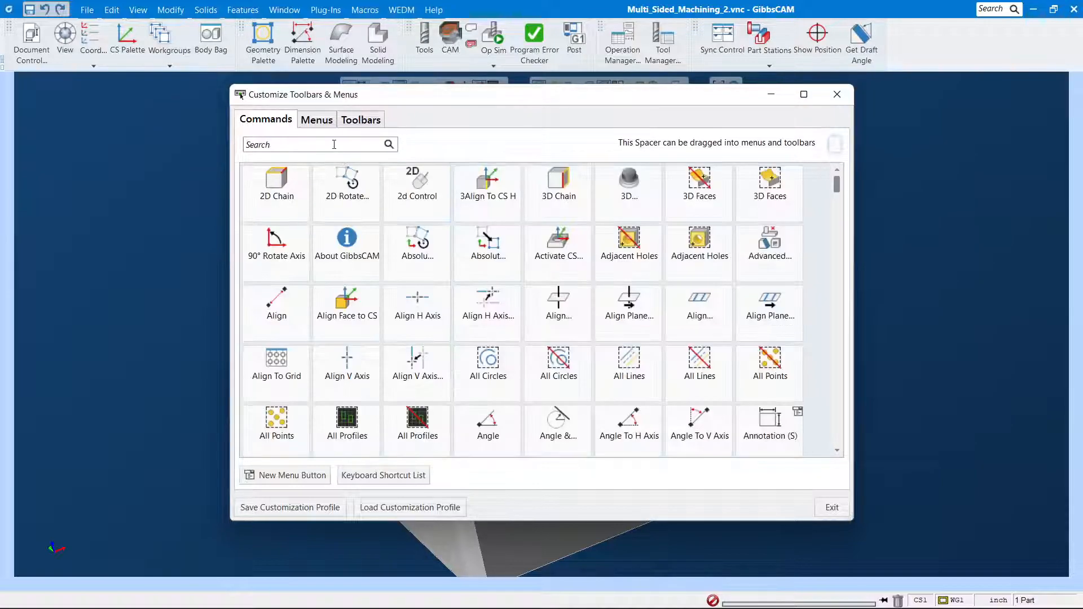
pyautogui.click(315, 119)
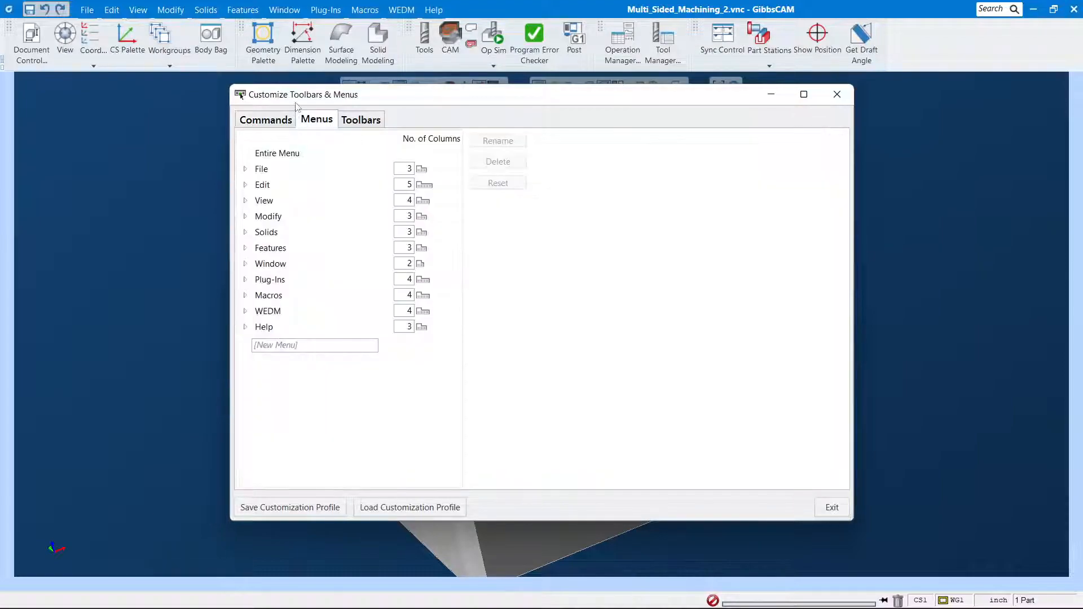
pyautogui.click(265, 119)
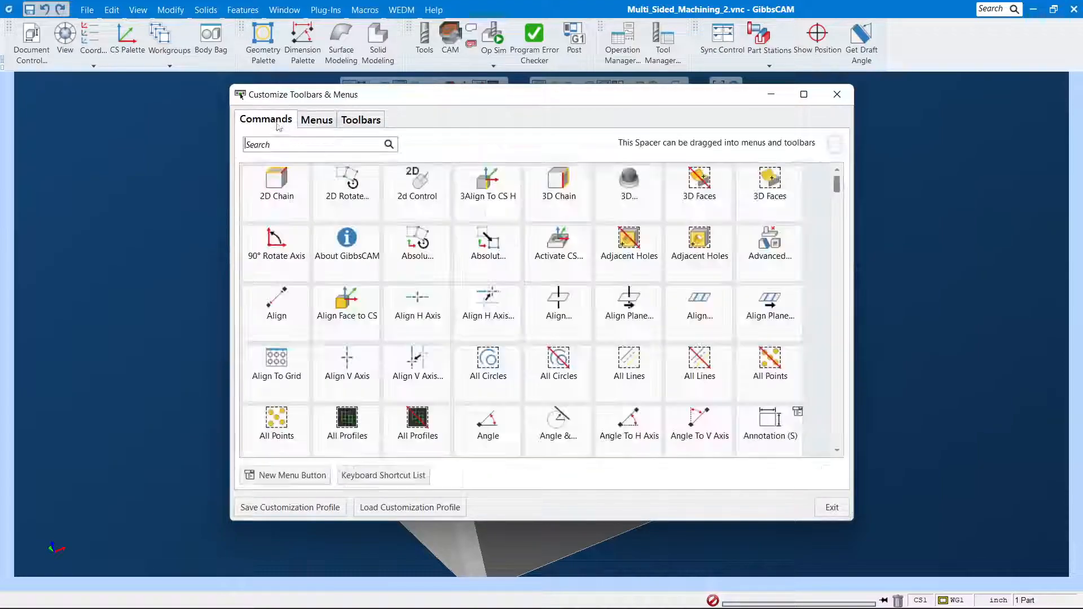
# Search 'move', place Move Part Origin on the toolbar, and clear the search.
pyautogui.write('mc')
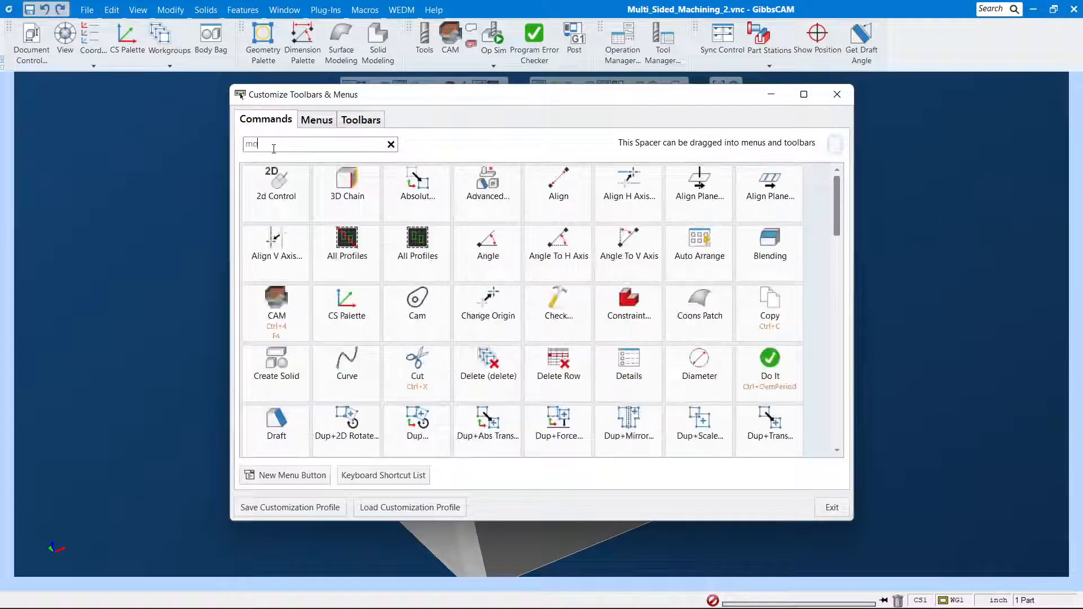
pyautogui.write('ove')
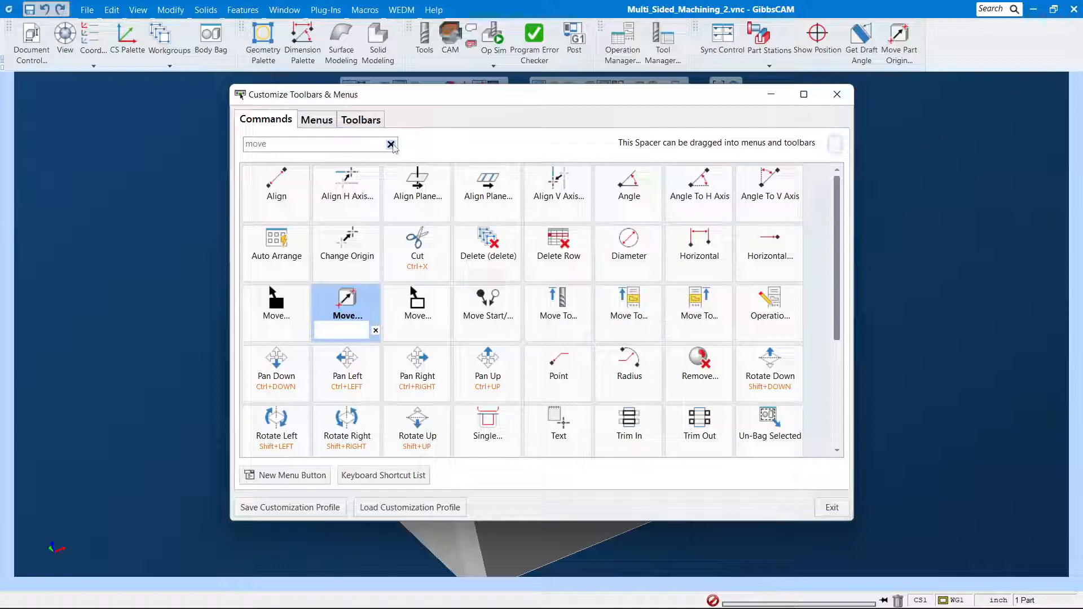
pyautogui.click(391, 143)
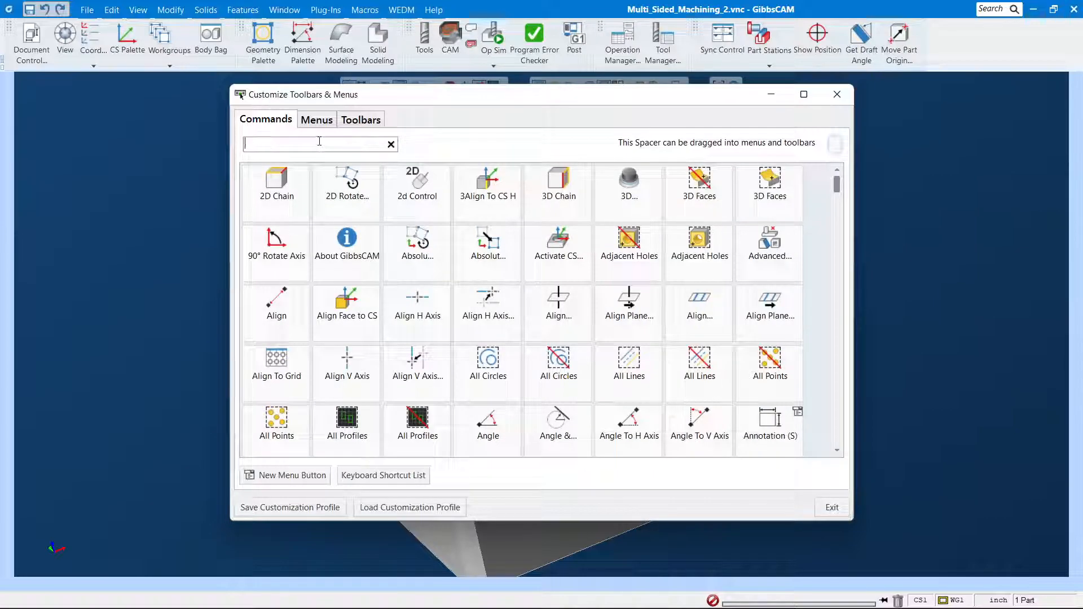
# Search 'solids', place Solids Alignment on the toolbar, and clear the search.
pyautogui.write('solids')
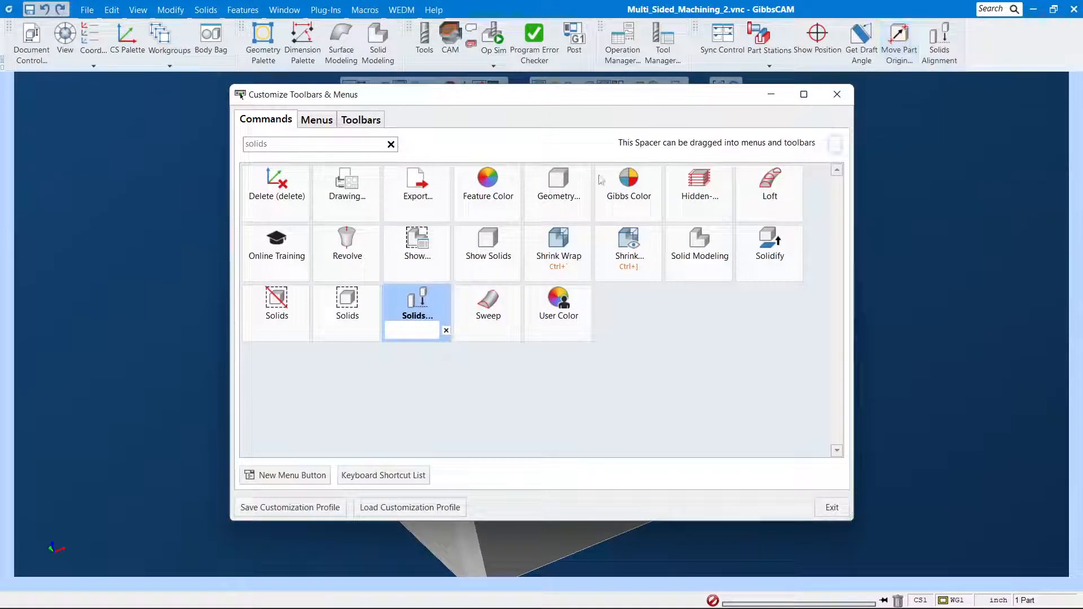
pyautogui.click(390, 144)
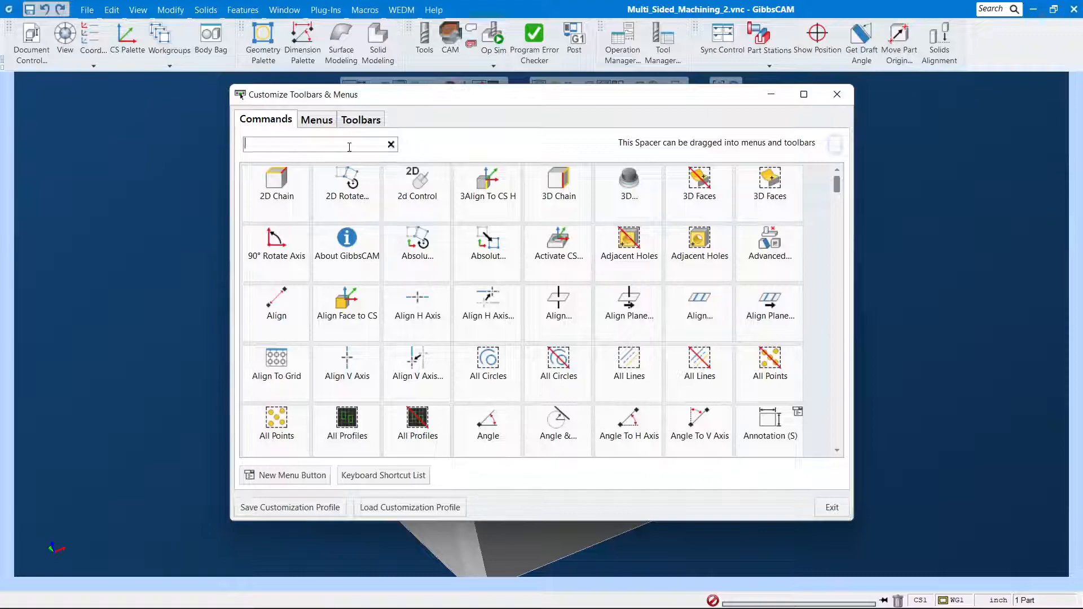
# Search 'auto' and place Auto CS Create at the end of the toolbar.
pyautogui.write('a')
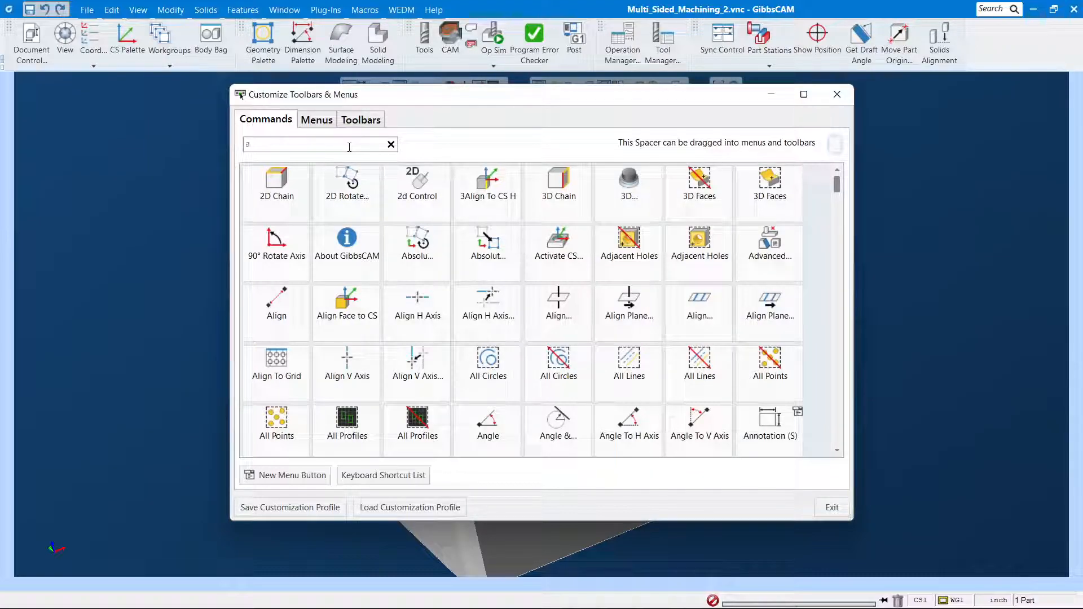
pyautogui.write('uto')
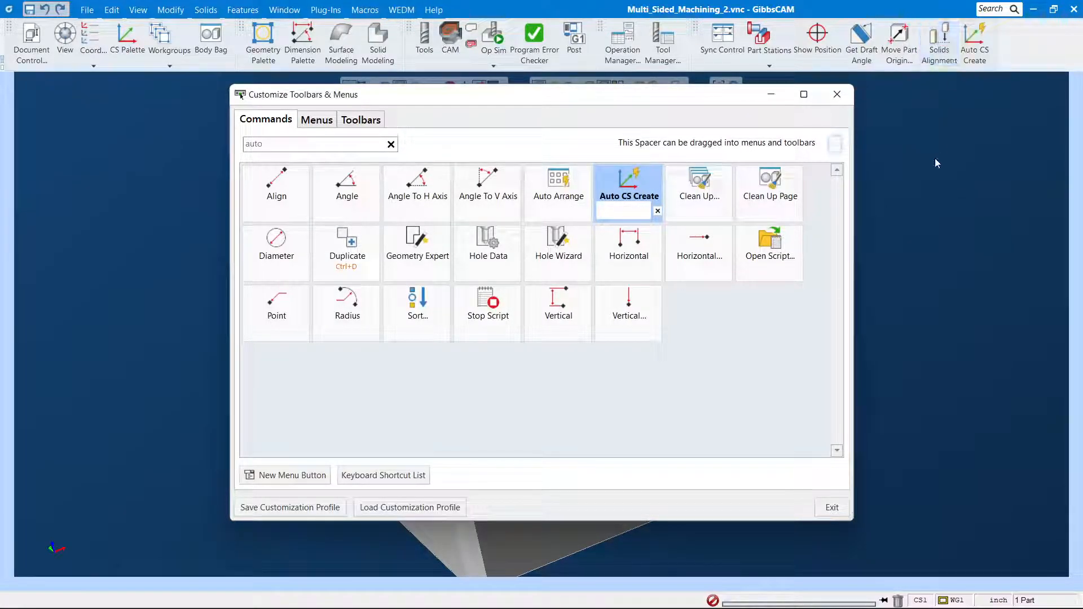
pyautogui.moveTo(836, 94)
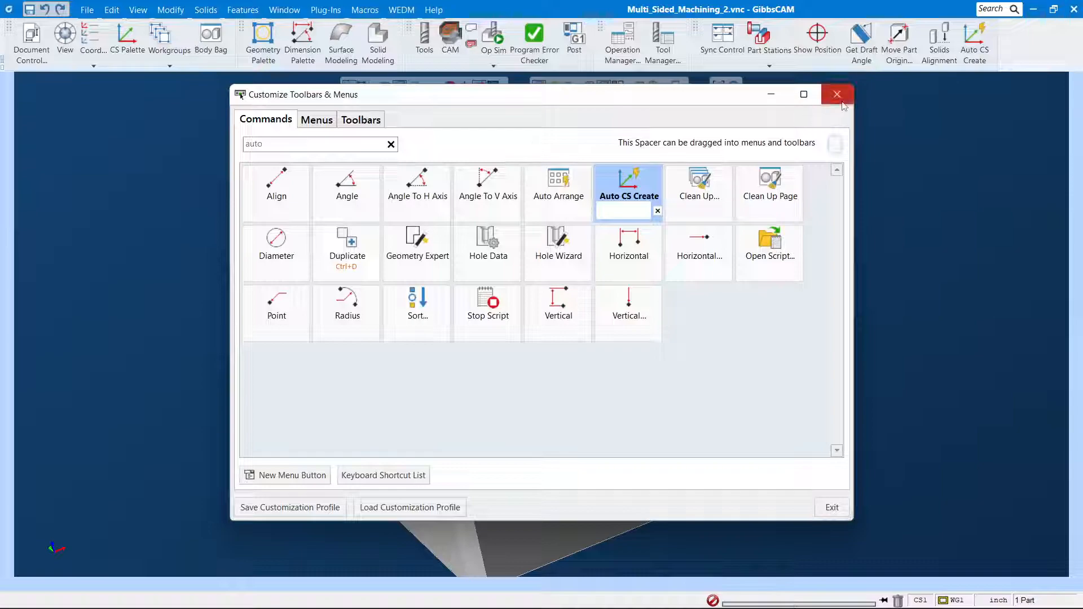
pyautogui.moveTo(913, 58)
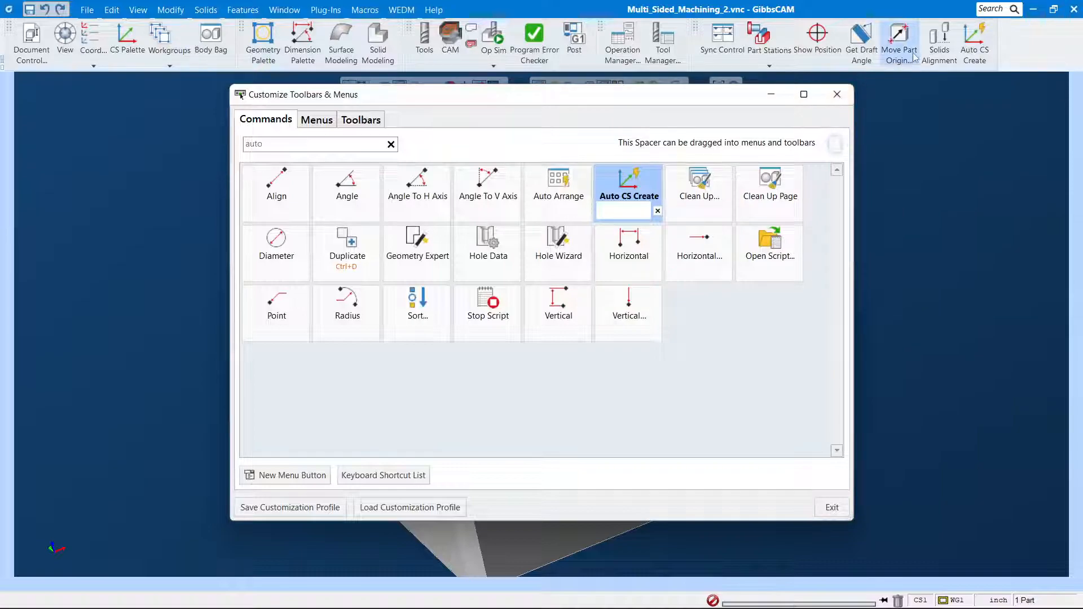
pyautogui.moveTo(698, 252)
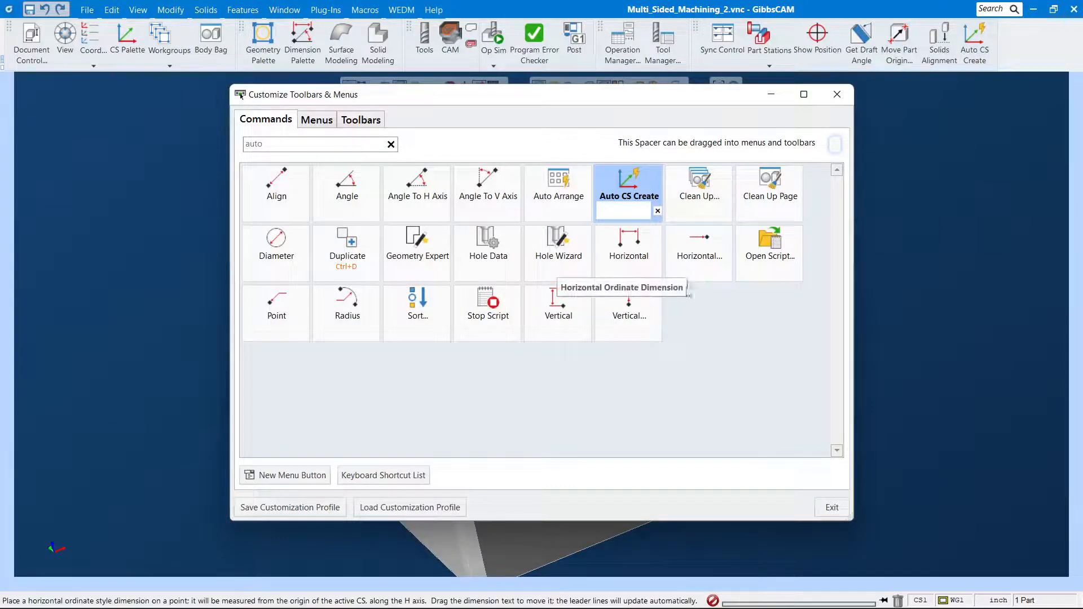
pyautogui.moveTo(979, 159)
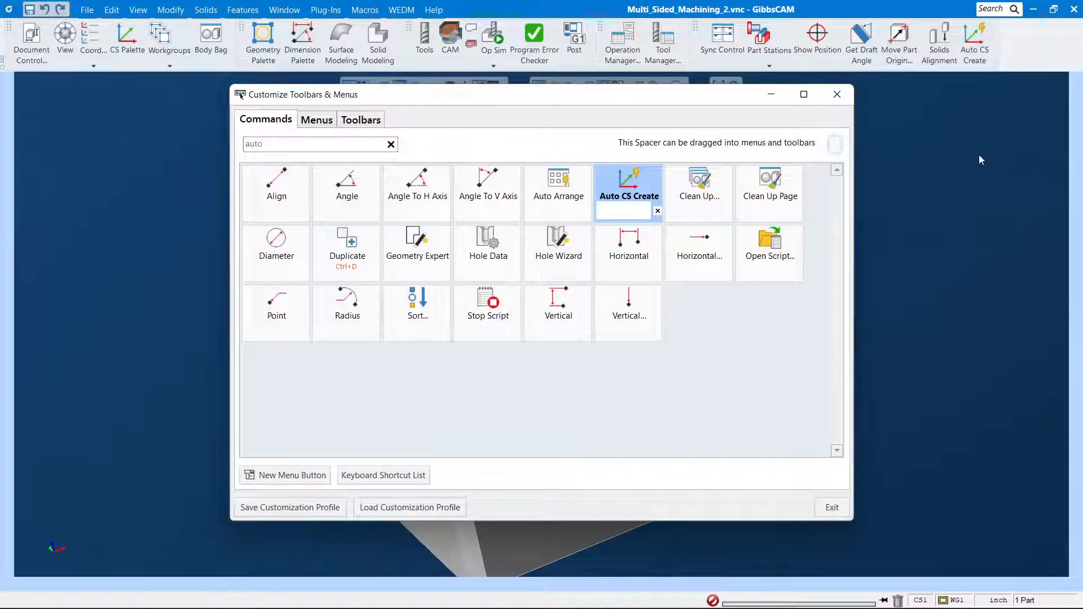
pyautogui.moveTo(681, 99)
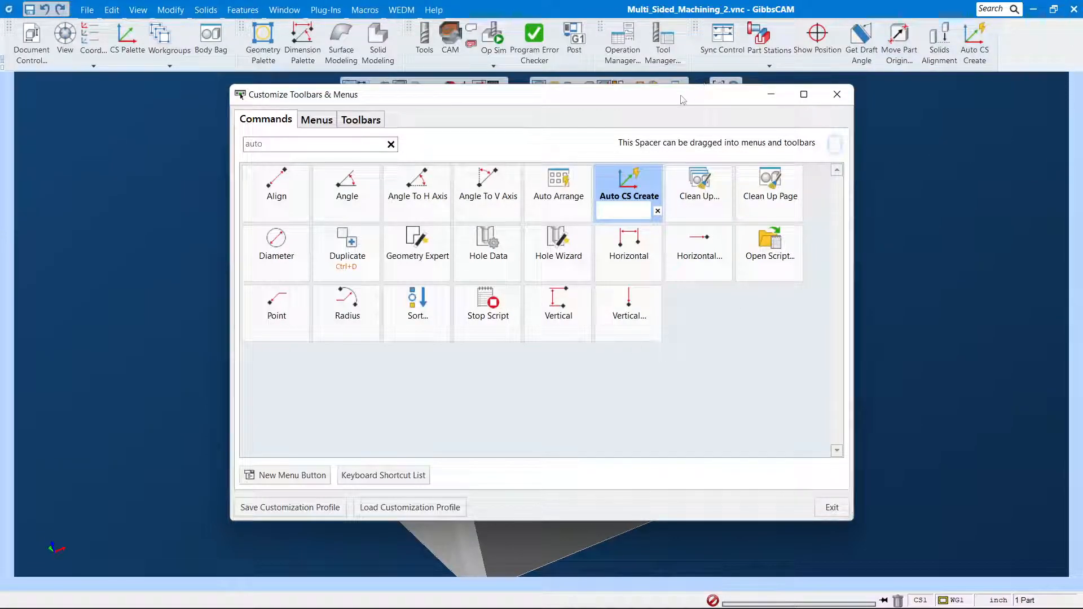
pyautogui.moveTo(774, 201)
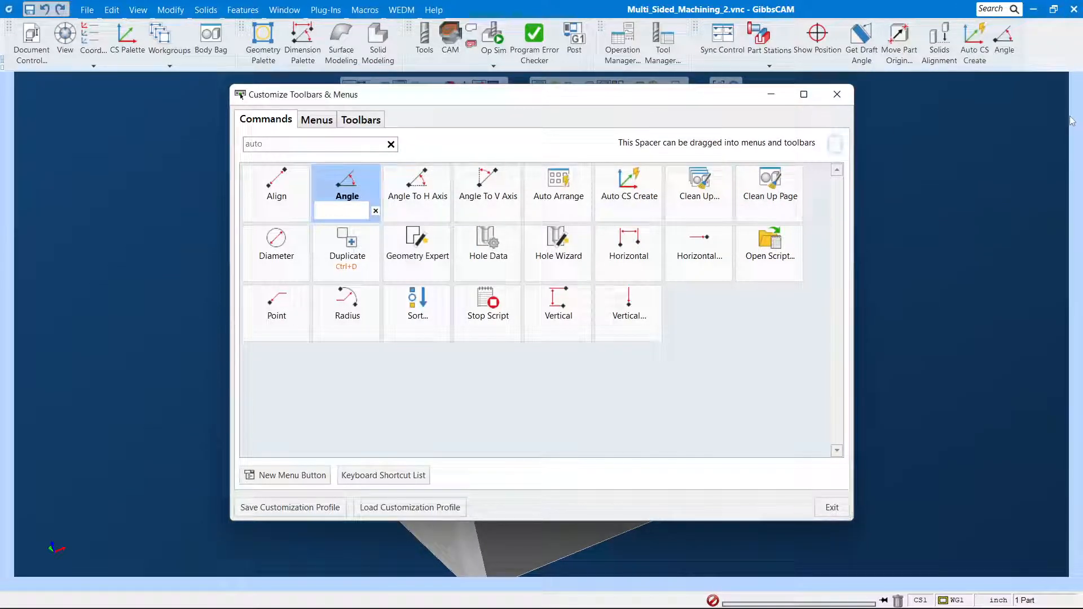
pyautogui.moveTo(1004, 39)
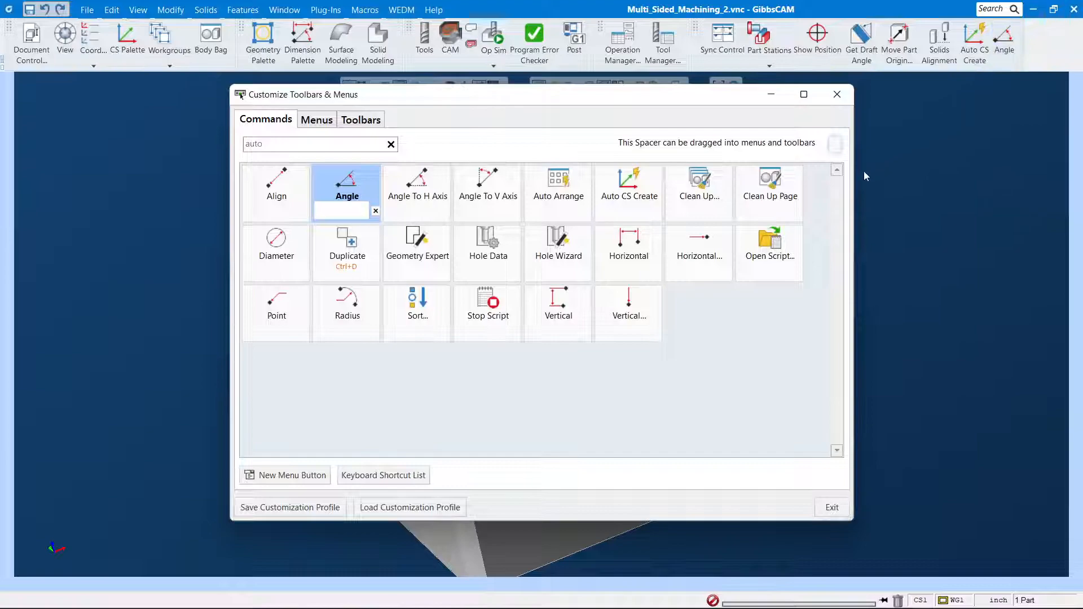
pyautogui.moveTo(737, 201)
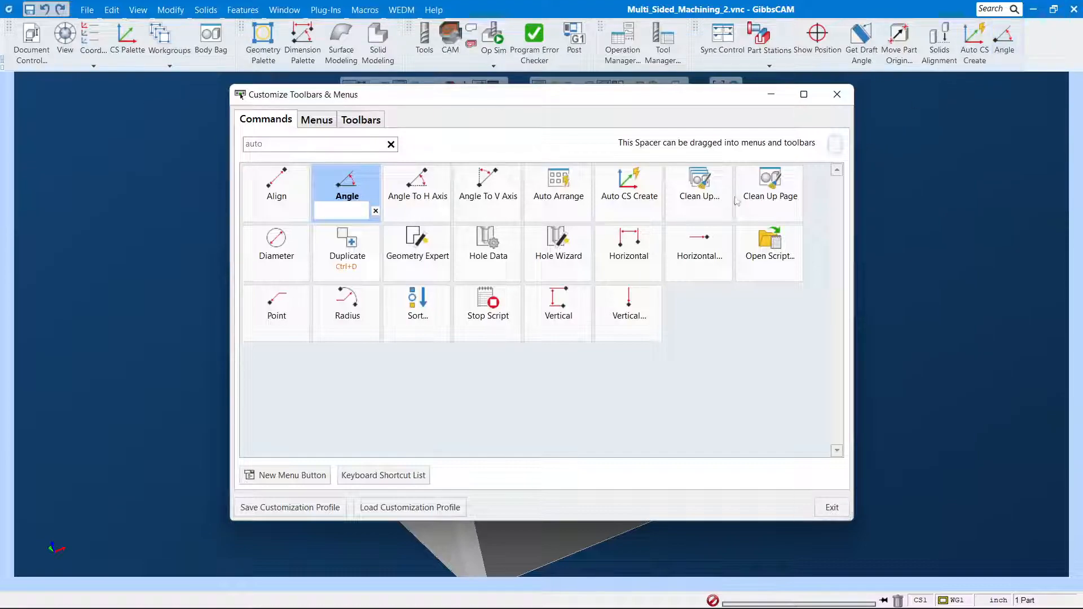
pyautogui.moveTo(989, 75)
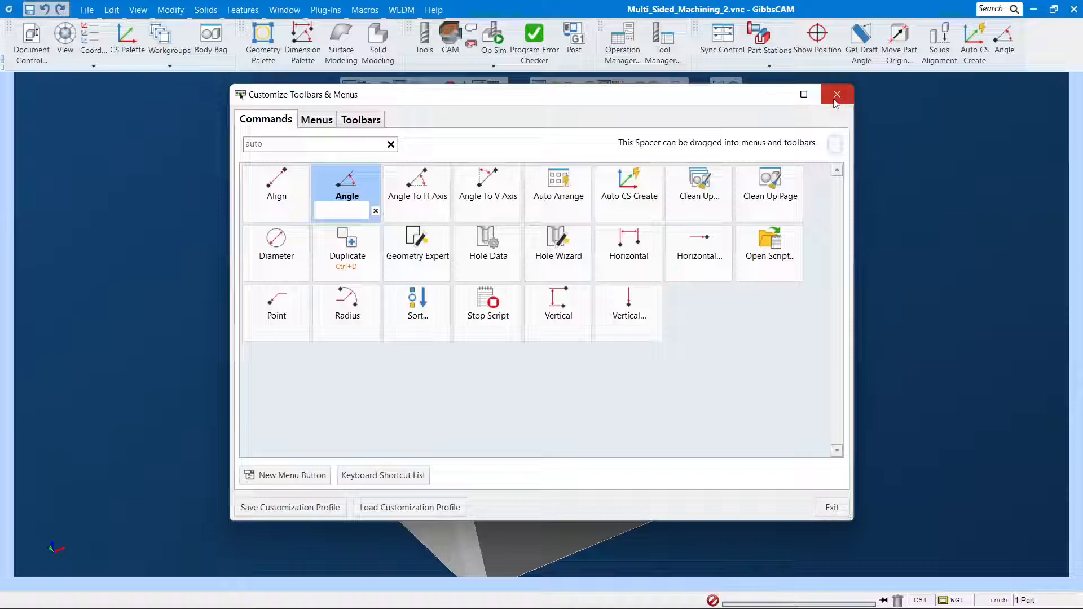
pyautogui.moveTo(933, 62)
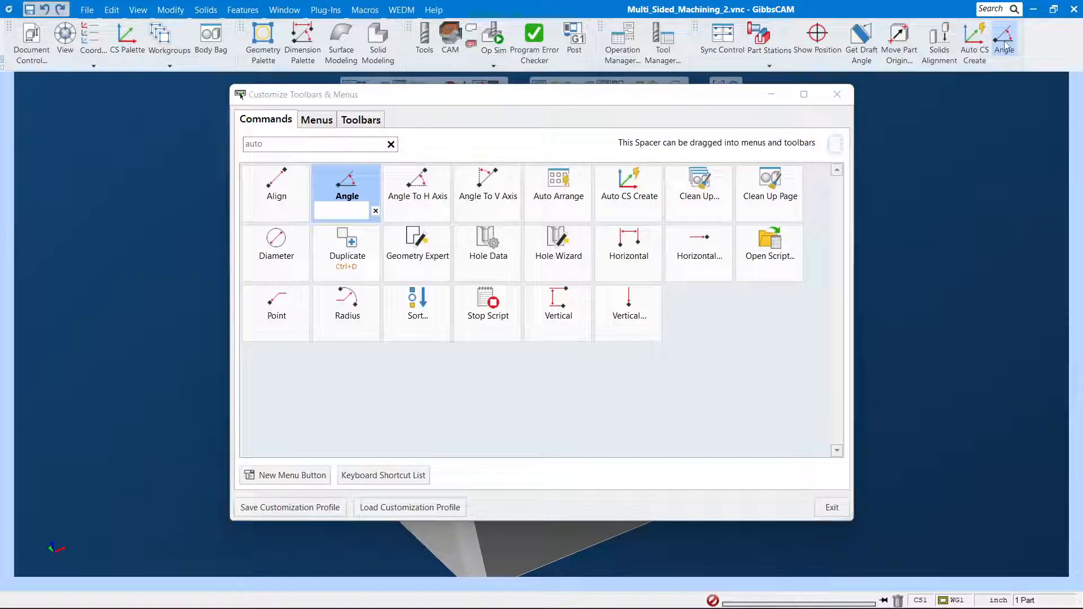
pyautogui.moveTo(976, 353)
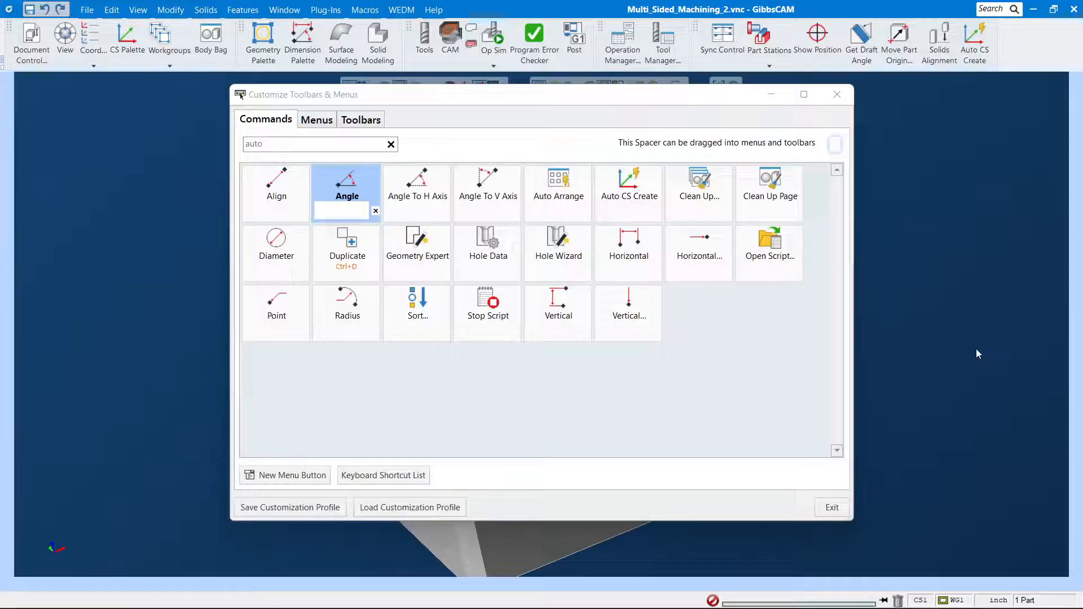
pyautogui.moveTo(932, 90)
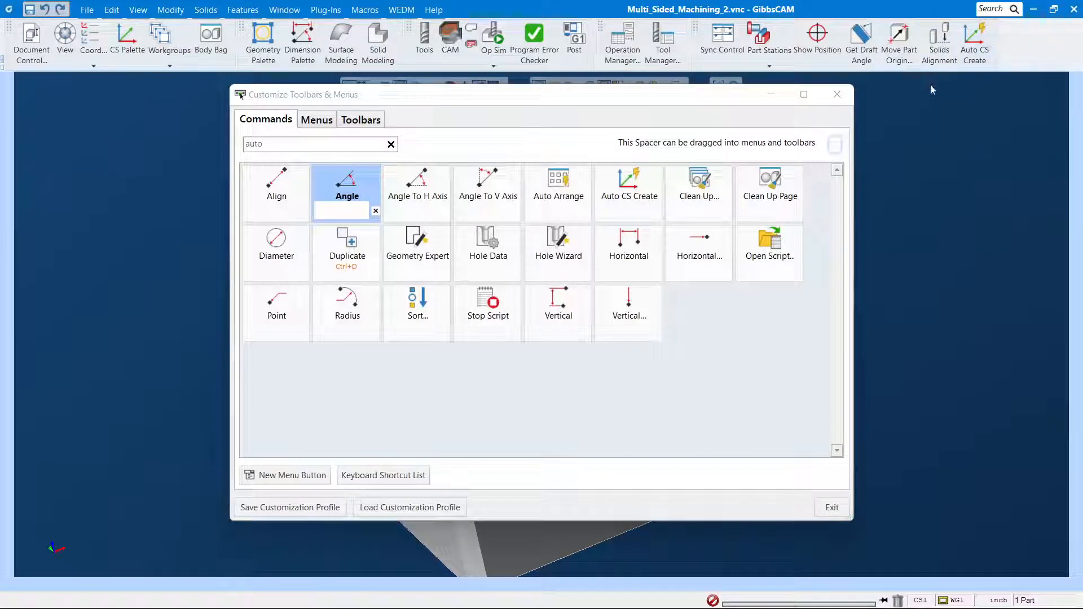
pyautogui.moveTo(862, 100)
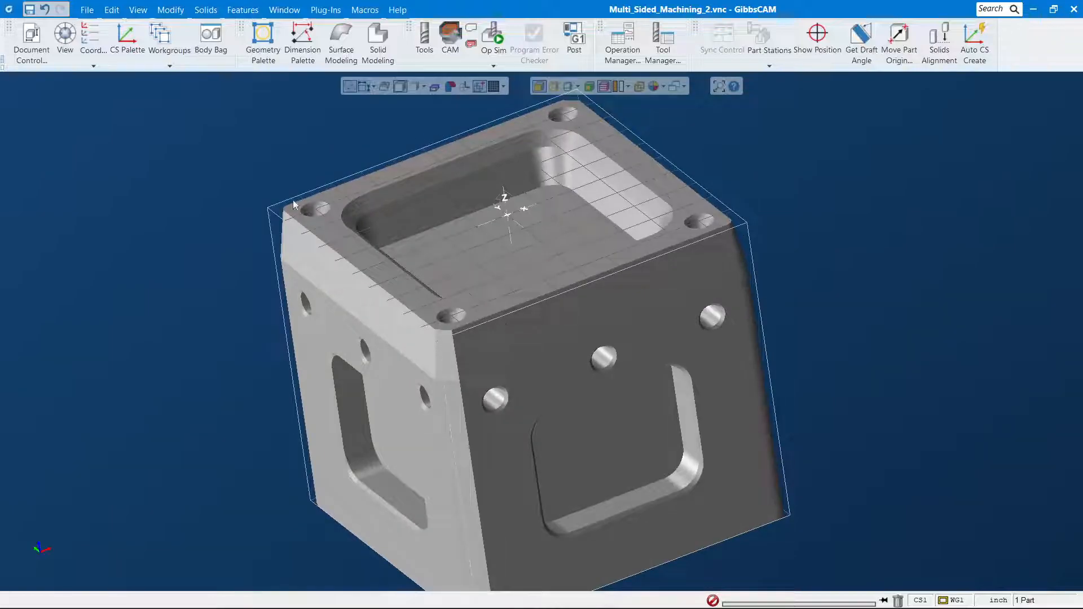
pyautogui.moveTo(434, 85)
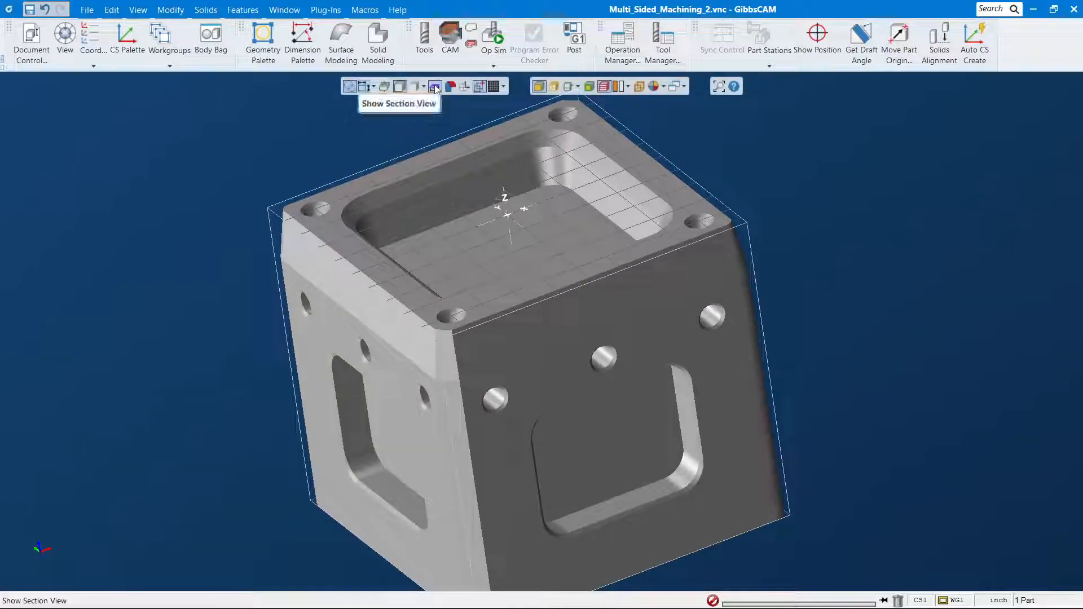
pyautogui.click(434, 86)
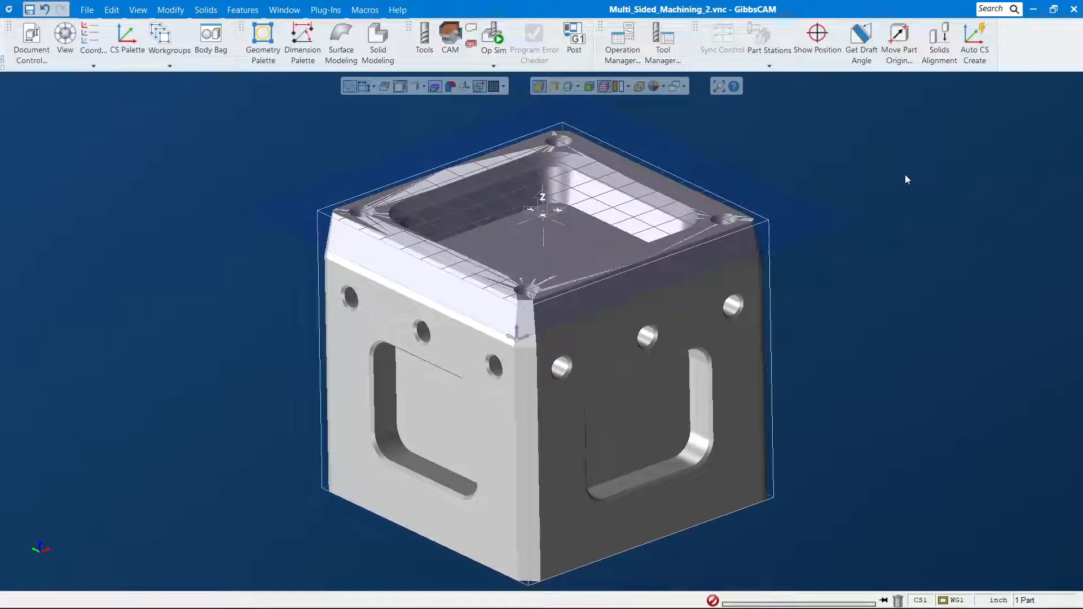
pyautogui.moveTo(823, 226)
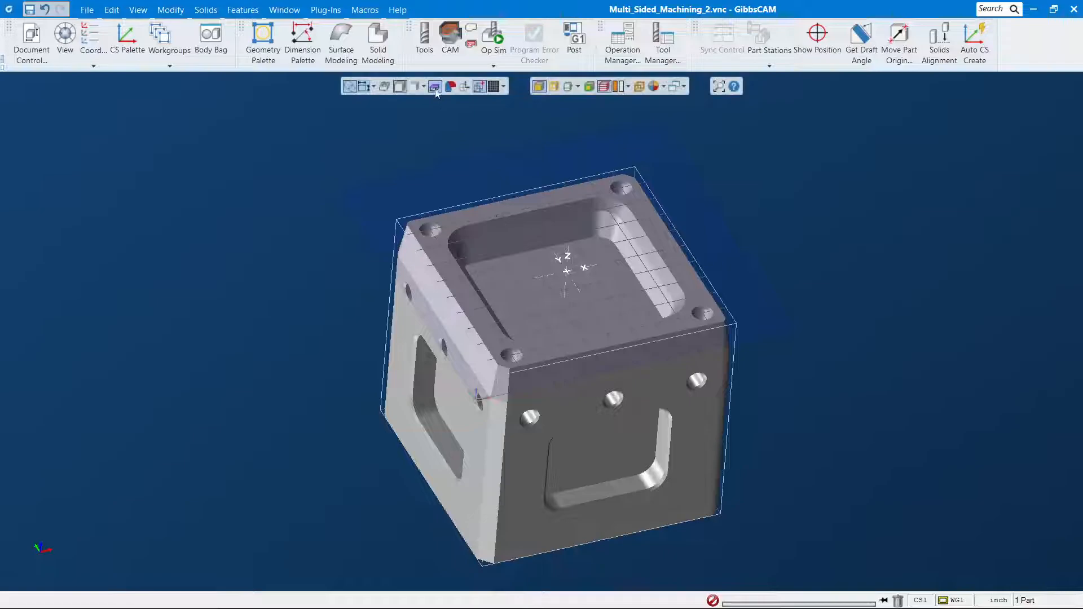
pyautogui.click(434, 87)
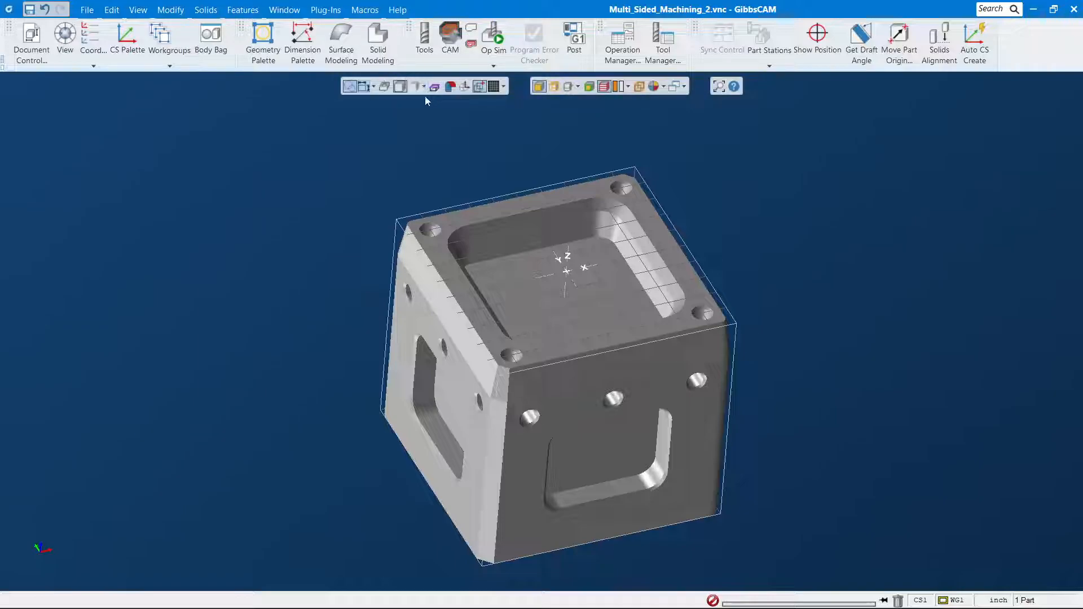
pyautogui.moveTo(434, 86)
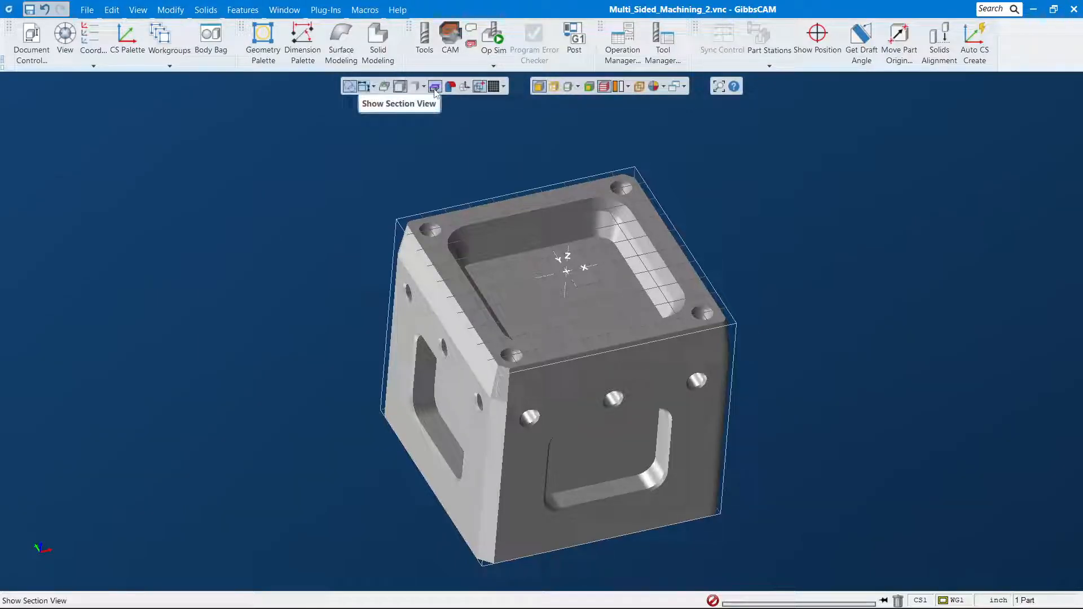
pyautogui.moveTo(932, 208)
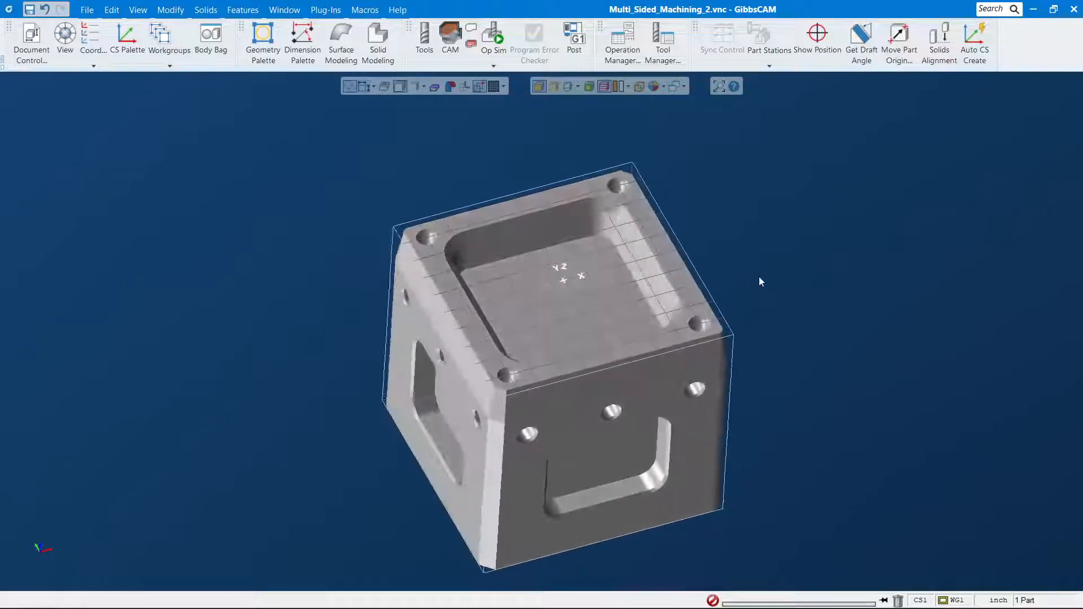
# In the Create a Spiral plug-in enter pitch 0.05, start radius 0.2, end radius 1, and accept.
pyautogui.click(325, 11)
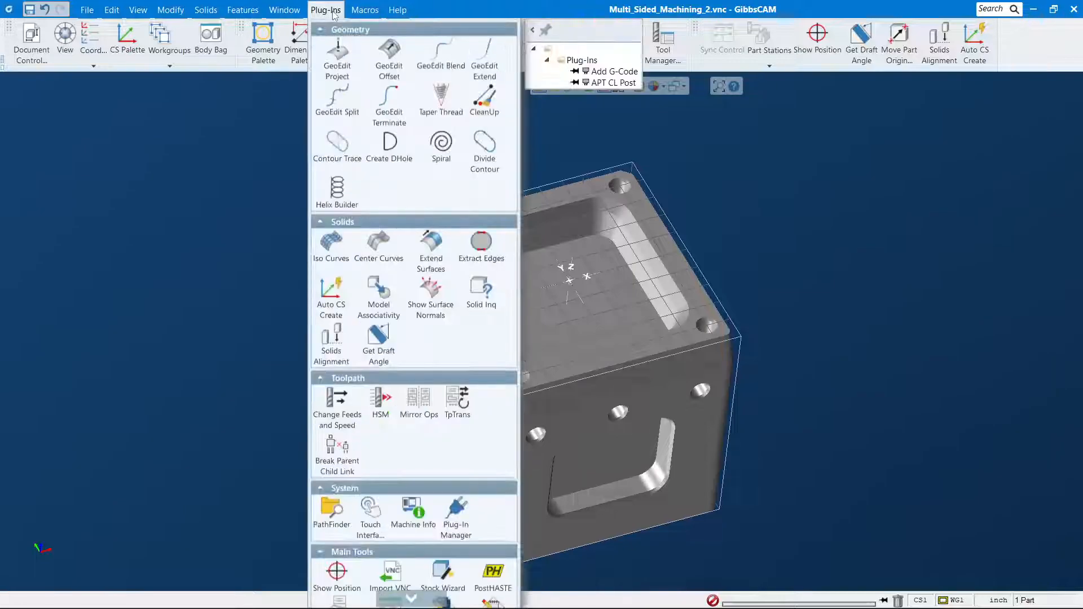
pyautogui.moveTo(441, 147)
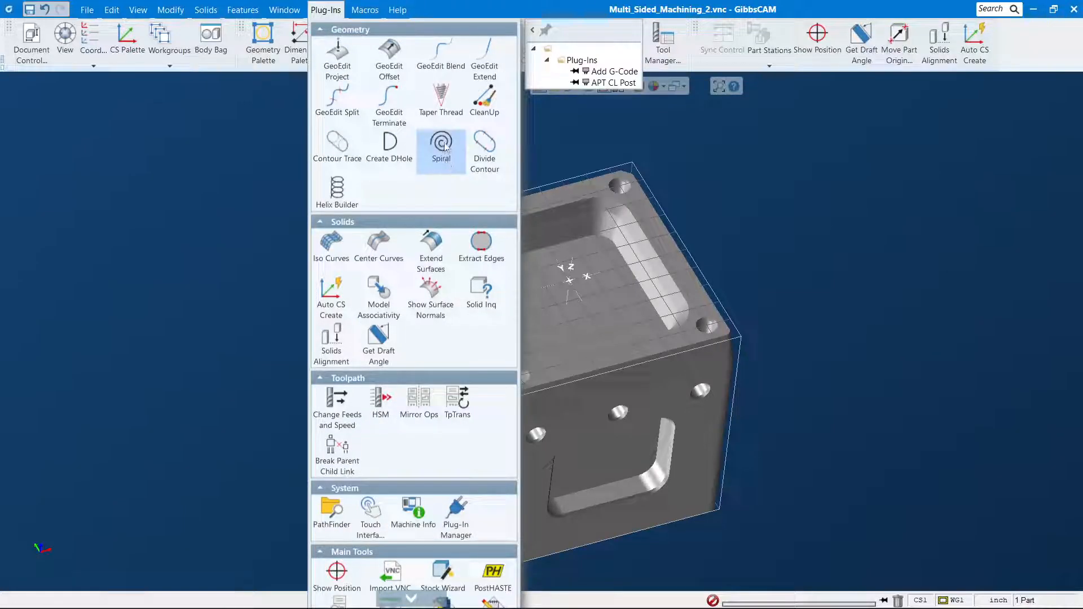
pyautogui.click(441, 148)
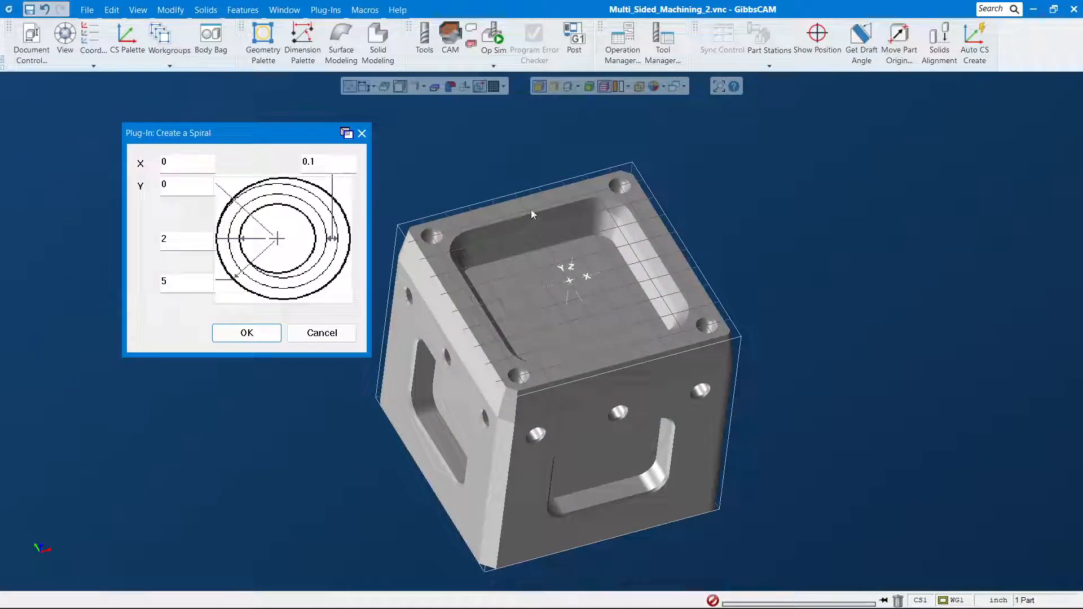
pyautogui.moveTo(631, 309)
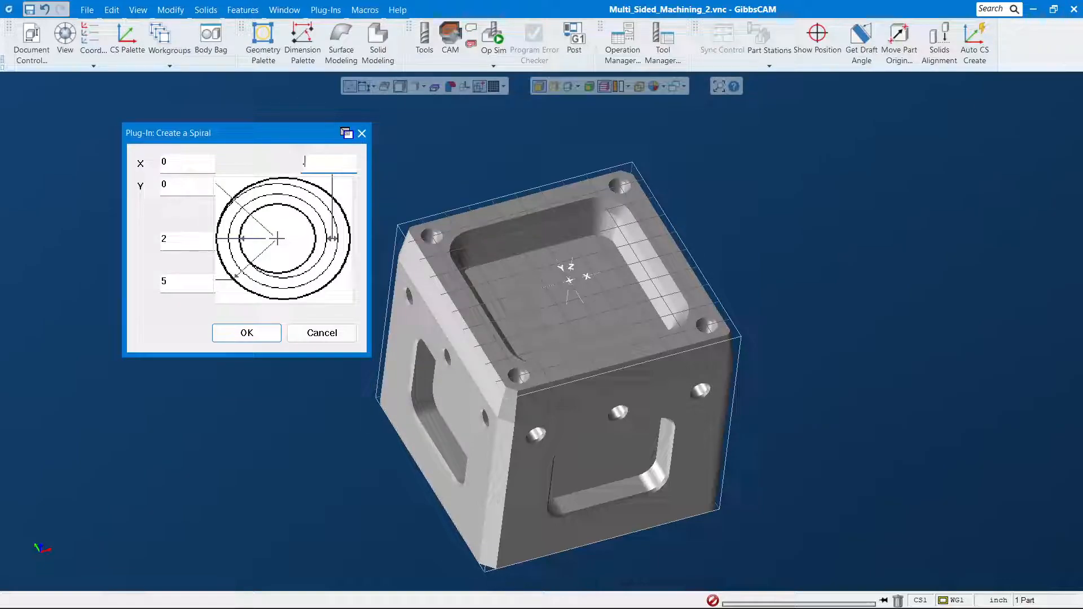
pyautogui.write('.05')
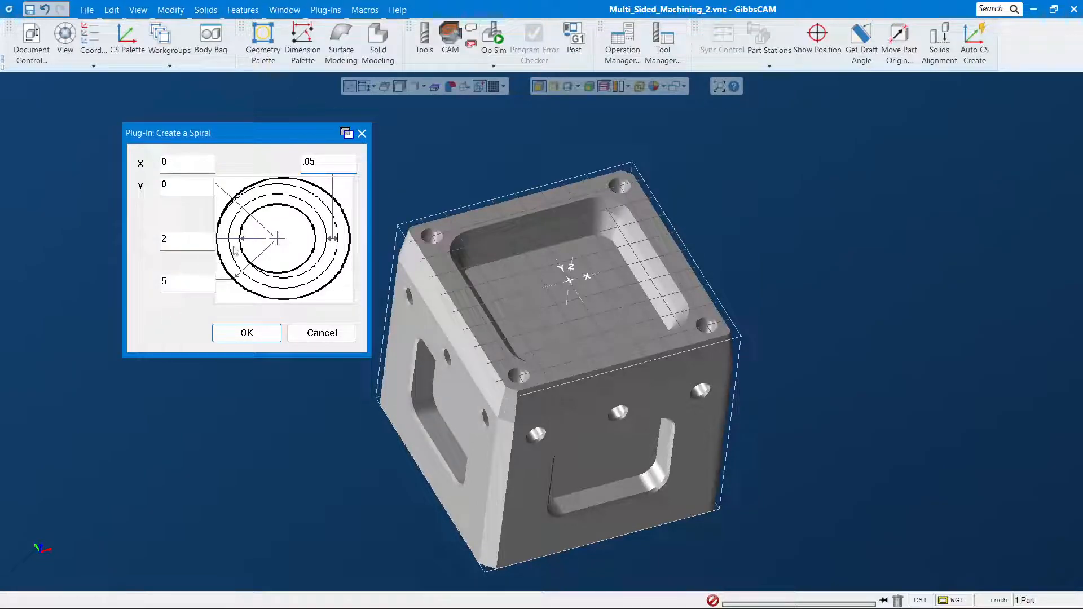
pyautogui.click(186, 238)
pyautogui.write('0.2')
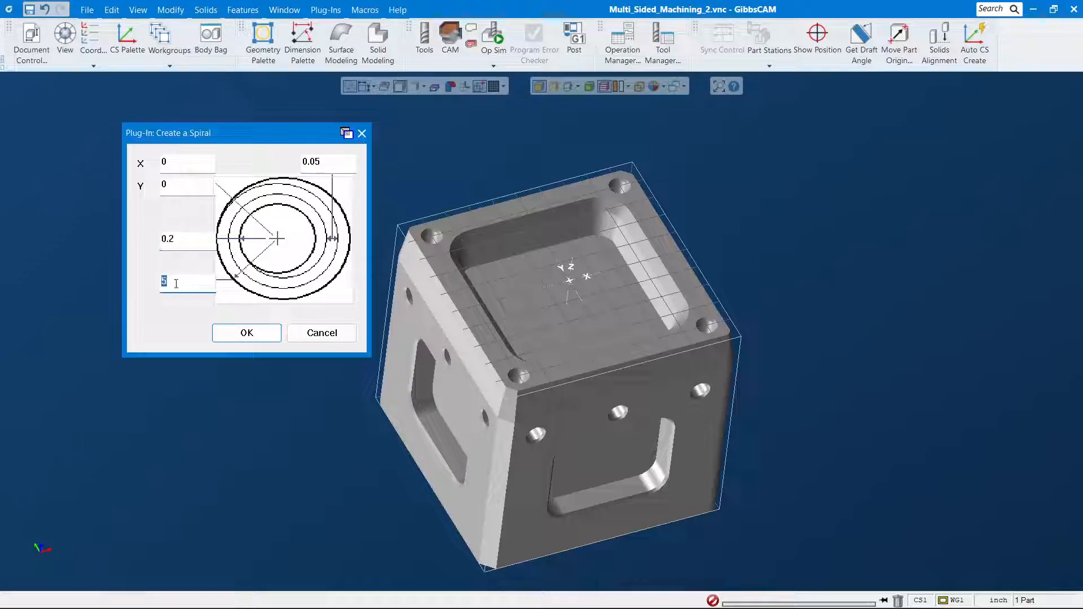
pyautogui.write('1')
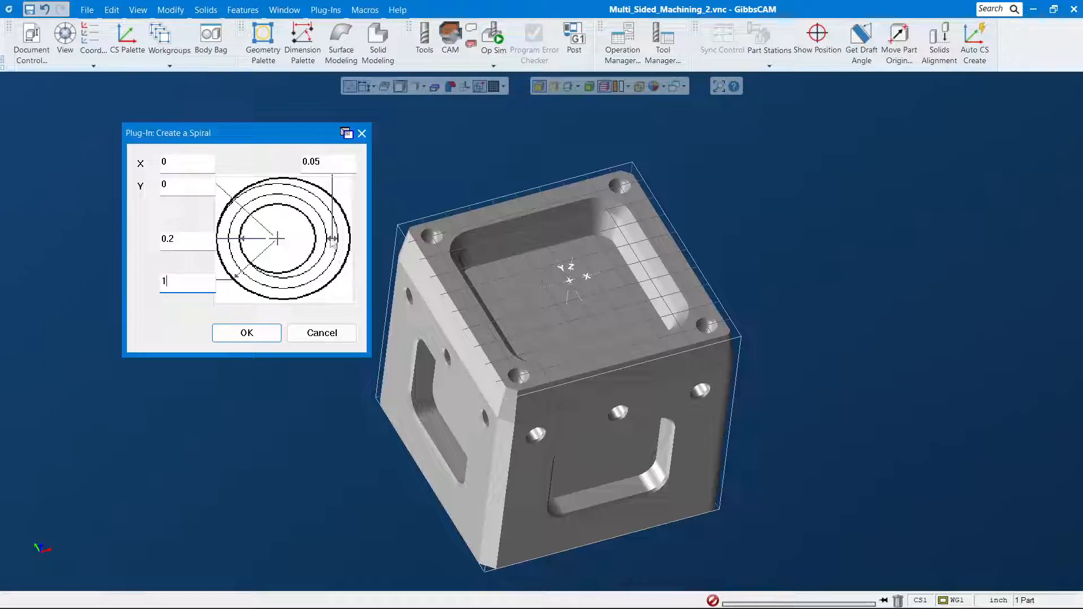
pyautogui.moveTo(273, 266)
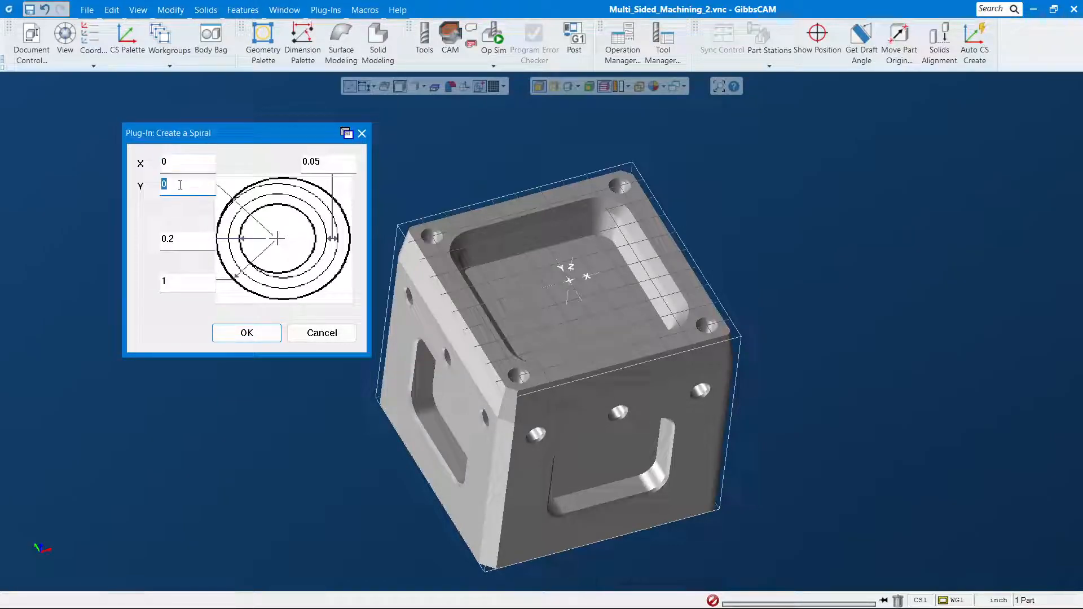
pyautogui.moveTo(184, 161)
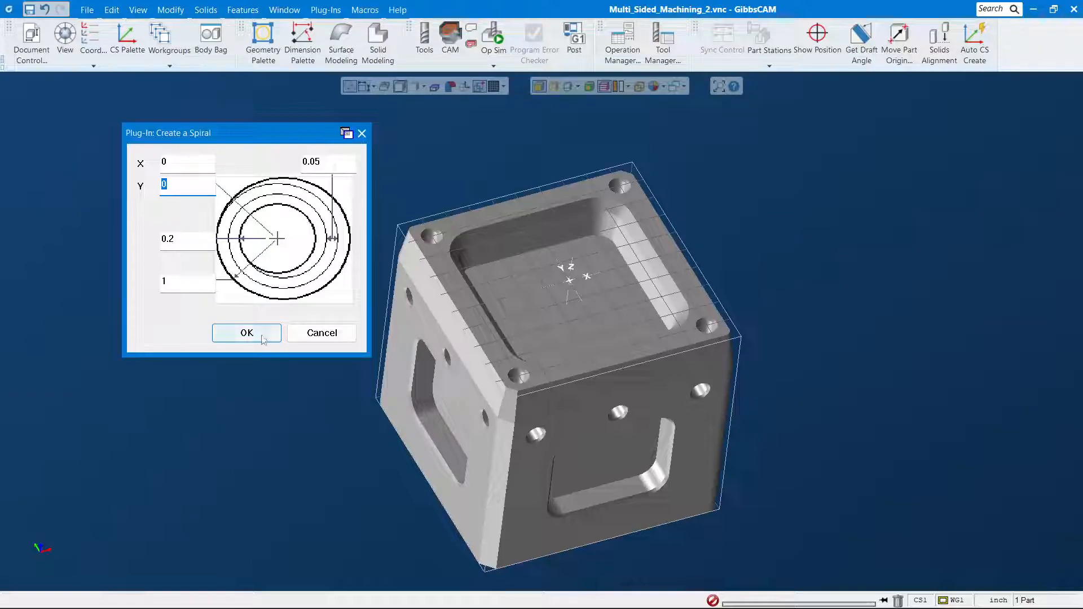
pyautogui.click(246, 332)
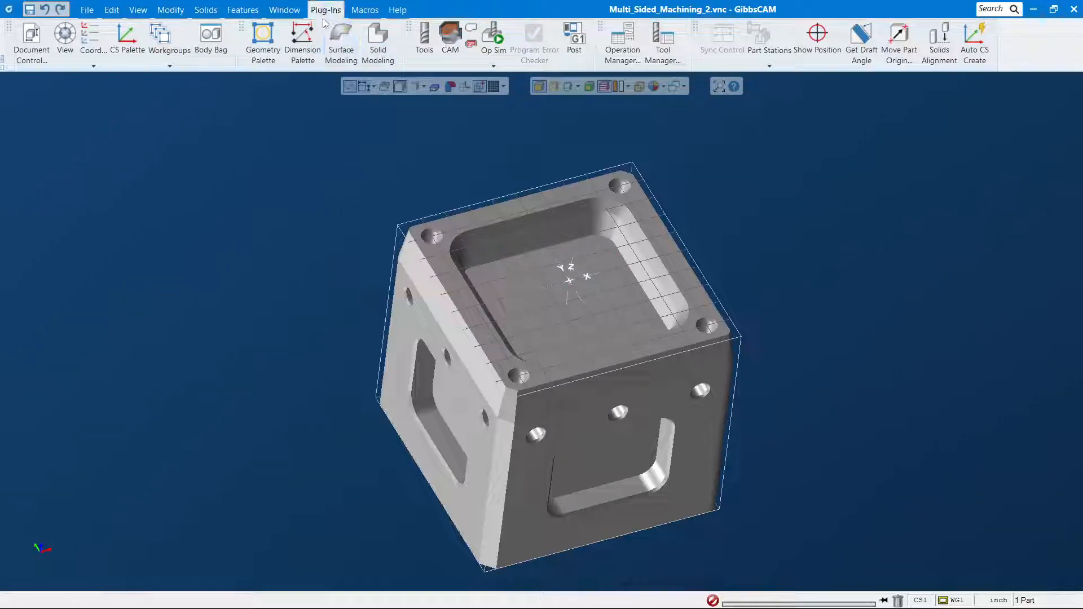
# Rerun Create a Spiral with a 0.125 pitch and zoom in on the resulting spiral in the pocket.
pyautogui.click(325, 11)
pyautogui.write('.125')
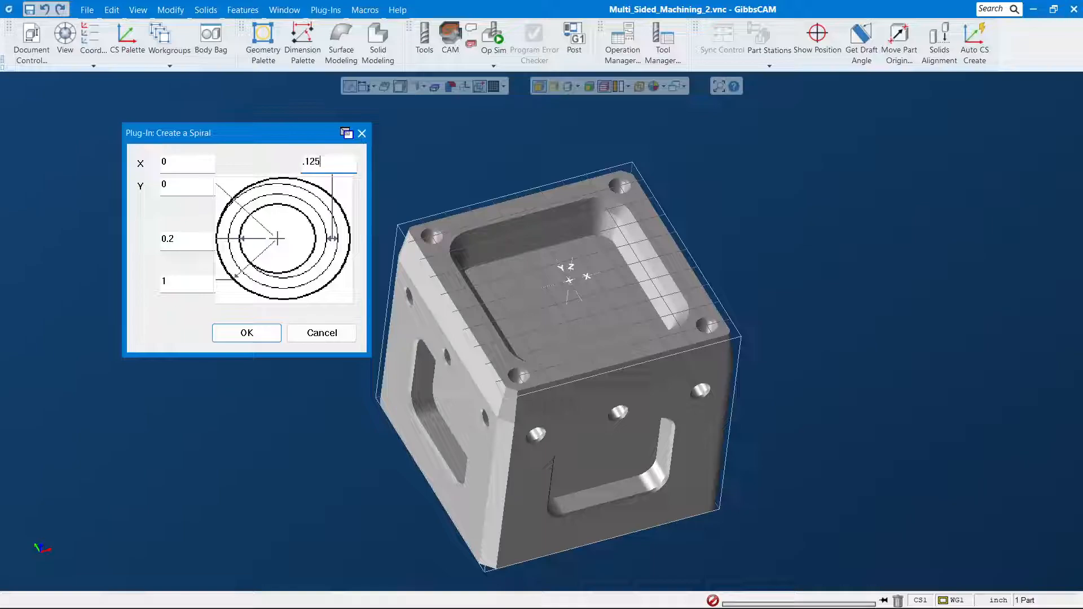
pyautogui.click(246, 332)
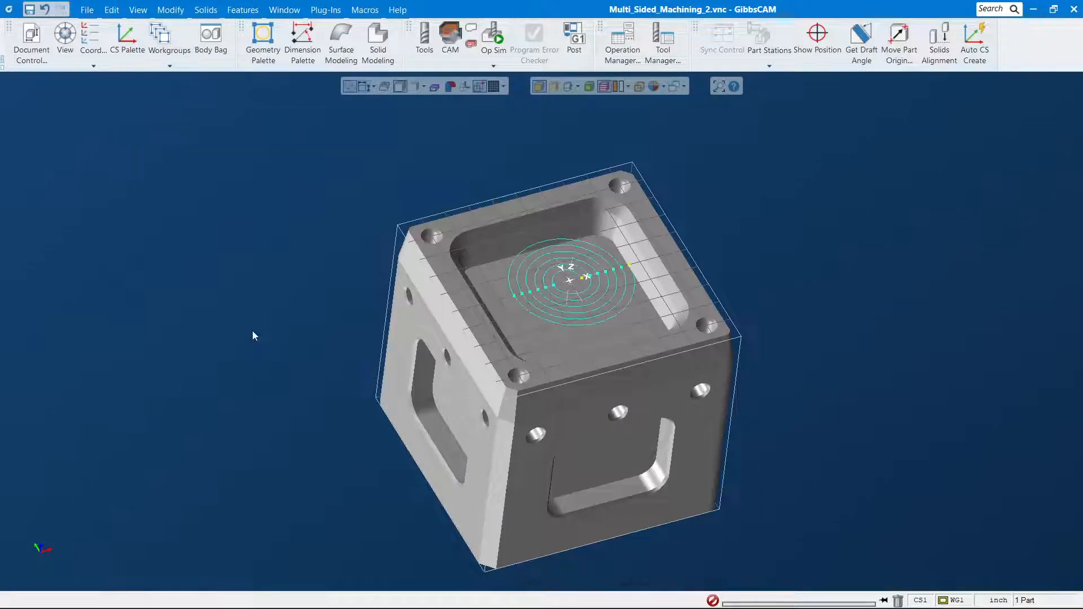
pyautogui.scroll(3)
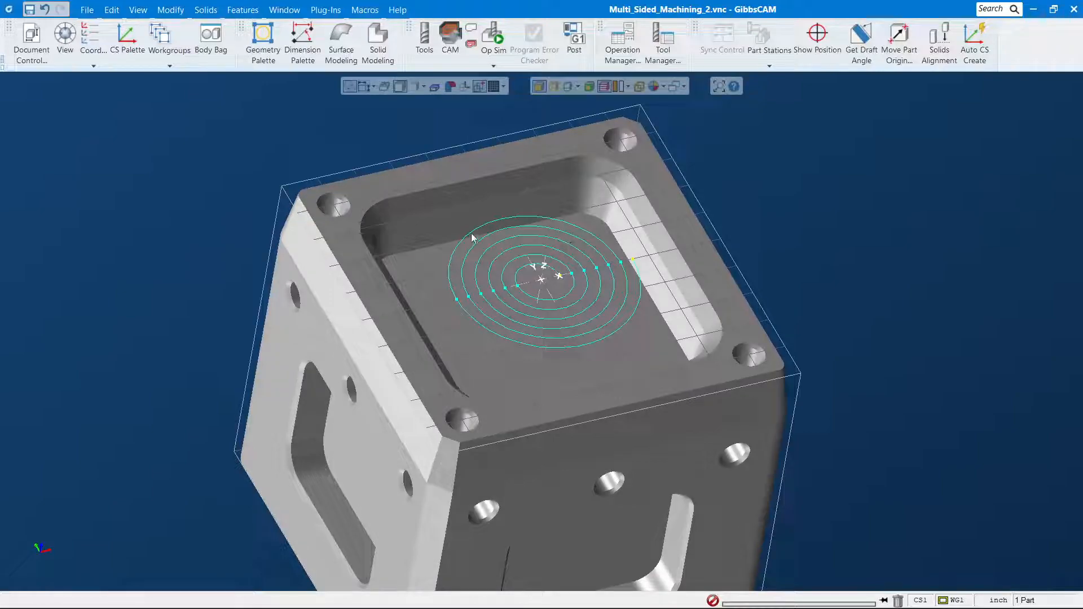
pyautogui.moveTo(425, 280)
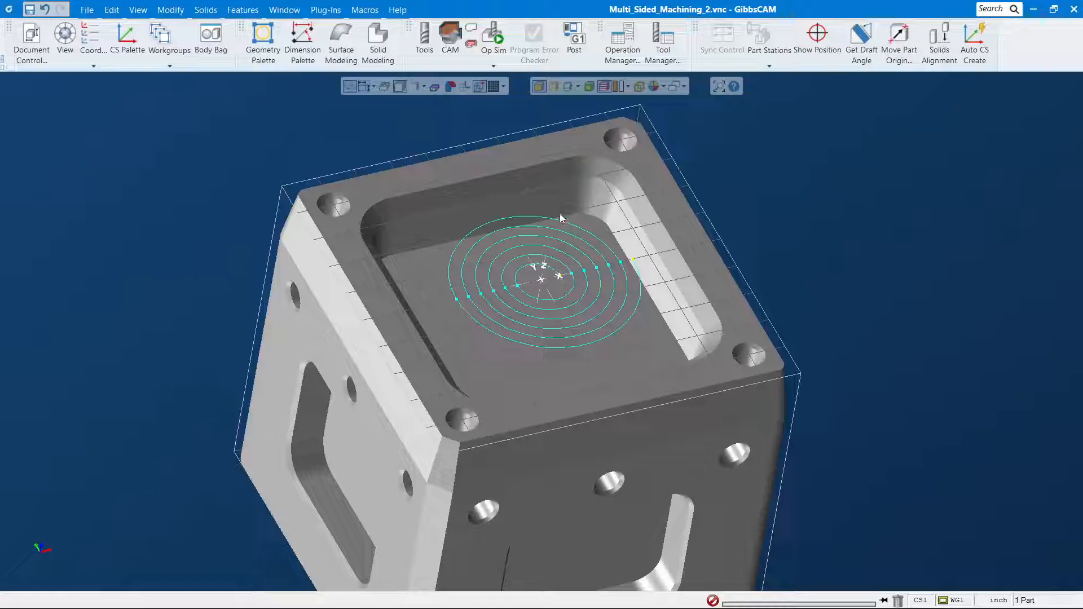
pyautogui.moveTo(619, 260)
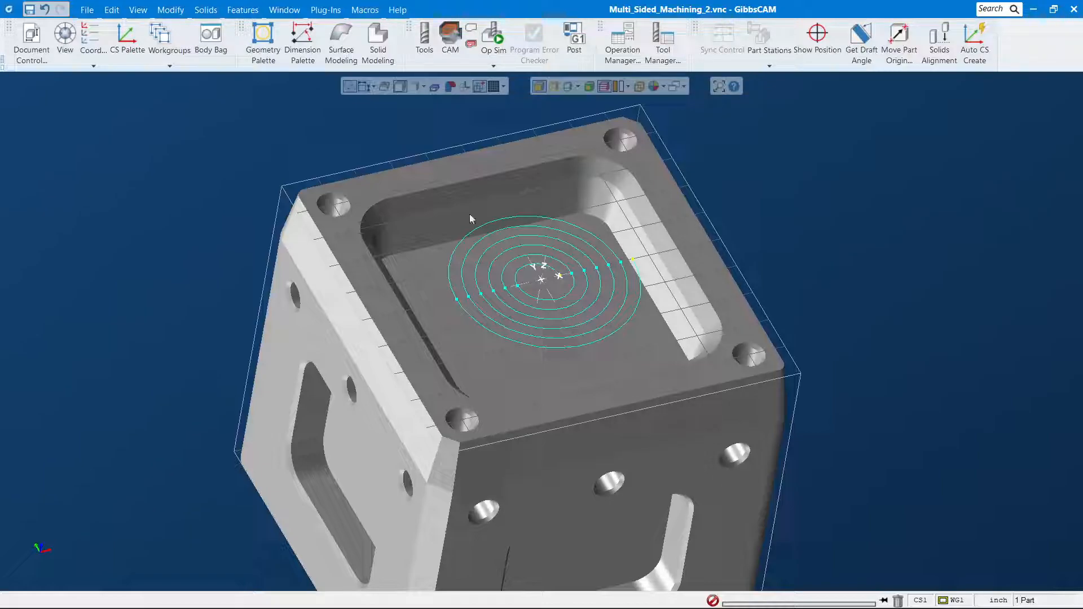
pyautogui.moveTo(628, 246)
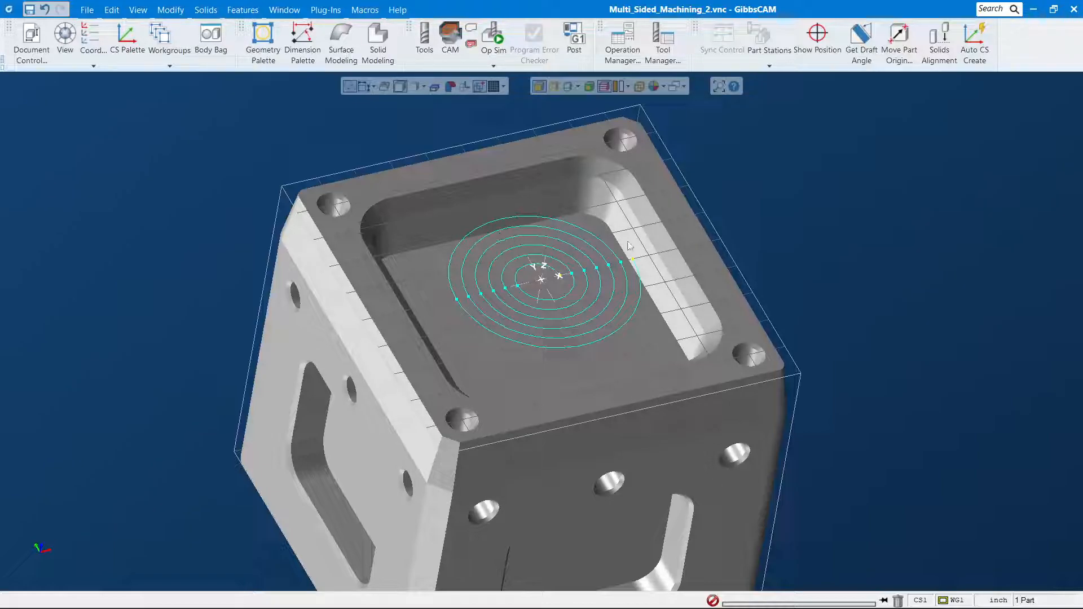
pyautogui.moveTo(634, 272)
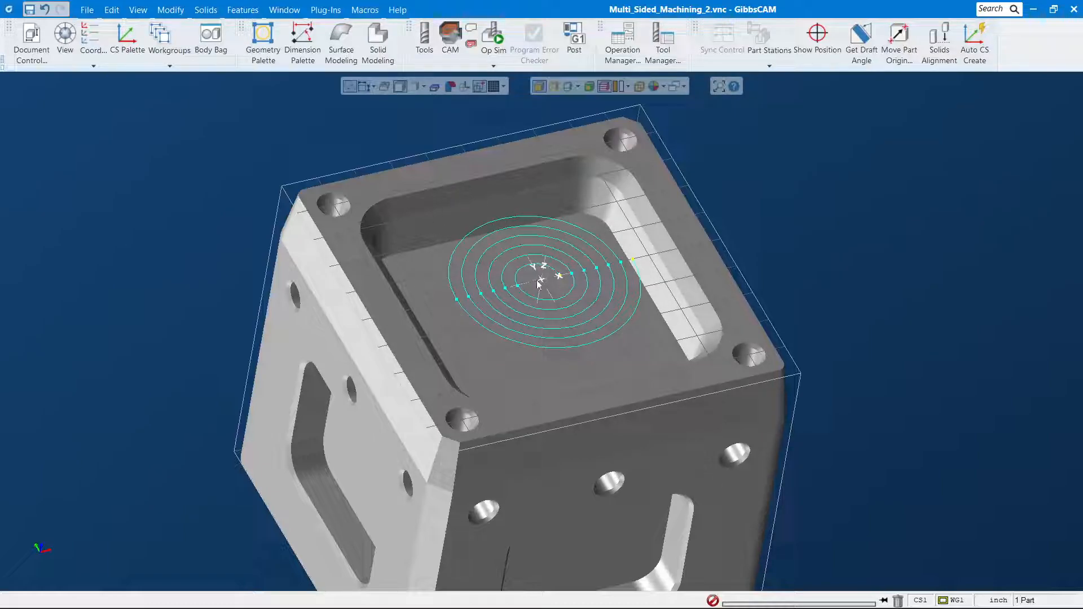
pyautogui.moveTo(275, 146)
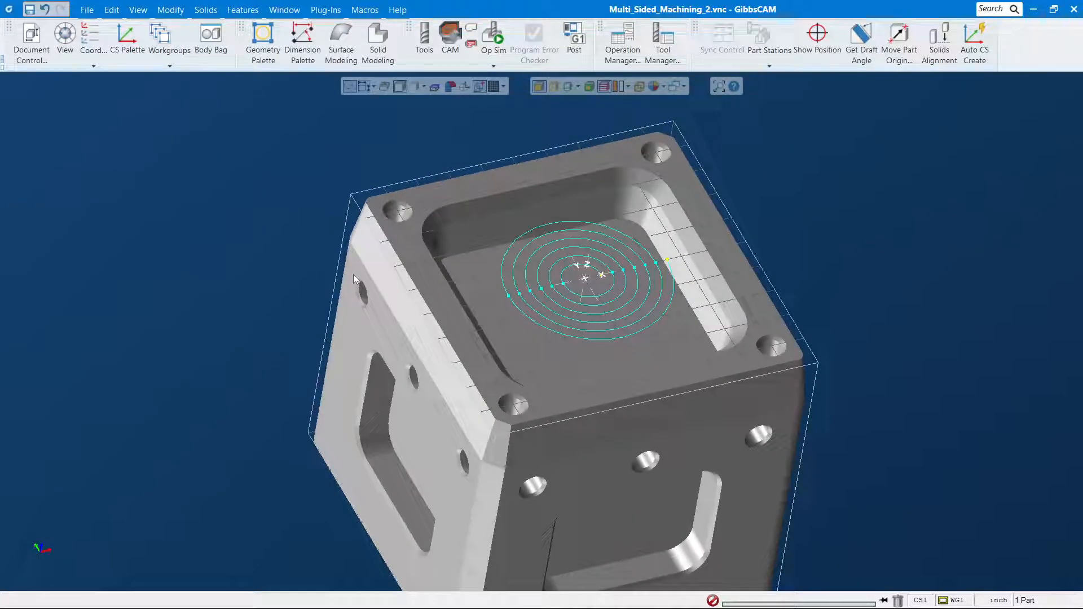
pyautogui.moveTo(128, 245)
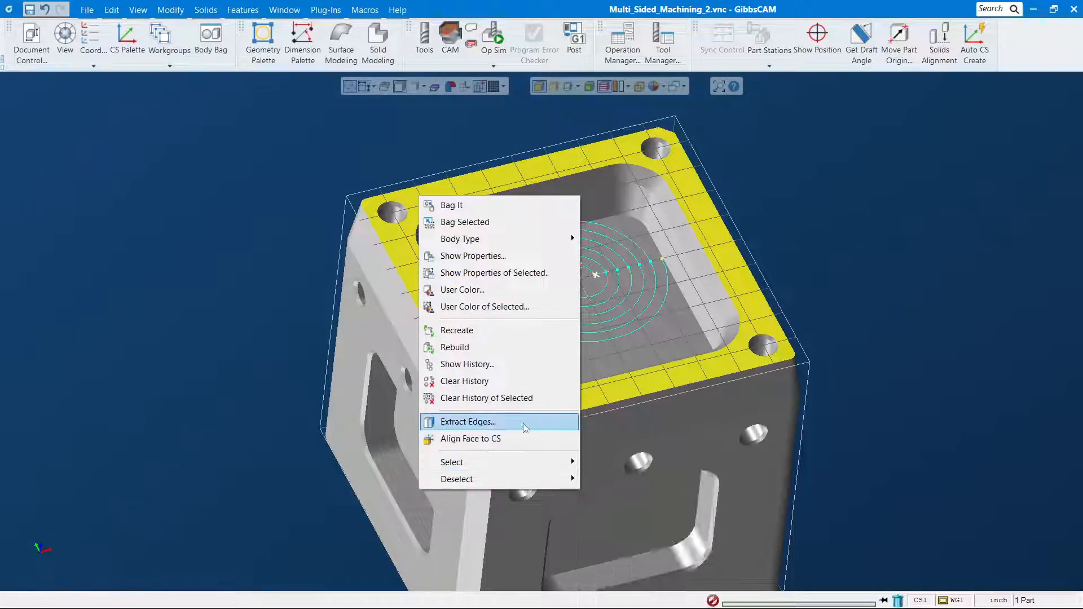
# Extract edge geometry from the top face, then pick the top-right hole circle.
pyautogui.click(467, 421)
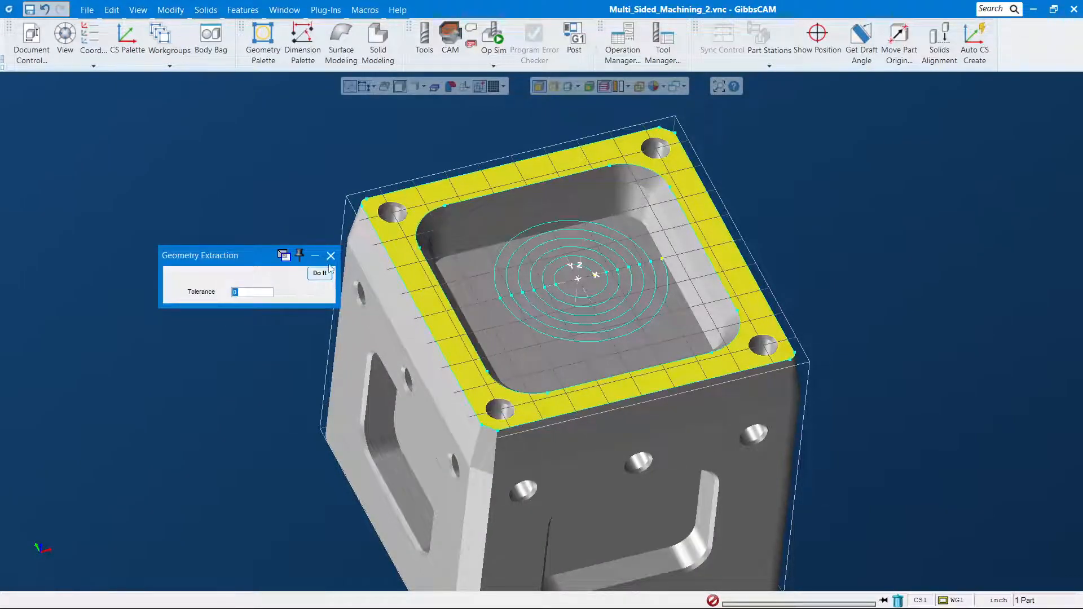
pyautogui.click(319, 273)
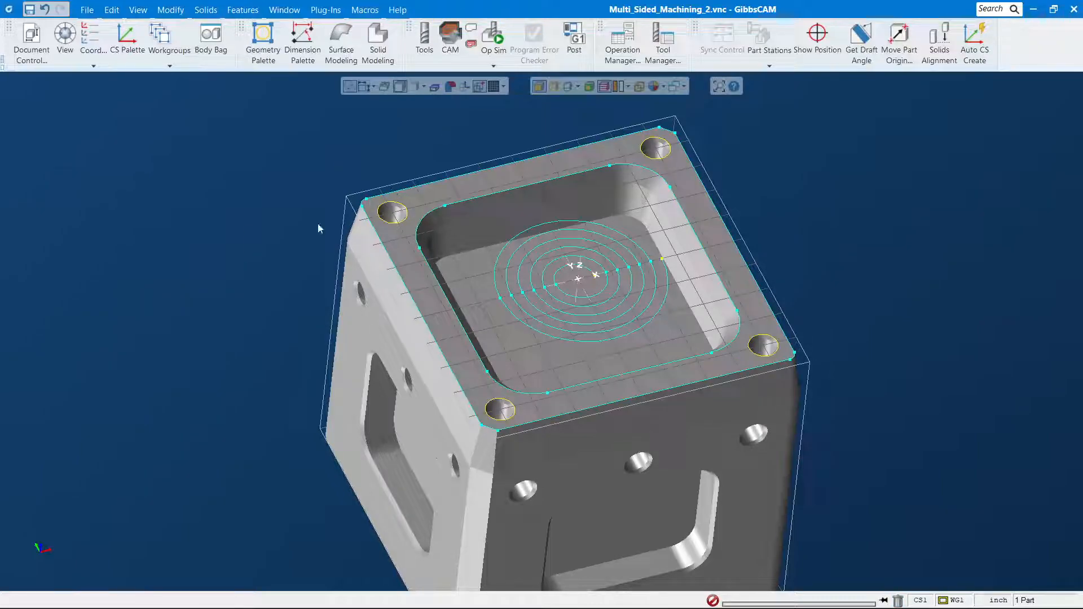
pyautogui.moveTo(674, 160)
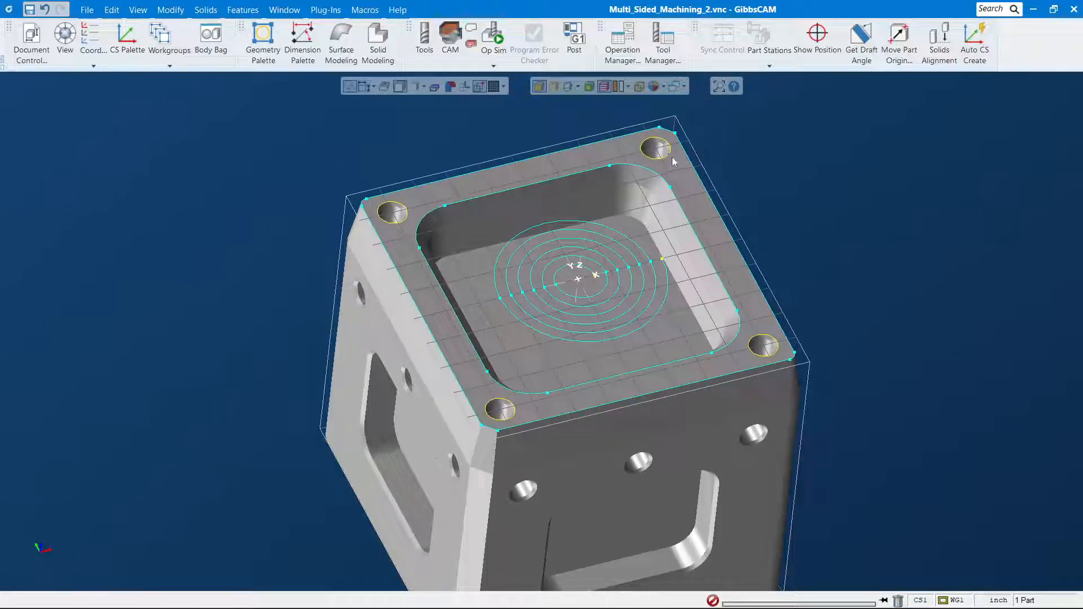
pyautogui.click(655, 146)
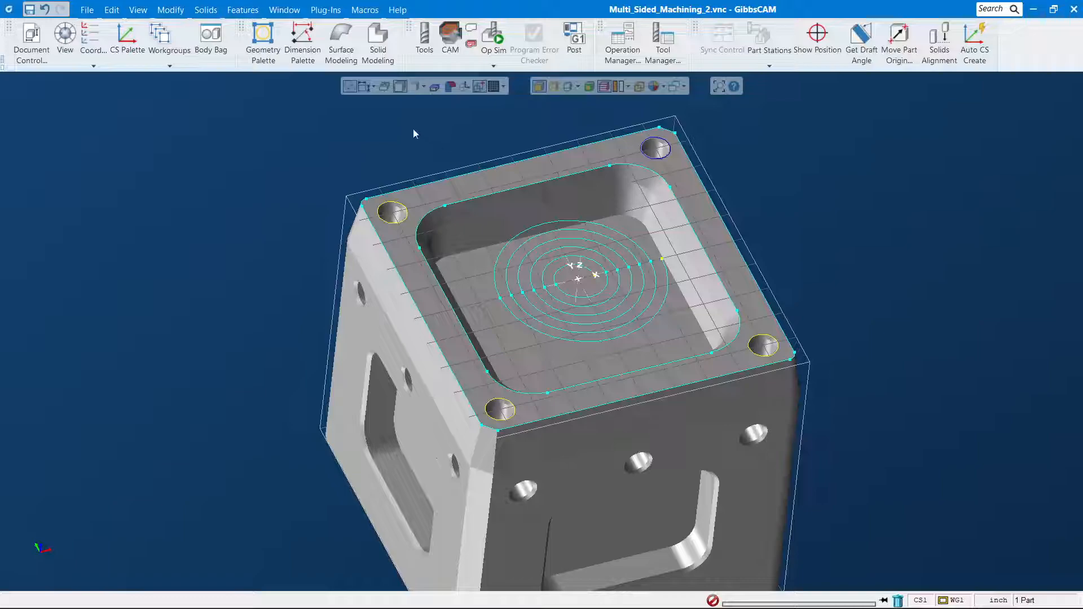
pyautogui.moveTo(377, 42)
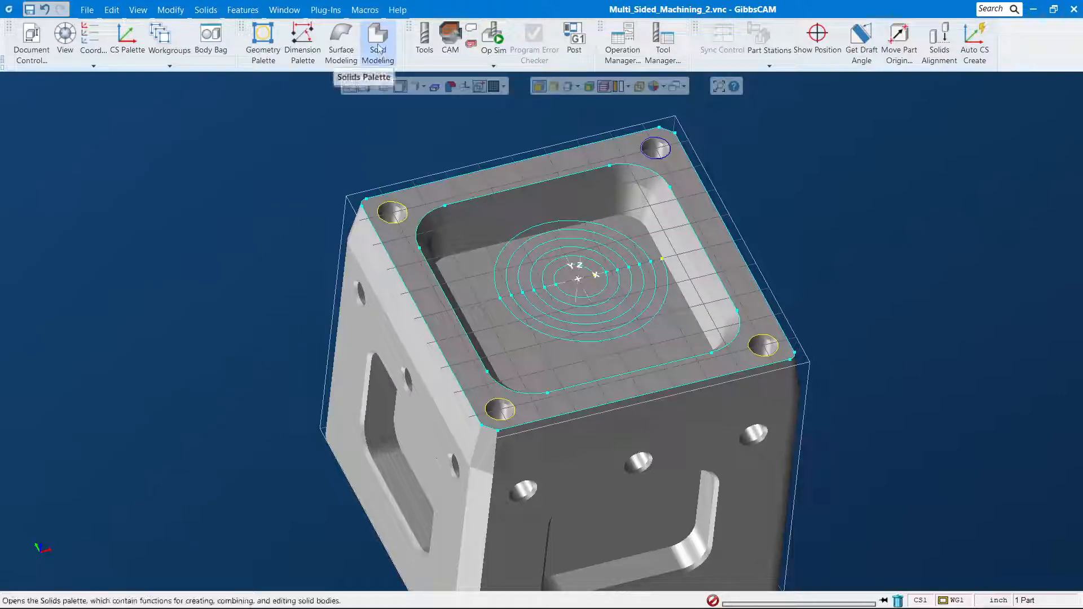
# Show the Solid Modeling and Create Solid palettes and start an extrude of the four hole circles.
pyautogui.click(377, 39)
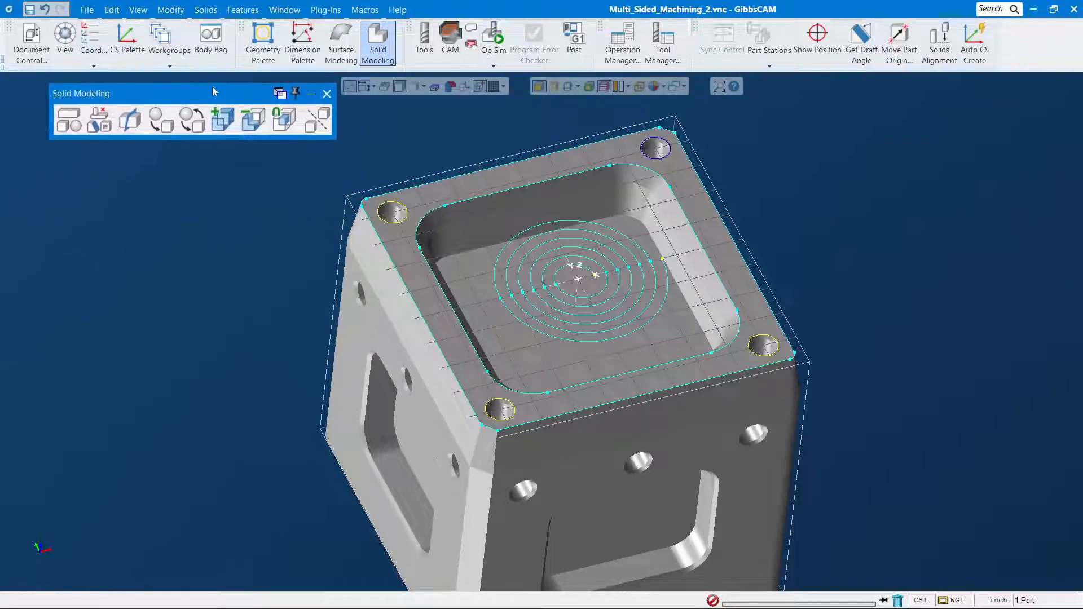
pyautogui.click(69, 118)
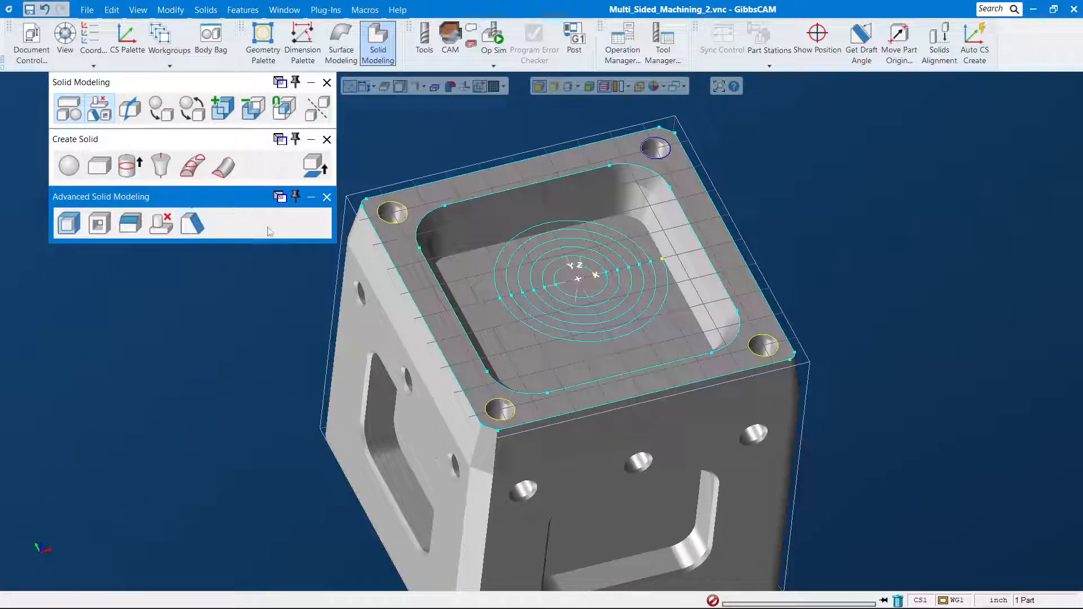
pyautogui.moveTo(893, 211)
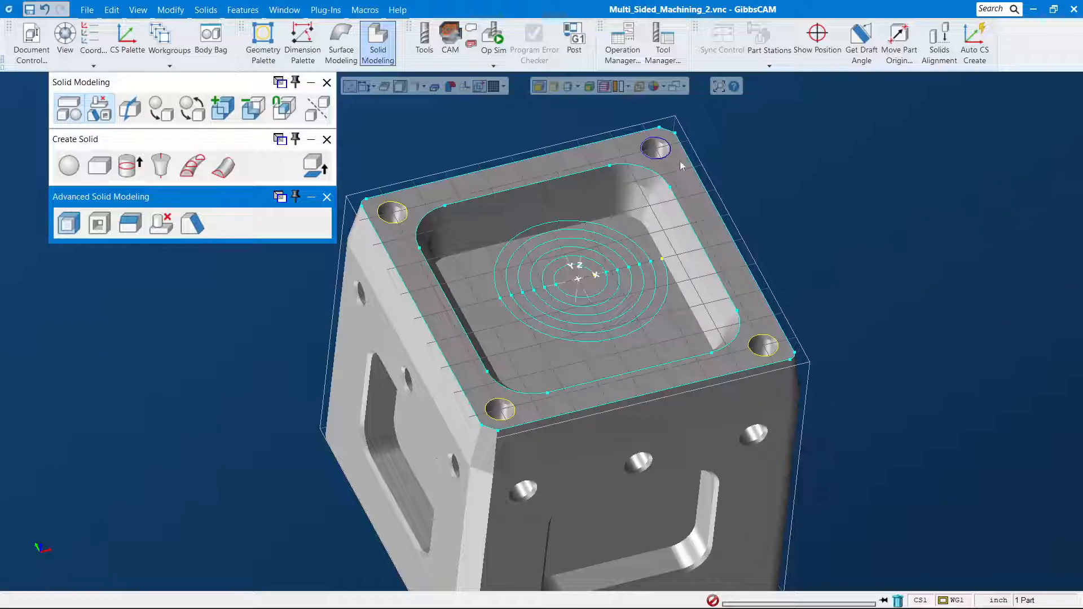
pyautogui.moveTo(683, 366)
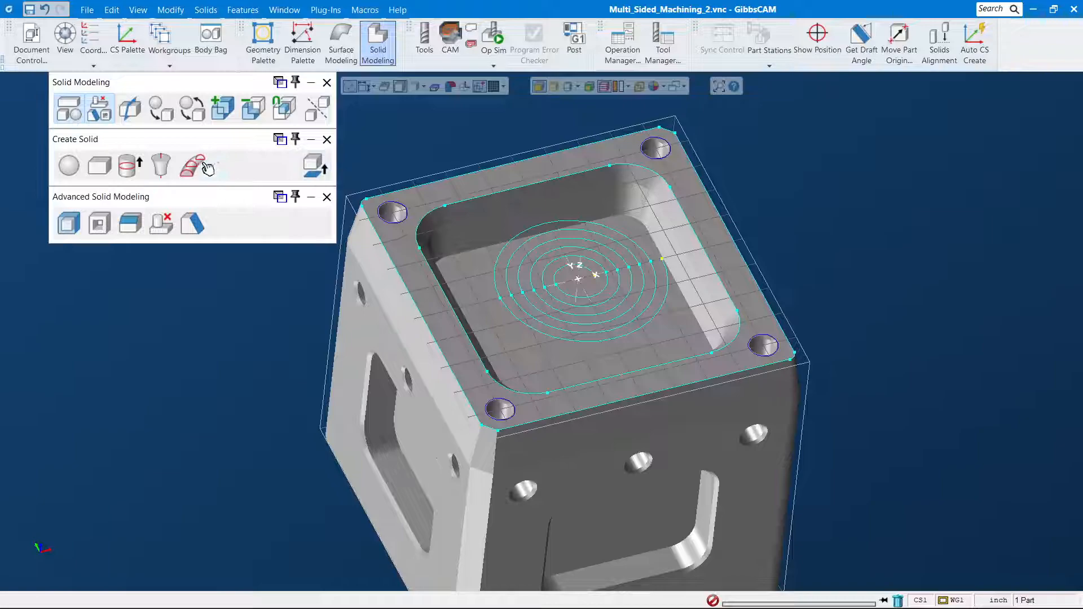
pyautogui.click(129, 166)
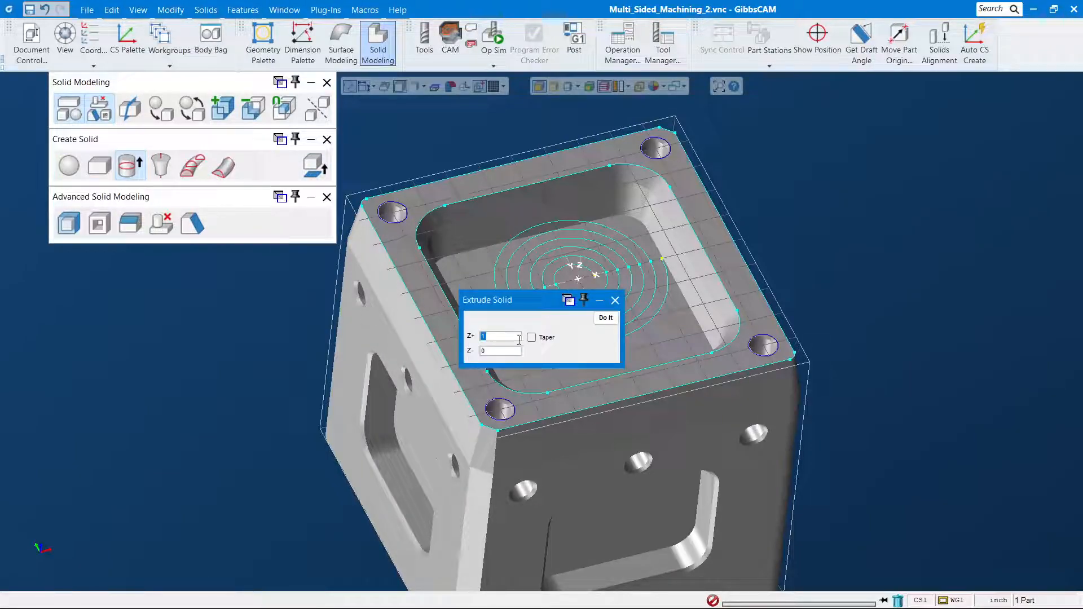
# Extrude the four hole circles into corner pin solids and pick one pin to verify it.
pyautogui.click(605, 318)
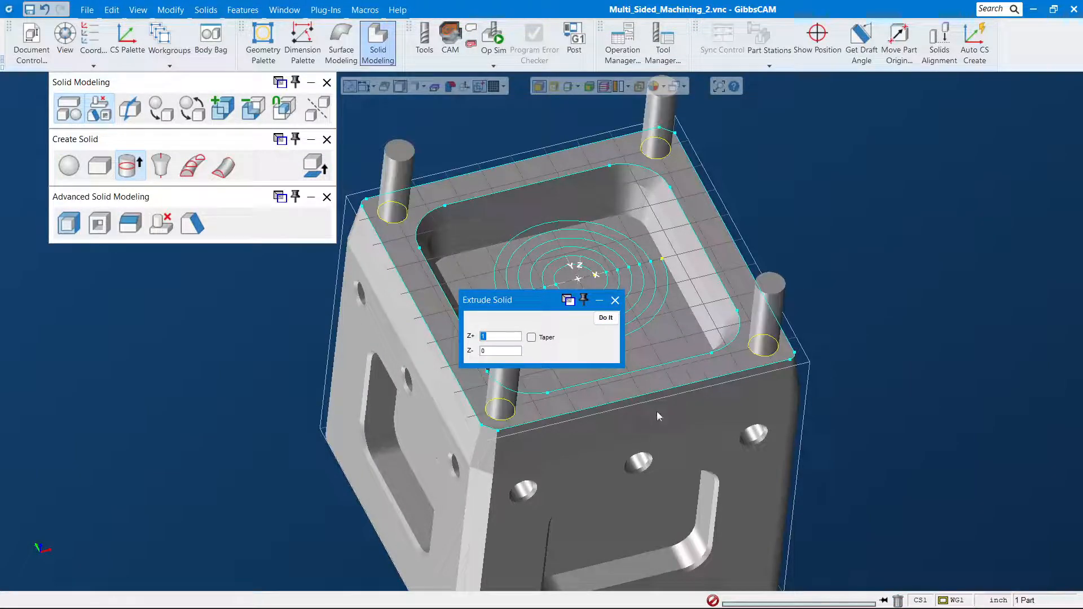
pyautogui.click(605, 319)
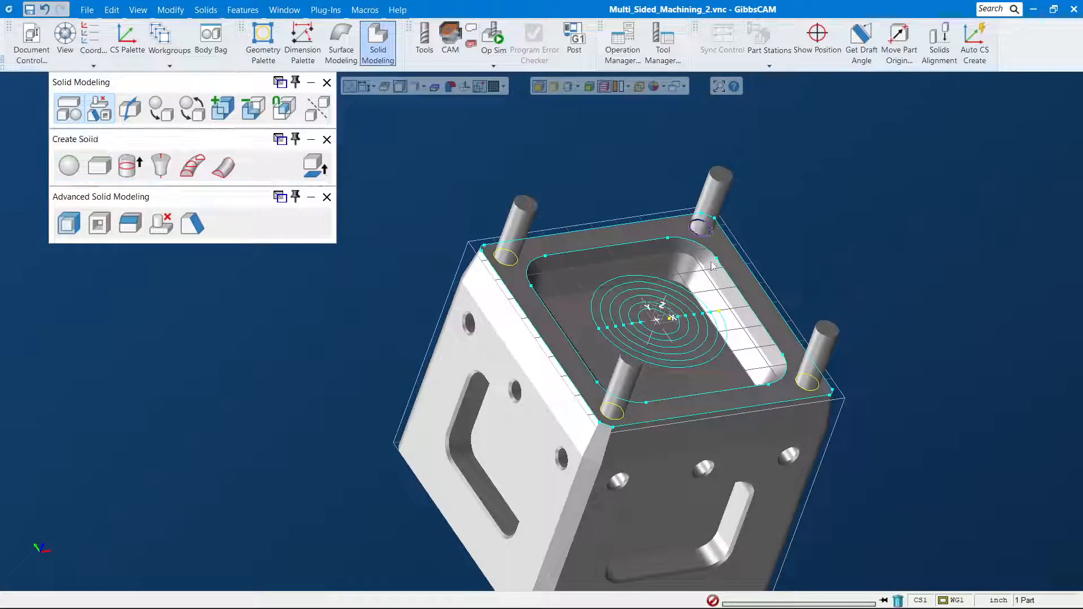
pyautogui.moveTo(532, 327)
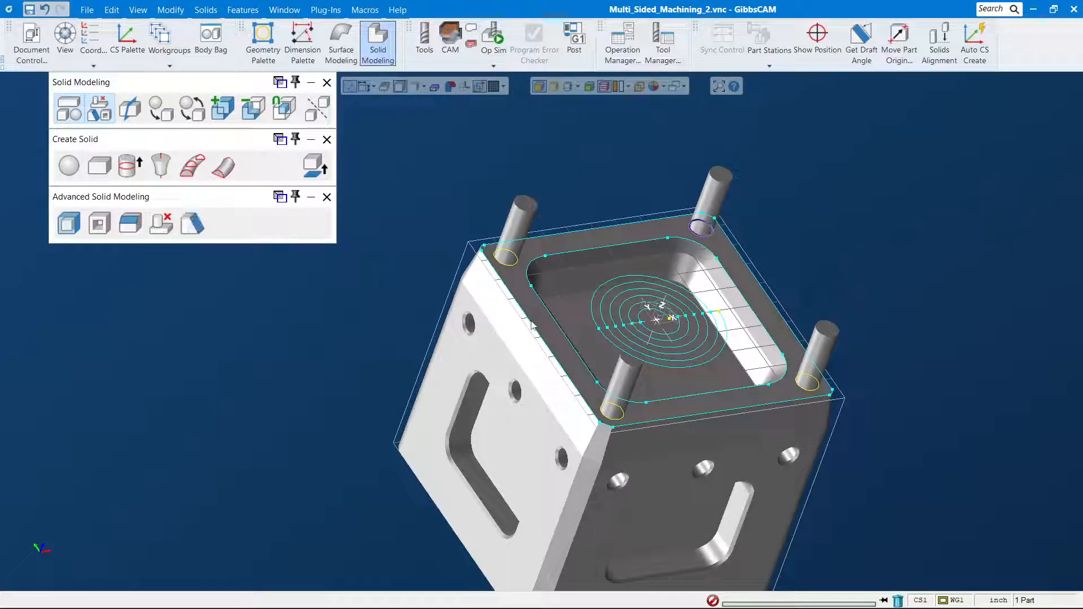
pyautogui.moveTo(618, 427)
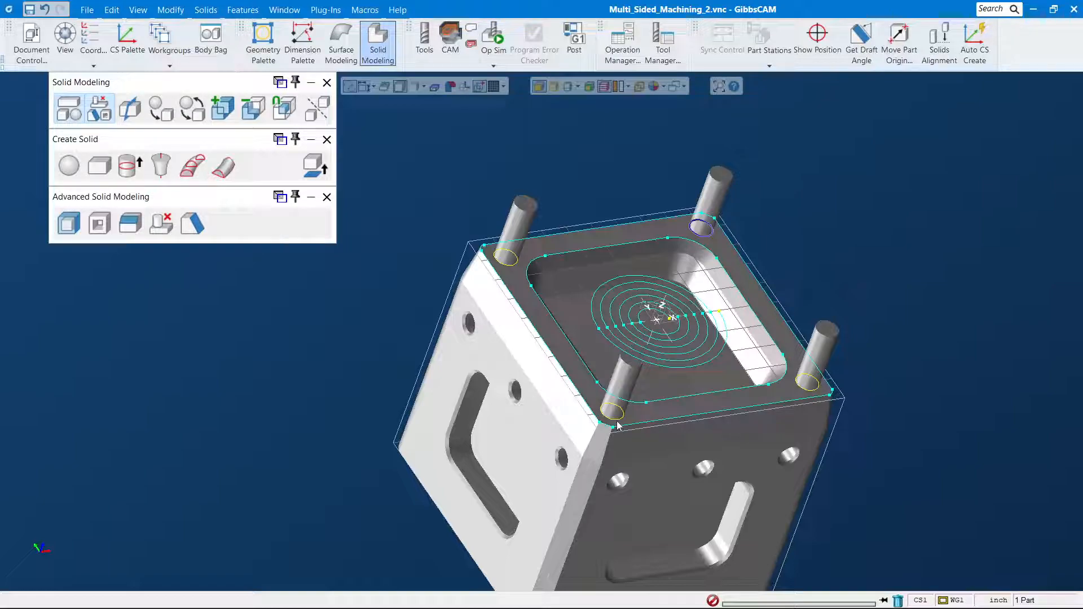
pyautogui.moveTo(484, 188)
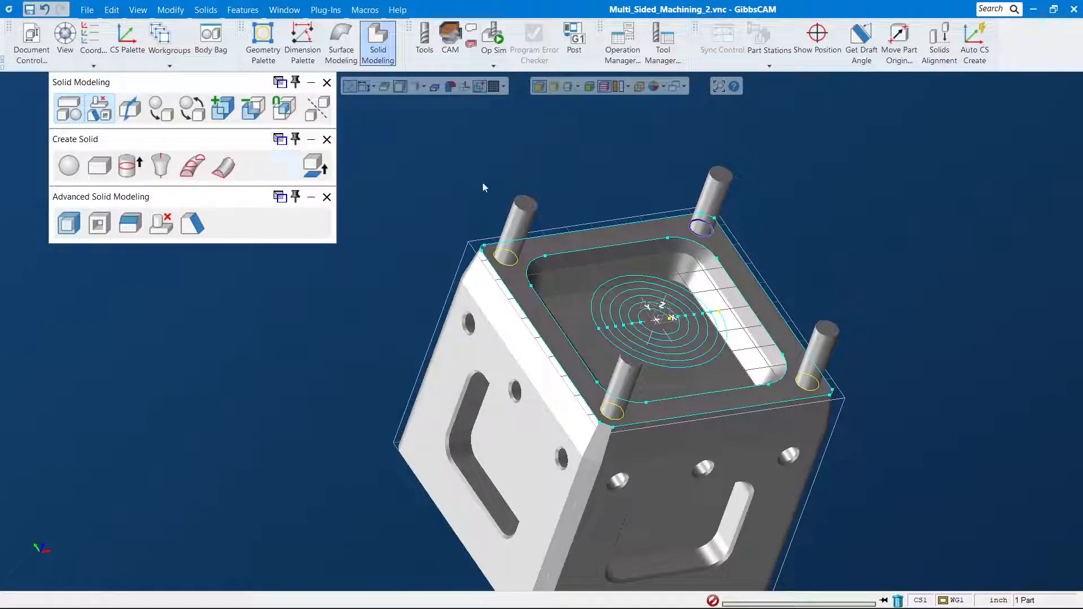
pyautogui.moveTo(693, 298)
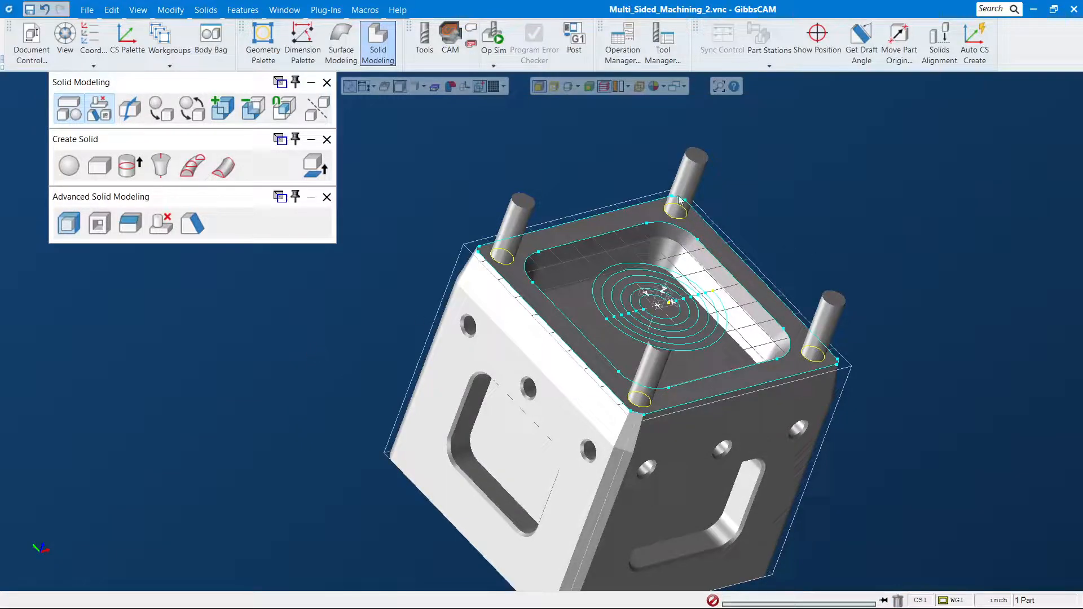
pyautogui.click(680, 180)
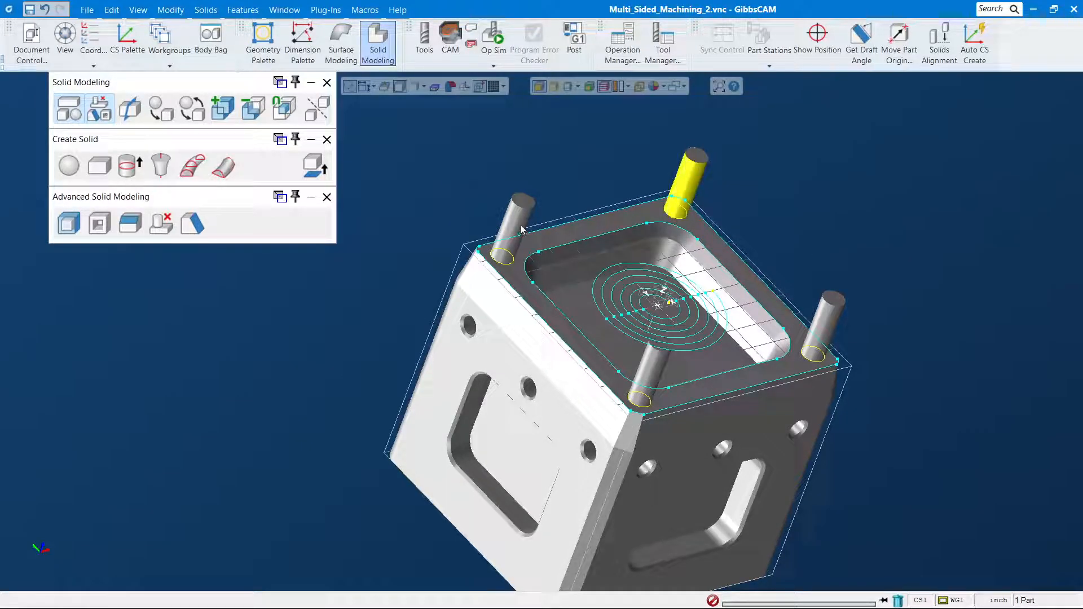
pyautogui.moveTo(979, 341)
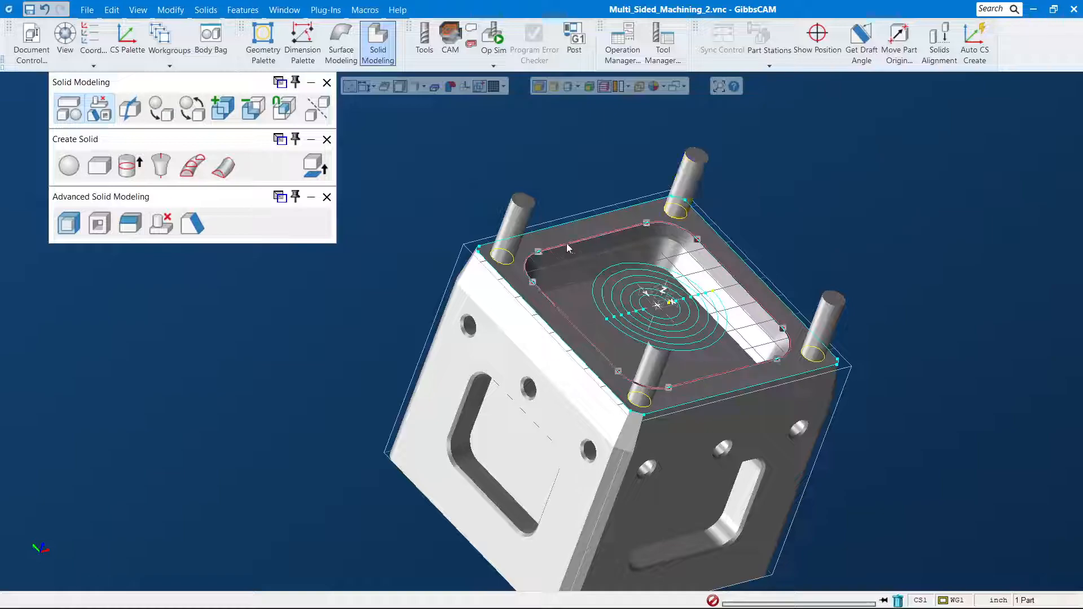
# Extrude the island outline into a solid with taper enabled at 10, then clear the selection.
pyautogui.click(128, 166)
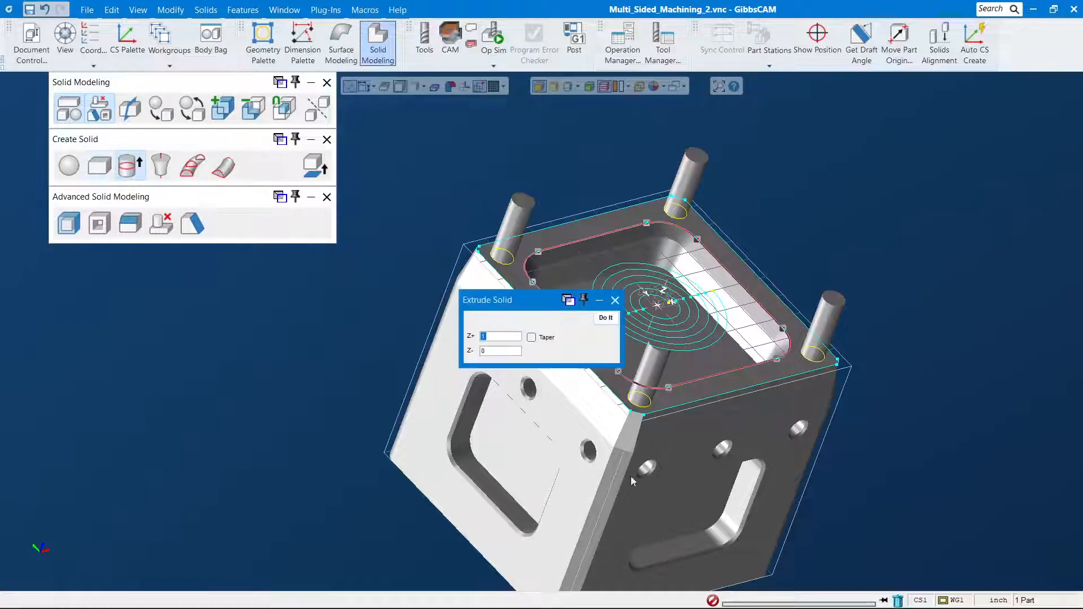
pyautogui.moveTo(552, 344)
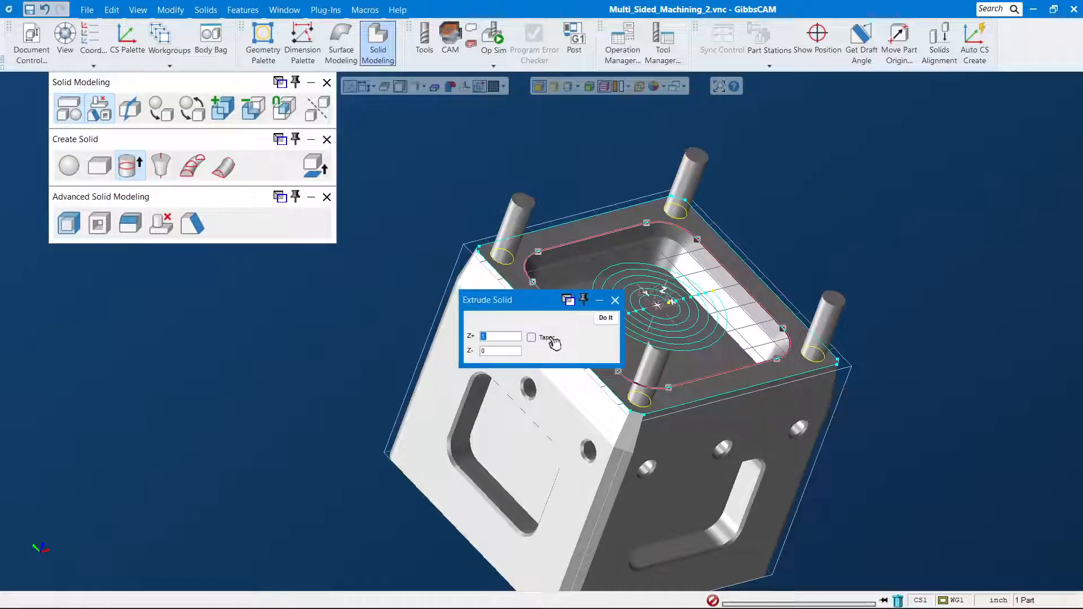
pyautogui.click(531, 337)
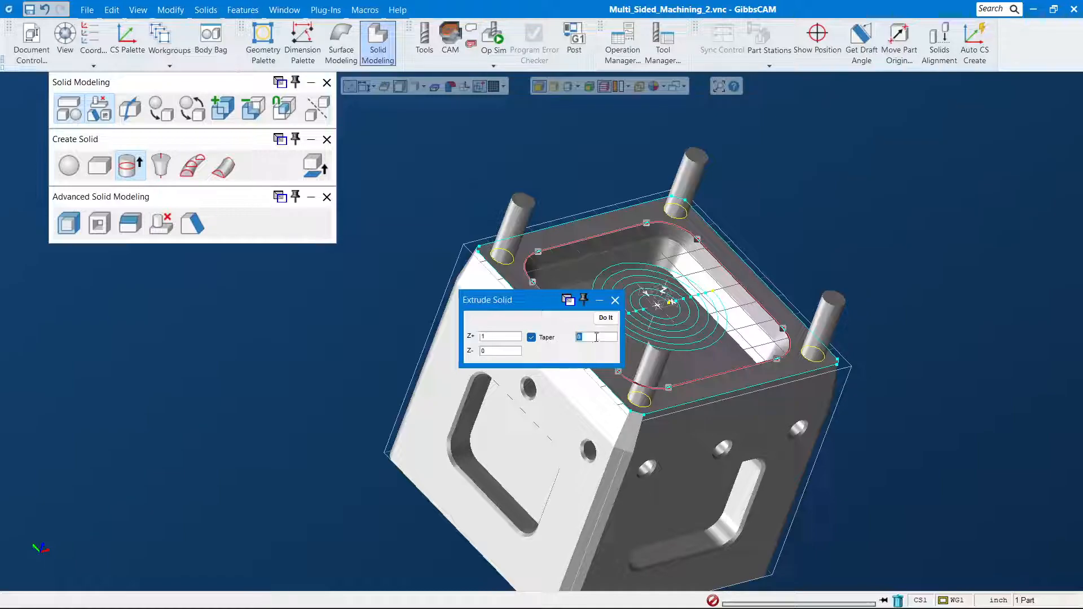
pyautogui.write('10')
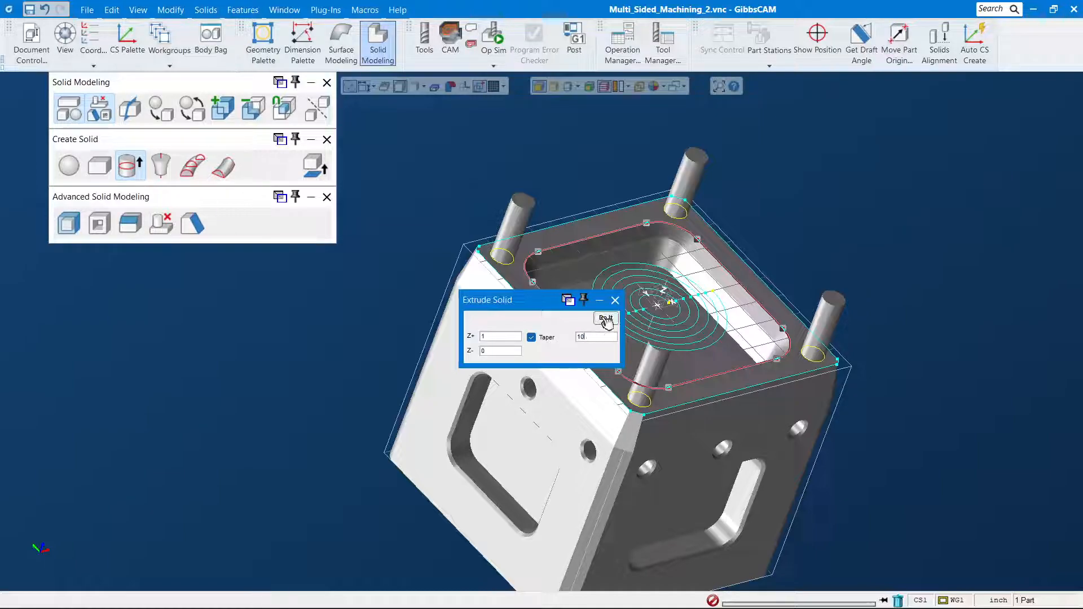
pyautogui.click(605, 317)
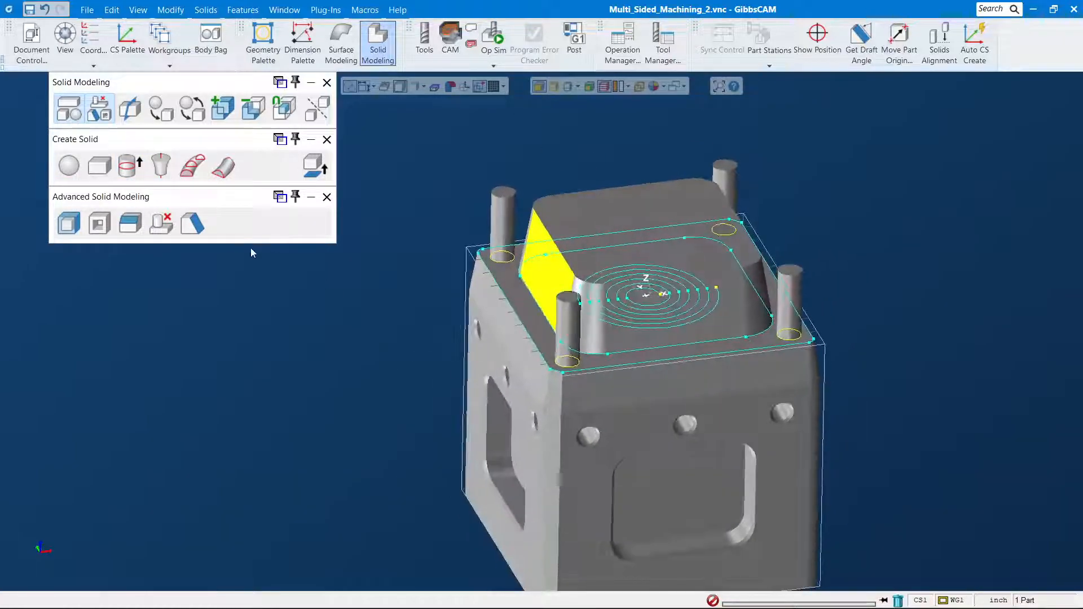
pyautogui.click(130, 165)
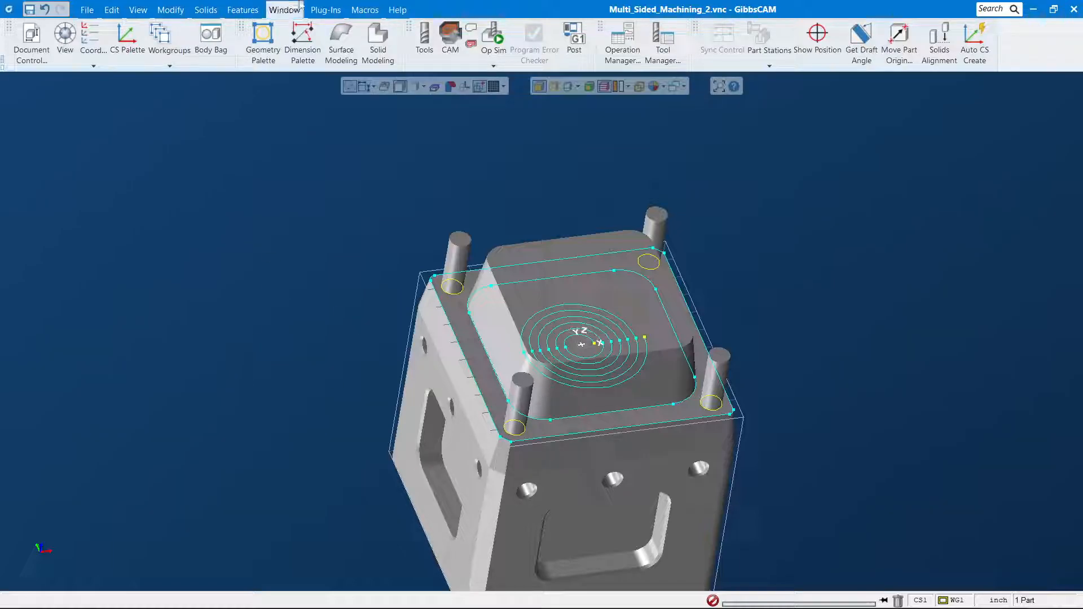
# Bring up the Plug-Ins menu to browse its tools.
pyautogui.click(325, 11)
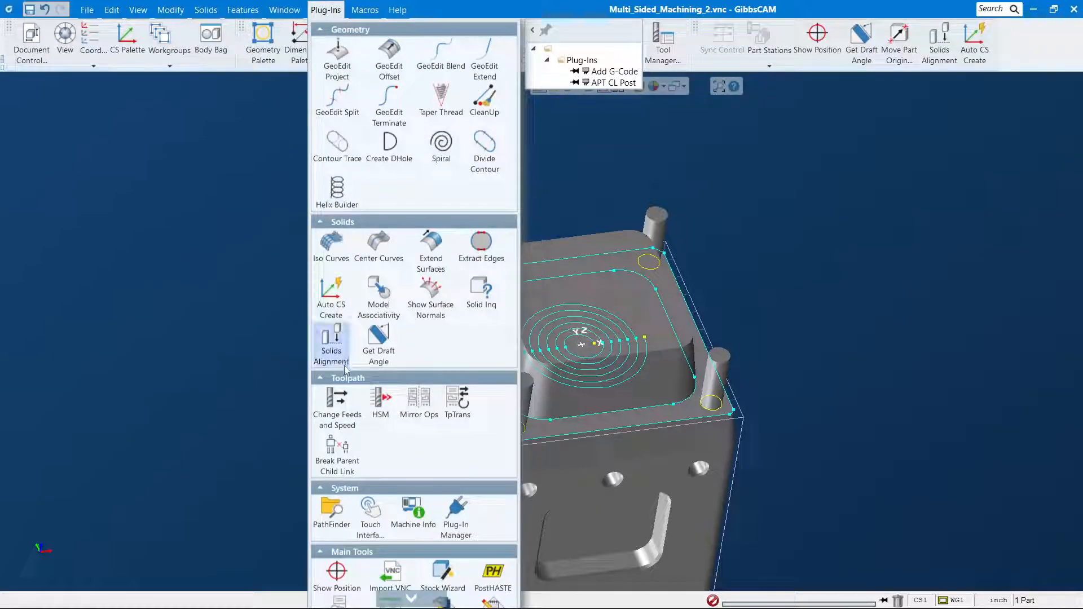
pyautogui.moveTo(508, 104)
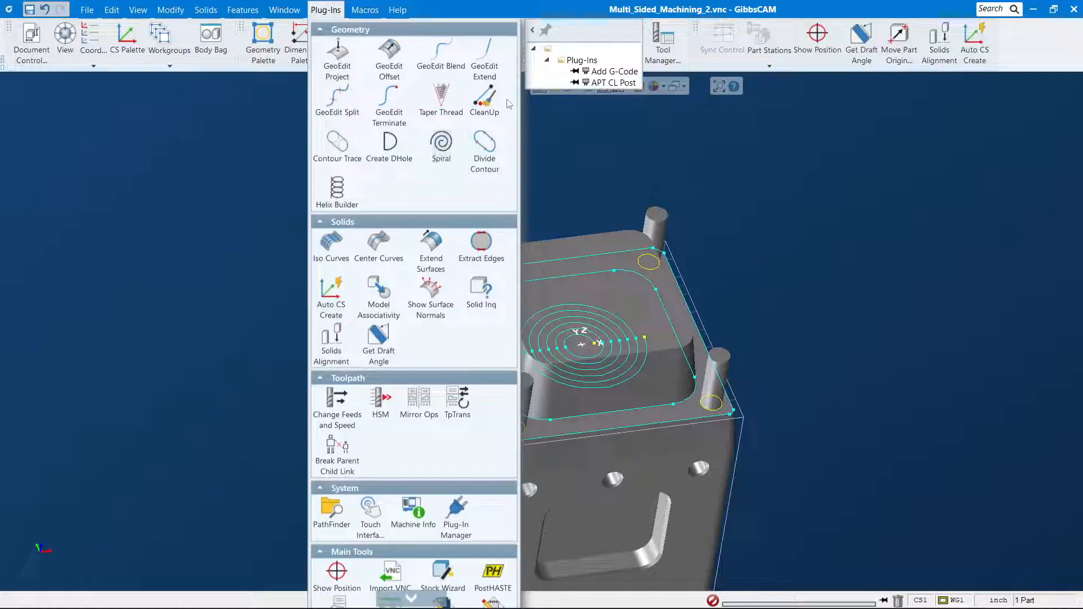
pyautogui.moveTo(441, 101)
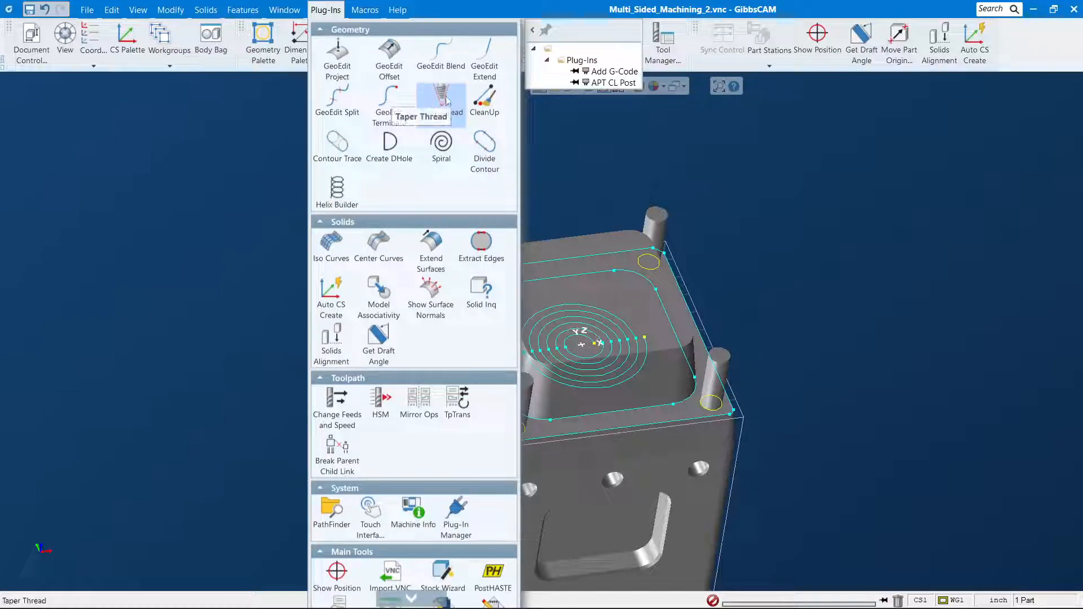
pyautogui.moveTo(440, 97)
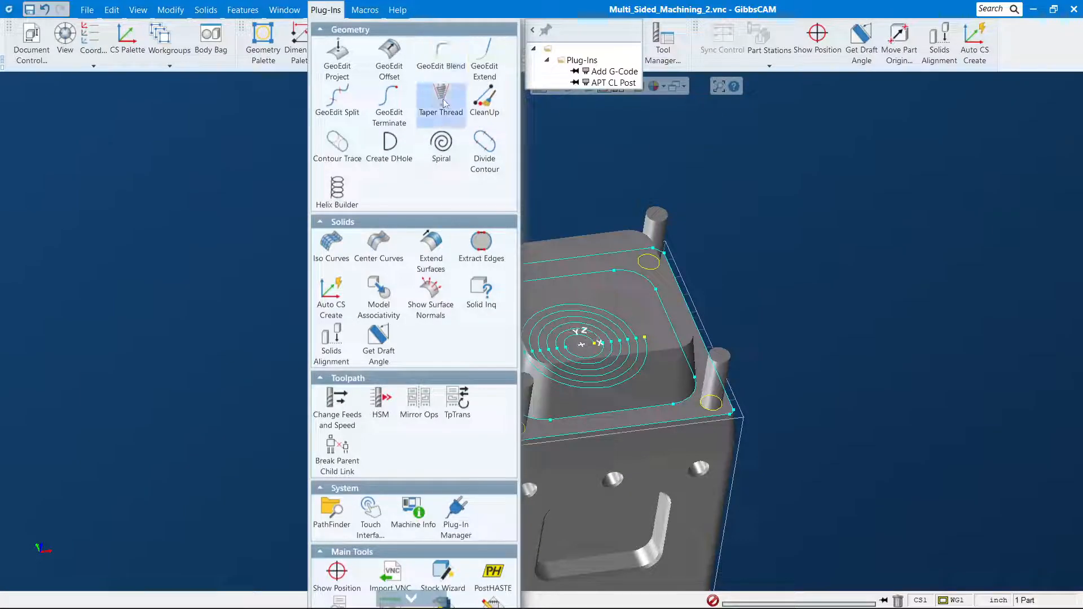
pyautogui.moveTo(442, 97)
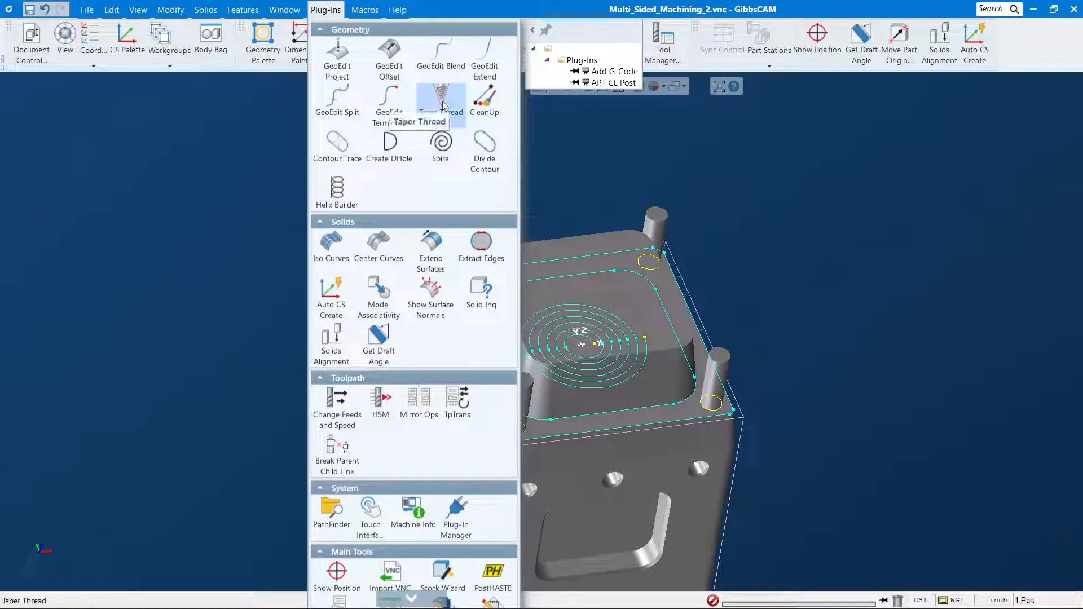
pyautogui.moveTo(204, 142)
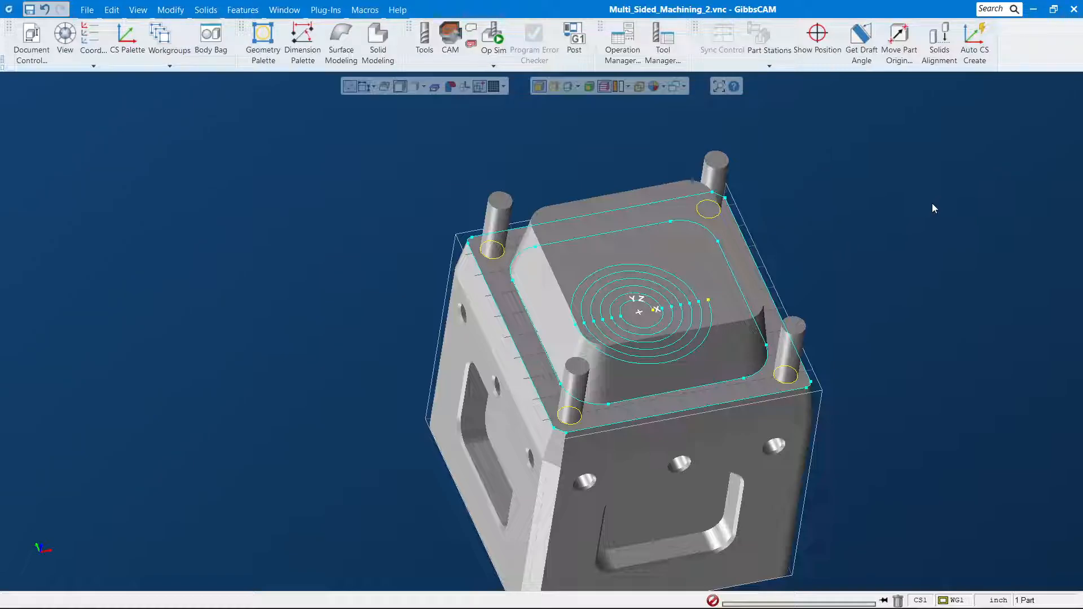
pyautogui.moveTo(983, 115)
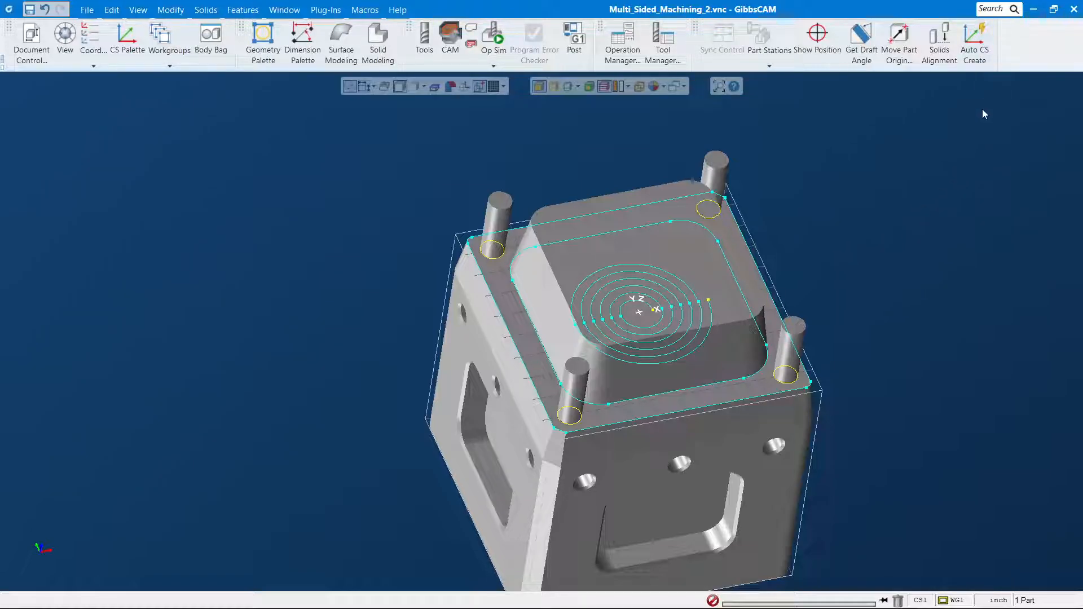
pyautogui.moveTo(95, 93)
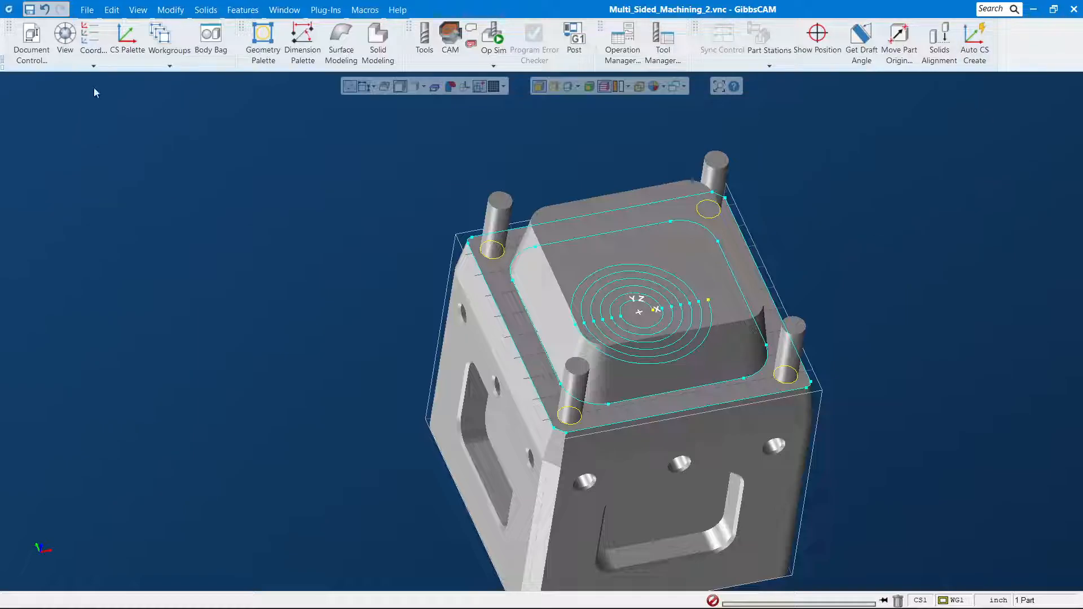
pyautogui.click(127, 36)
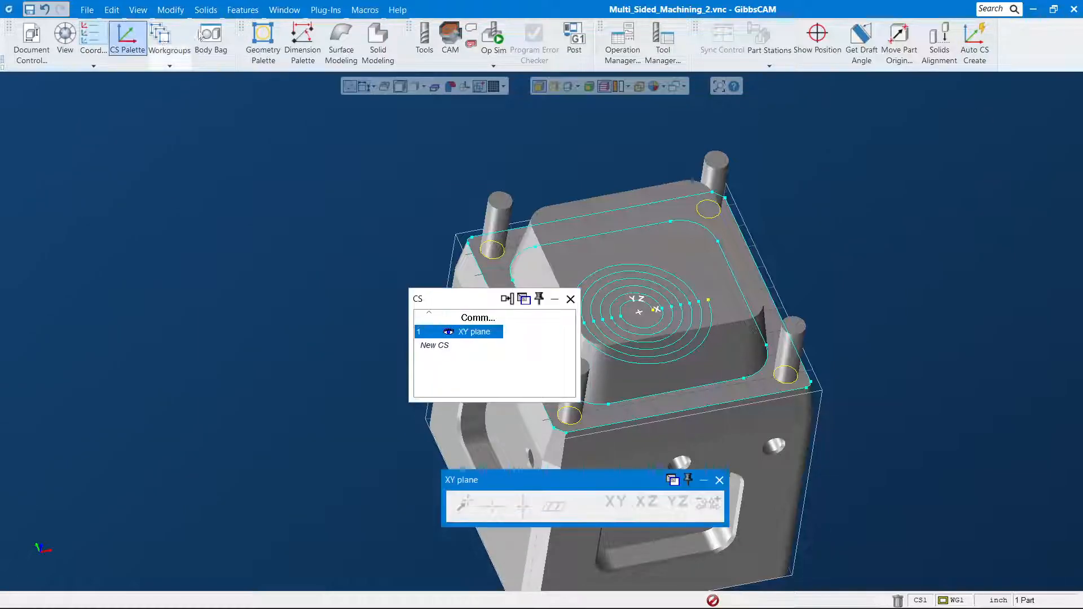
pyautogui.click(169, 38)
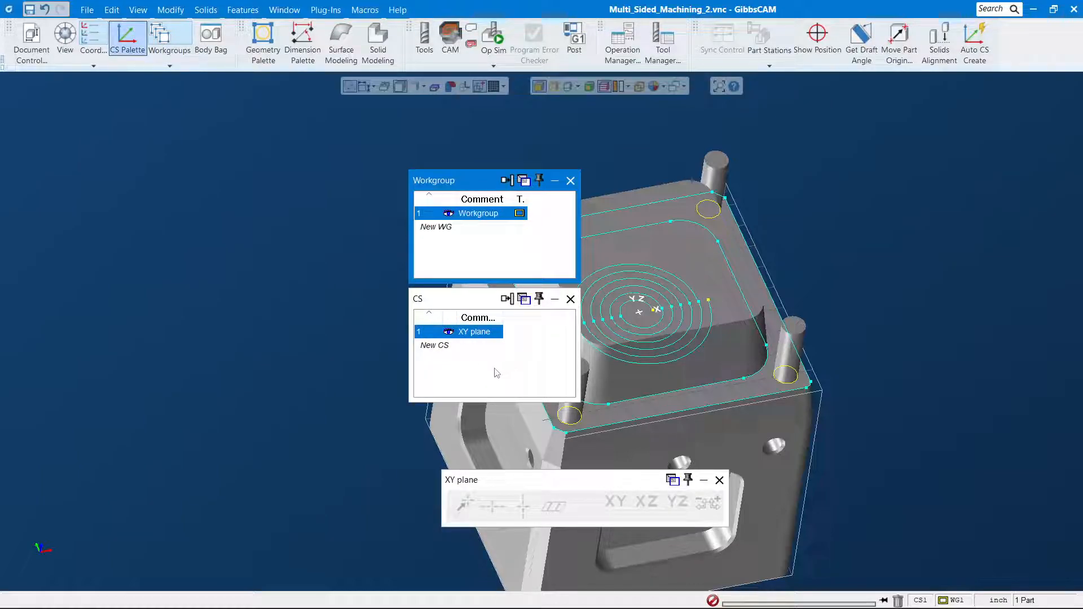
pyautogui.moveTo(674, 291)
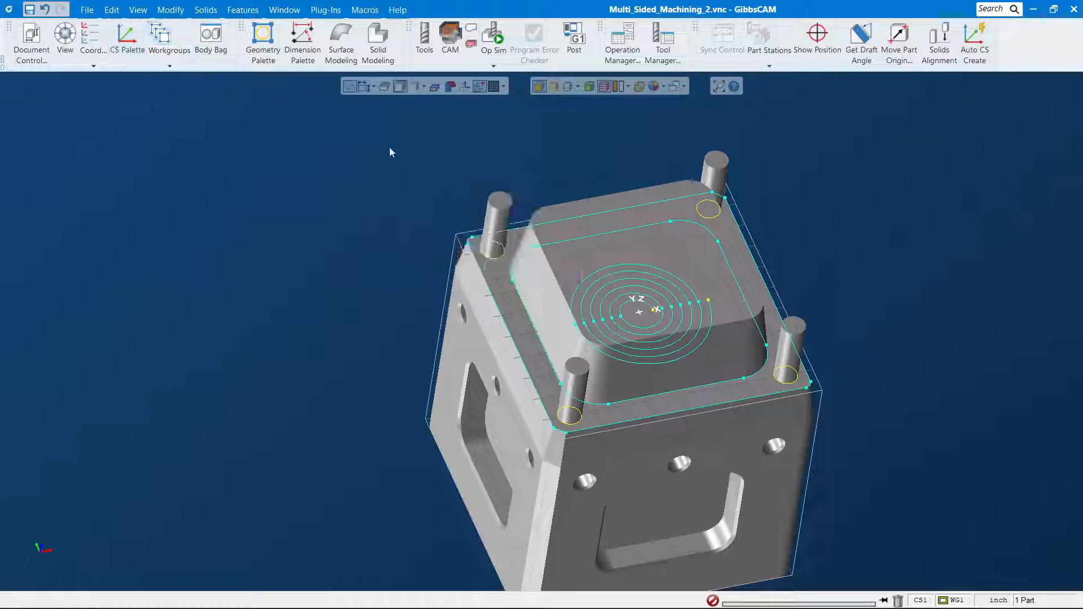
pyautogui.click(656, 498)
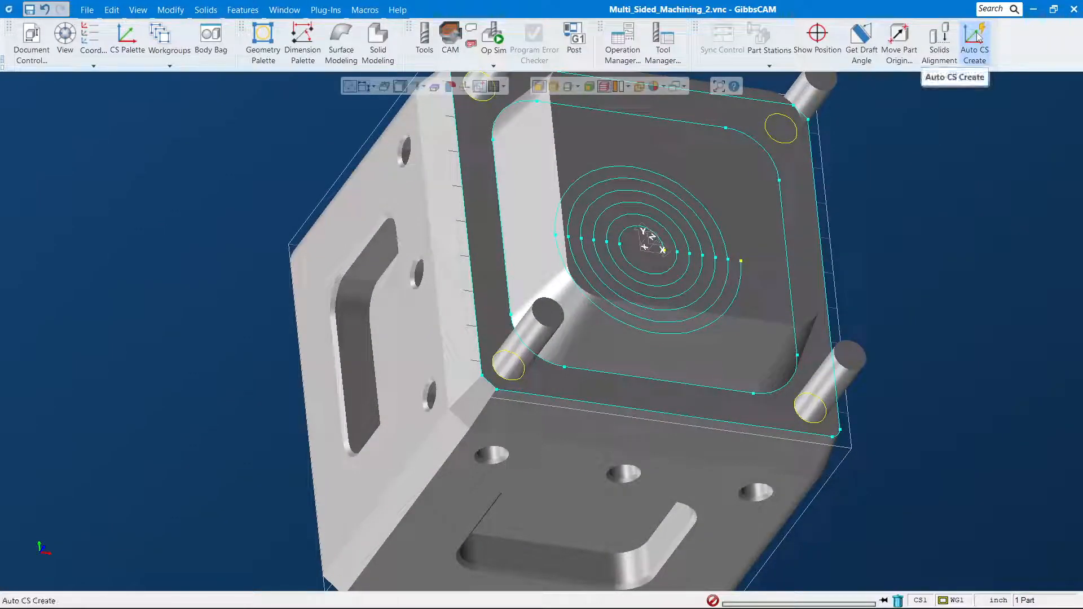
pyautogui.moveTo(397, 487)
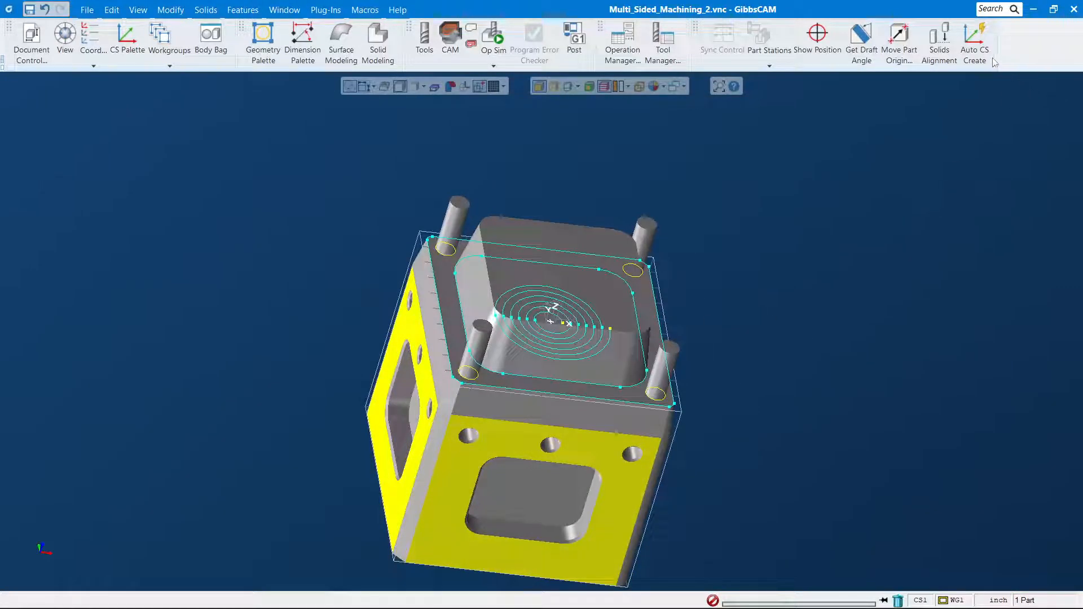
# Run Auto CS Create for the four side faces with CS origins at the part origin.
pyautogui.click(975, 38)
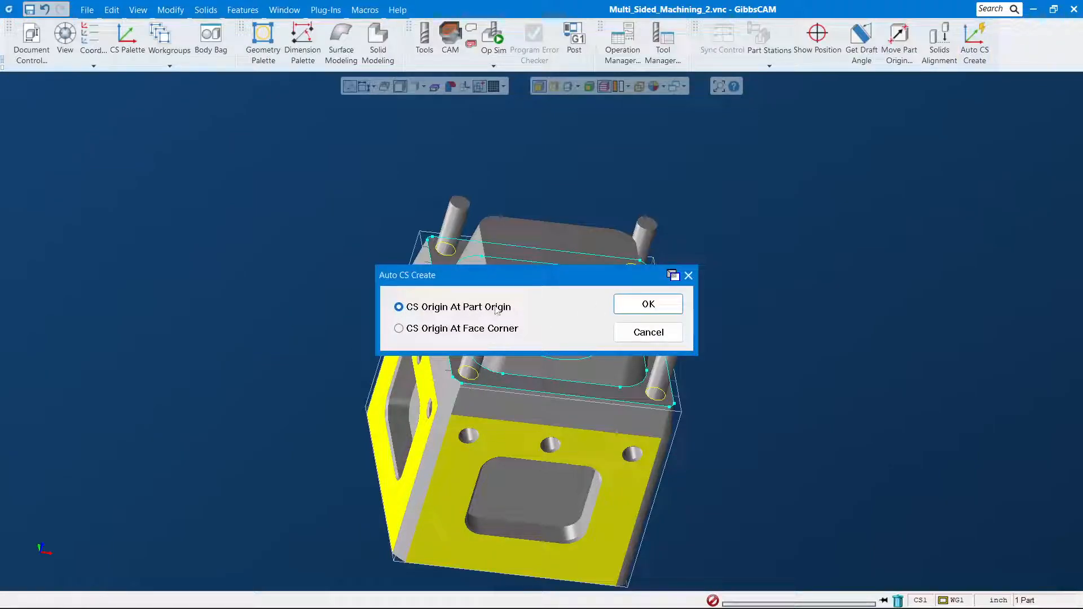
pyautogui.moveTo(646, 303)
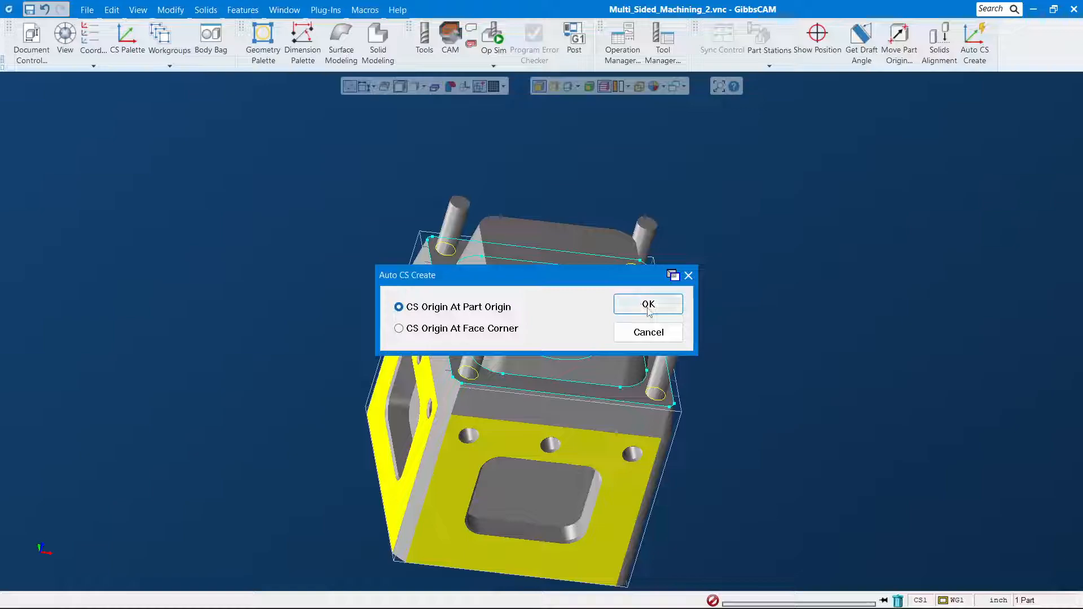
pyautogui.click(646, 304)
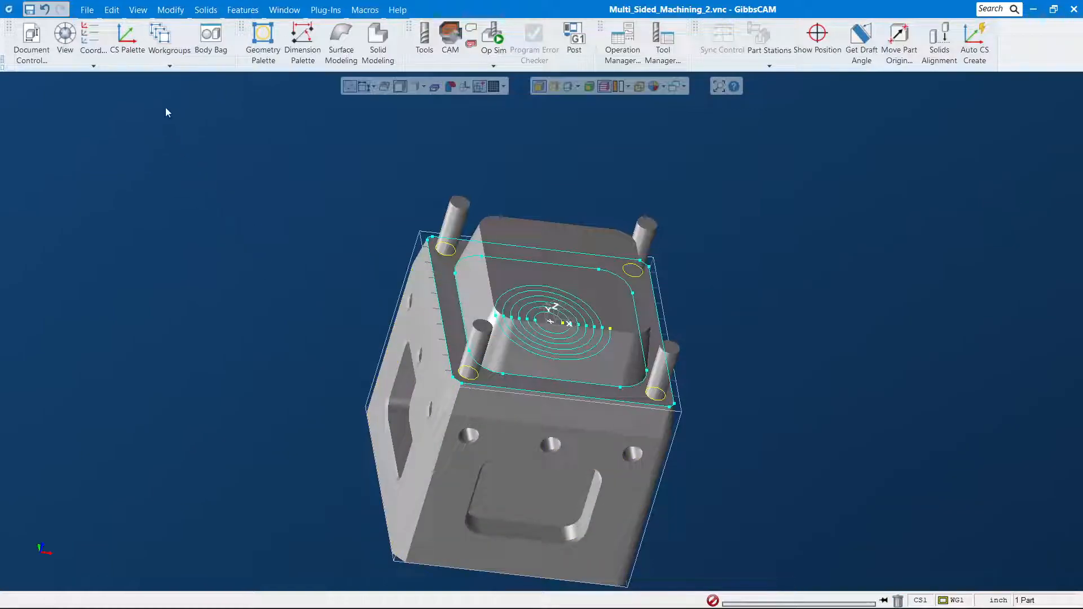
pyautogui.click(128, 39)
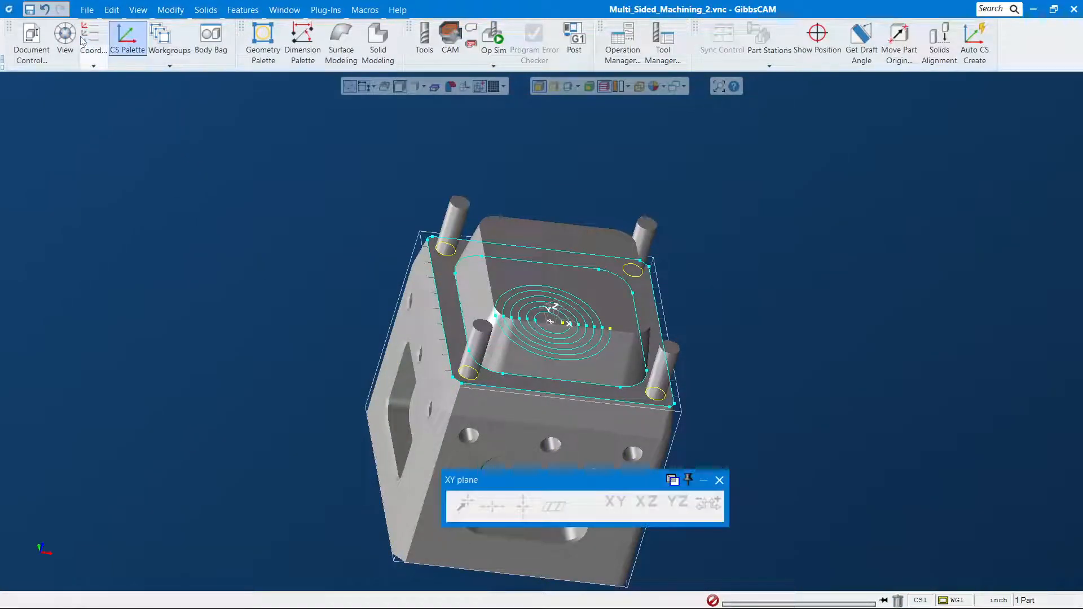
pyautogui.click(128, 37)
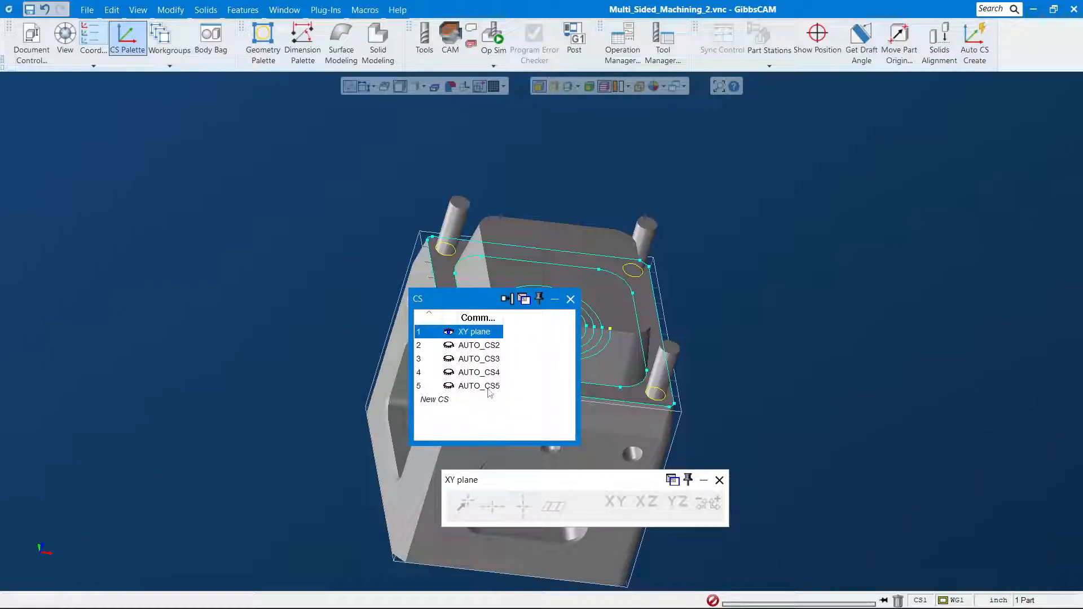
pyautogui.click(476, 345)
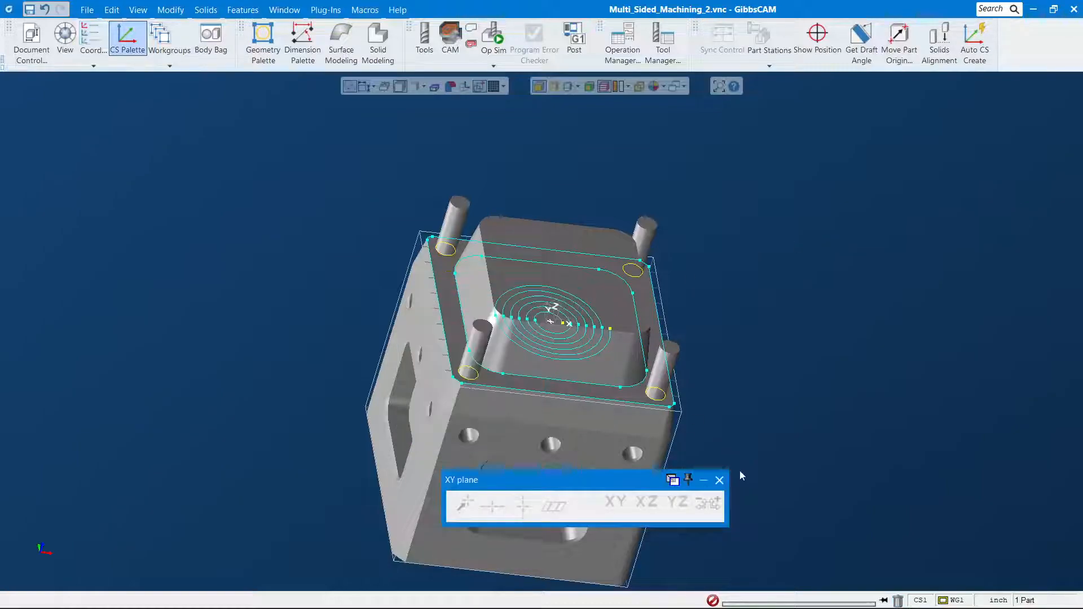
pyautogui.click(718, 479)
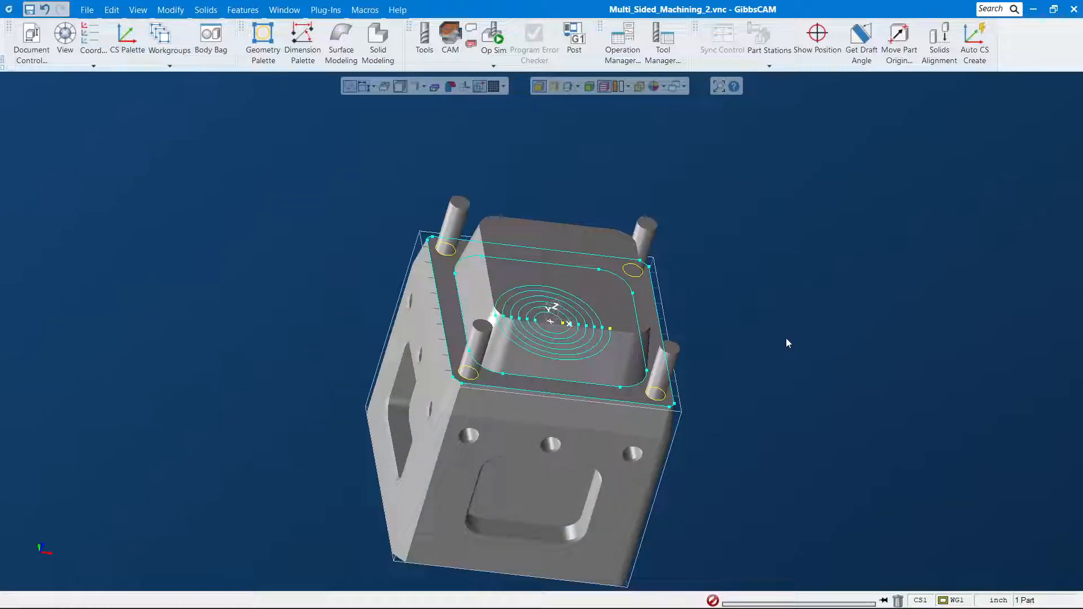